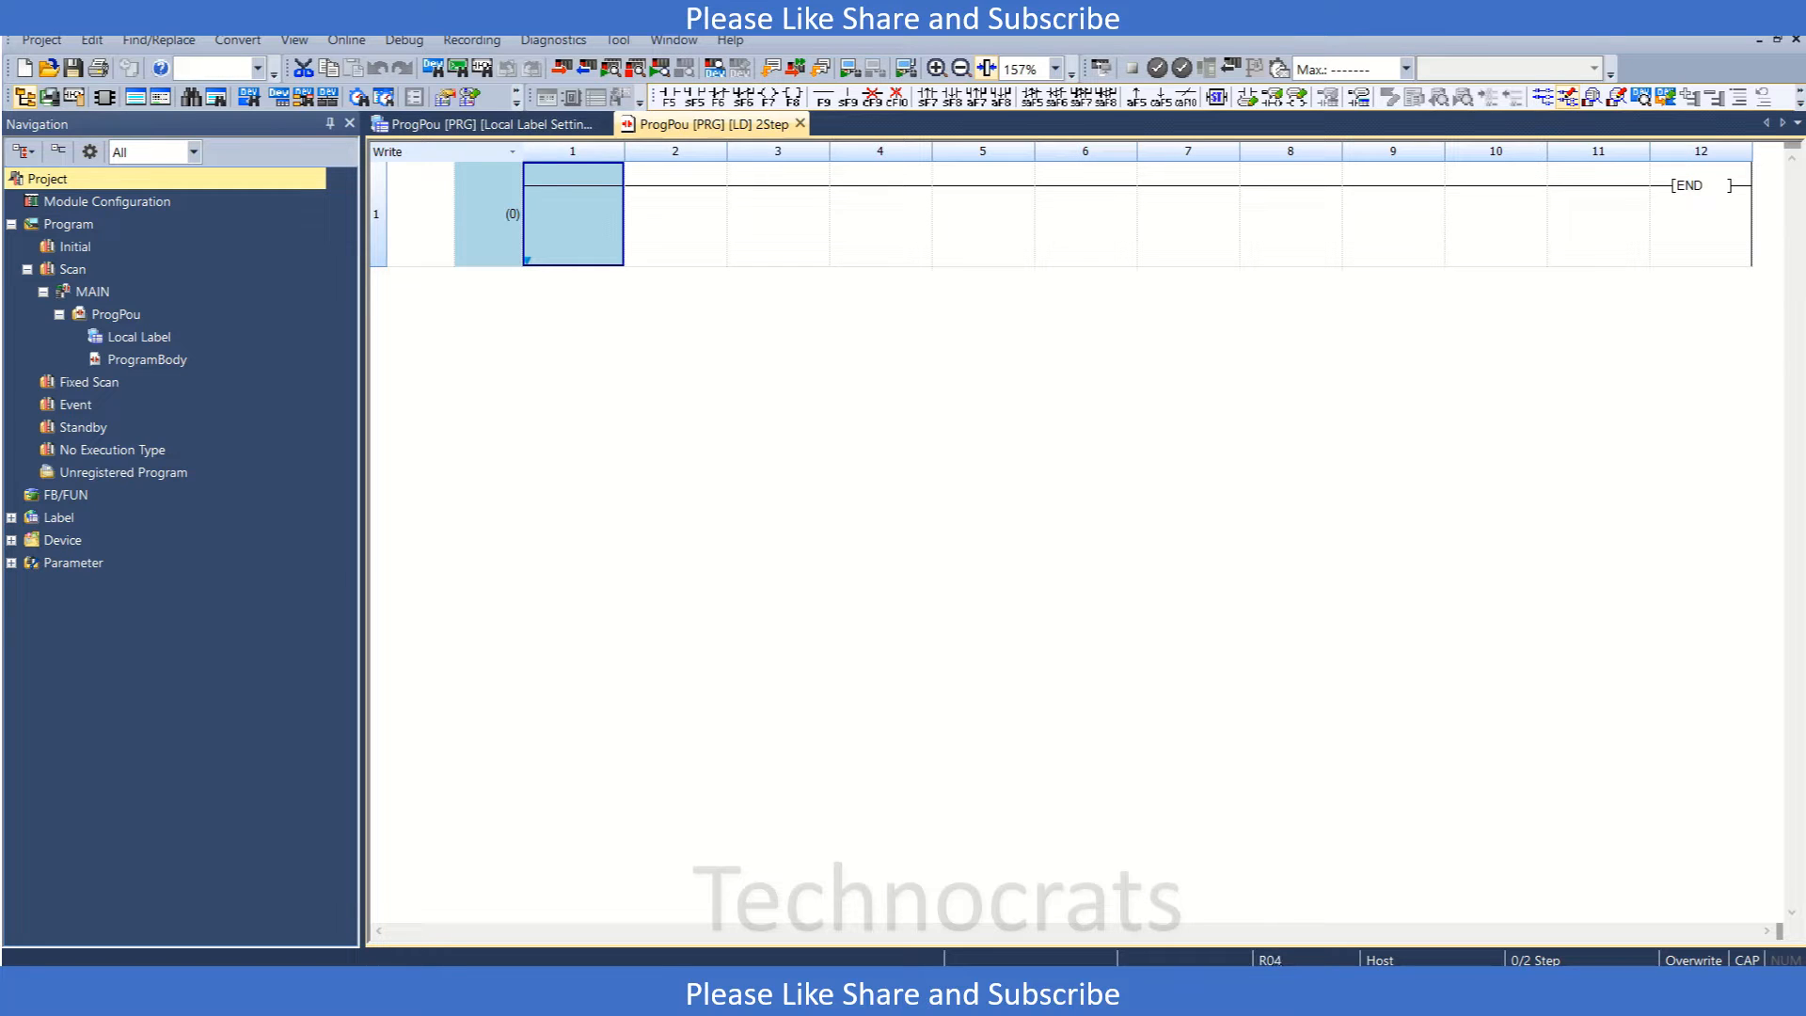
Expand Parameter and R04CPU in the Navigation tree and bring up Module Information actions.
{"action": "left_click", "coordinate": [73, 563]}
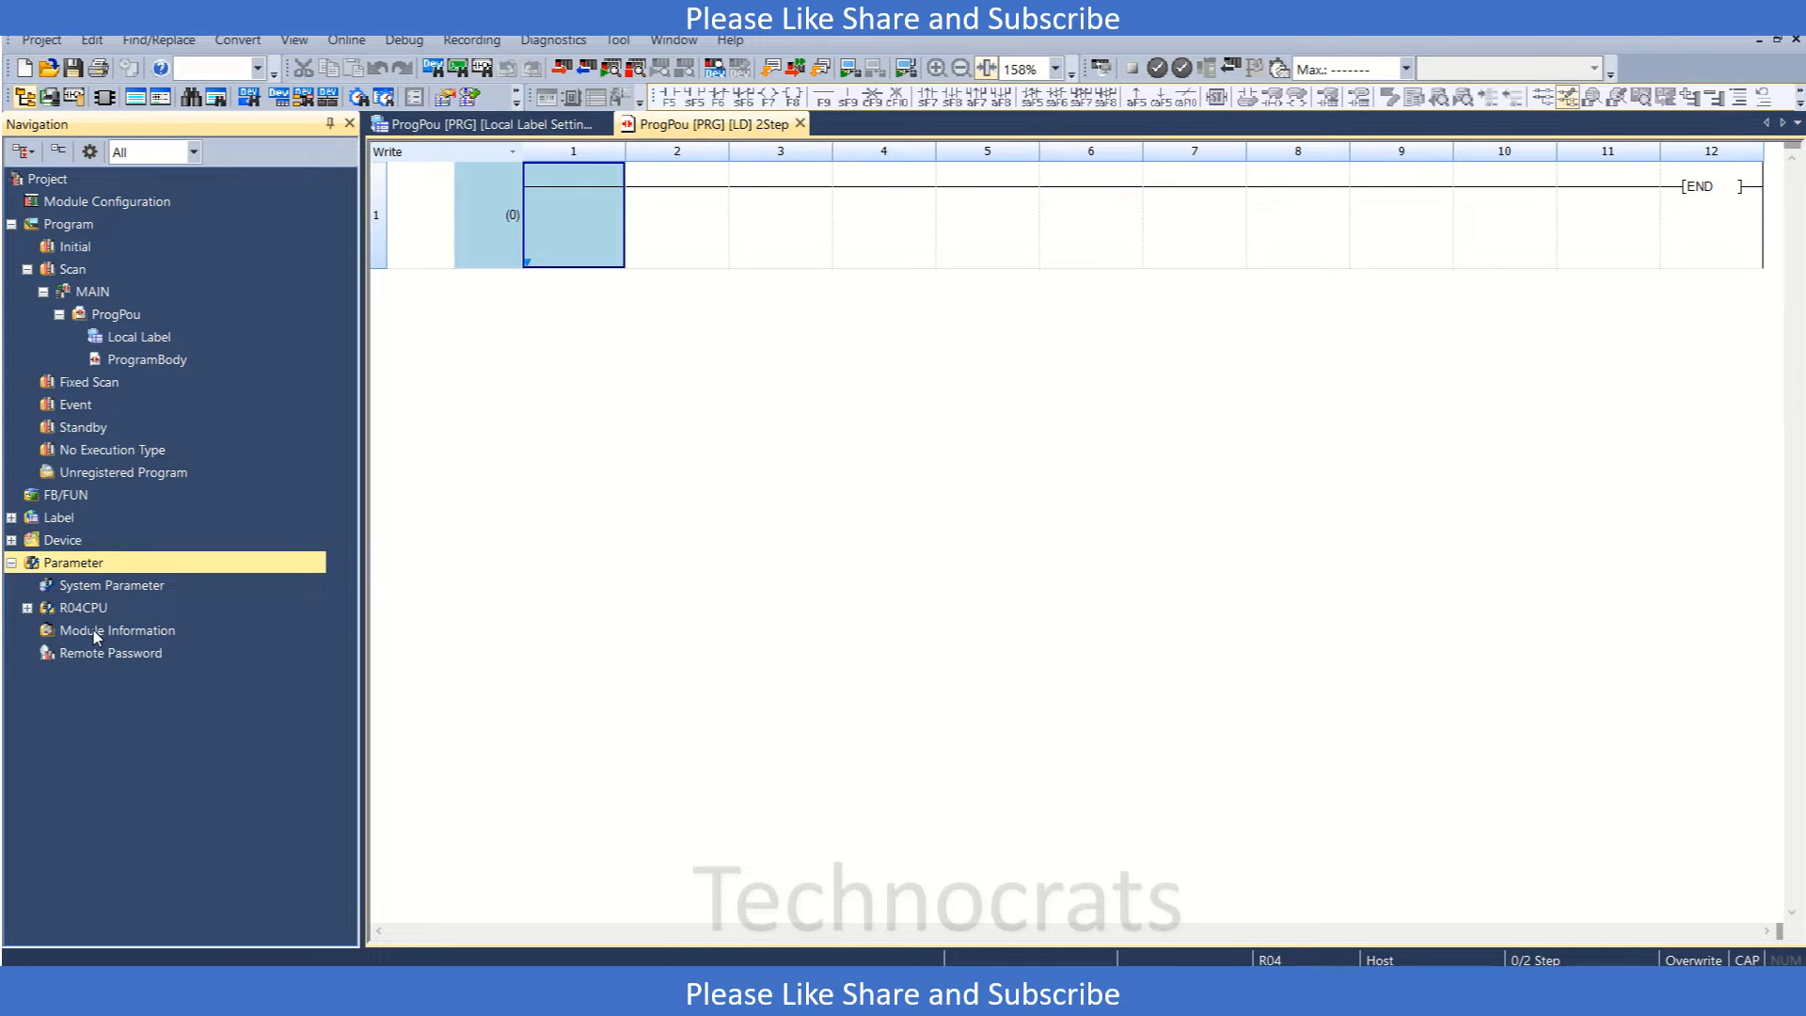
{"action": "left_click", "coordinate": [32, 608]}
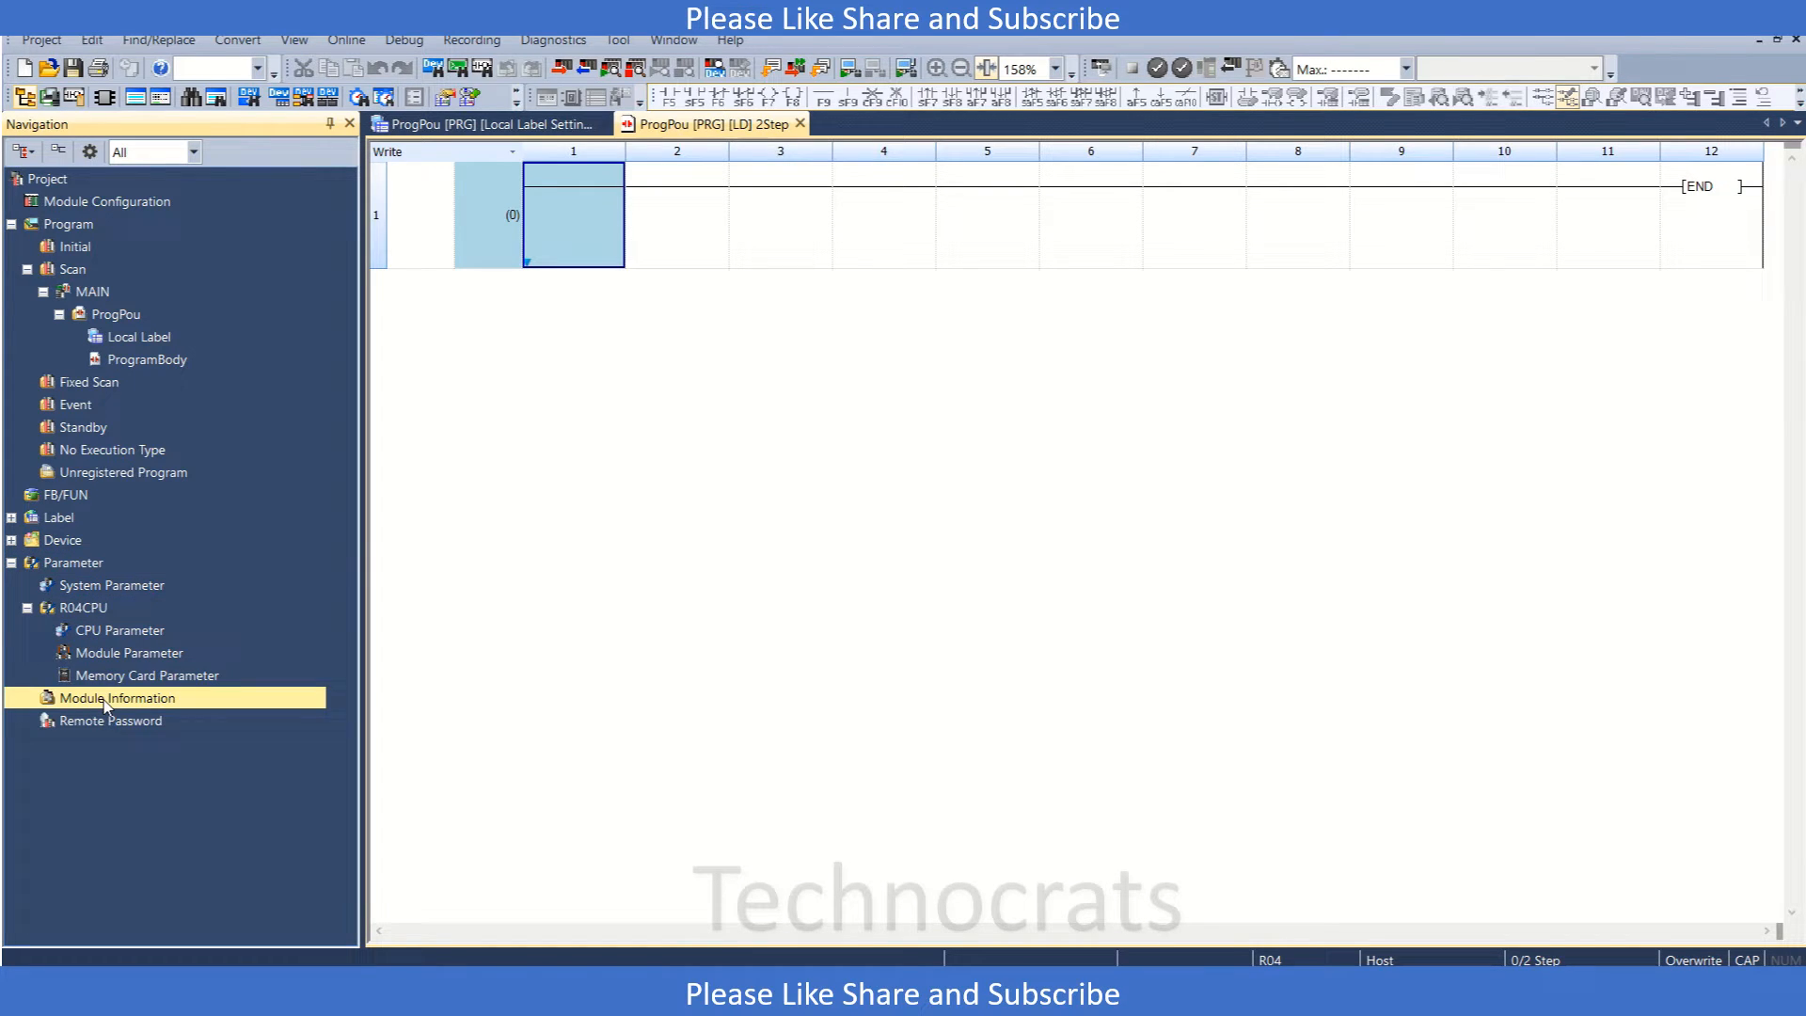
{"action": "right_click", "coordinate": [117, 697]}
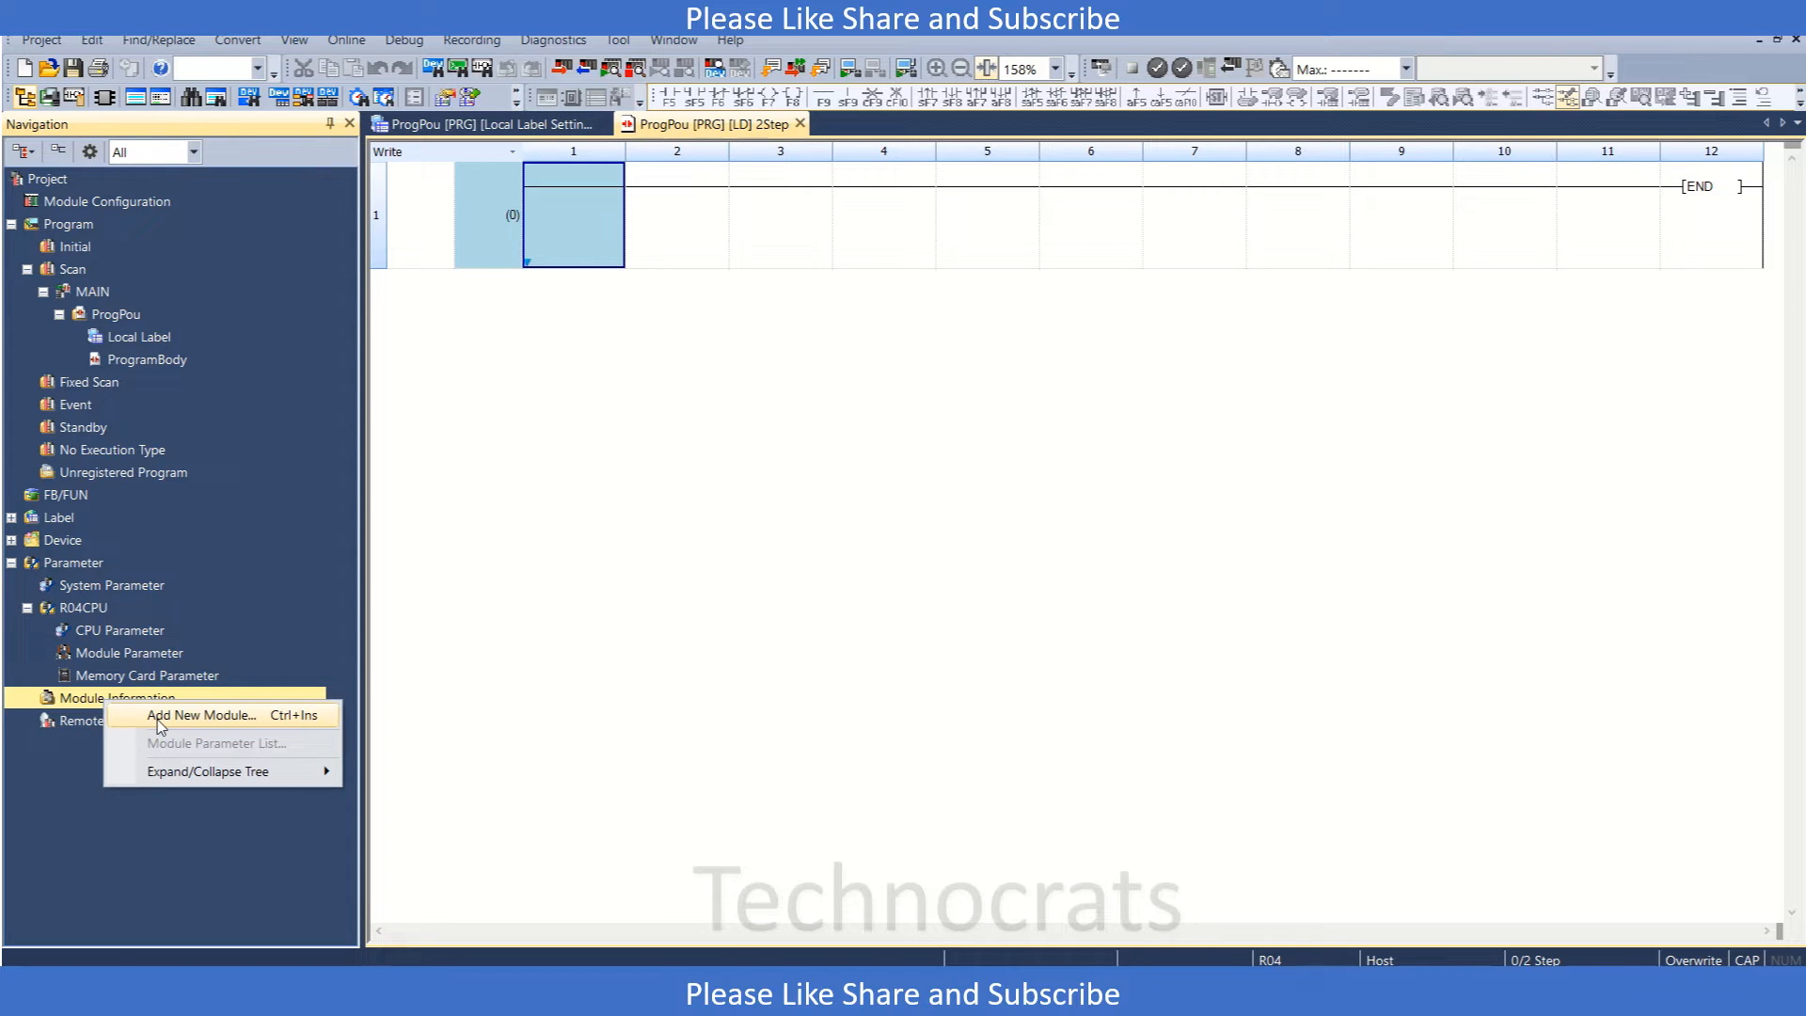
Start a new module of type Analog Input and choose model R60AD4 for slot 0.
{"action": "left_click", "coordinate": [200, 715]}
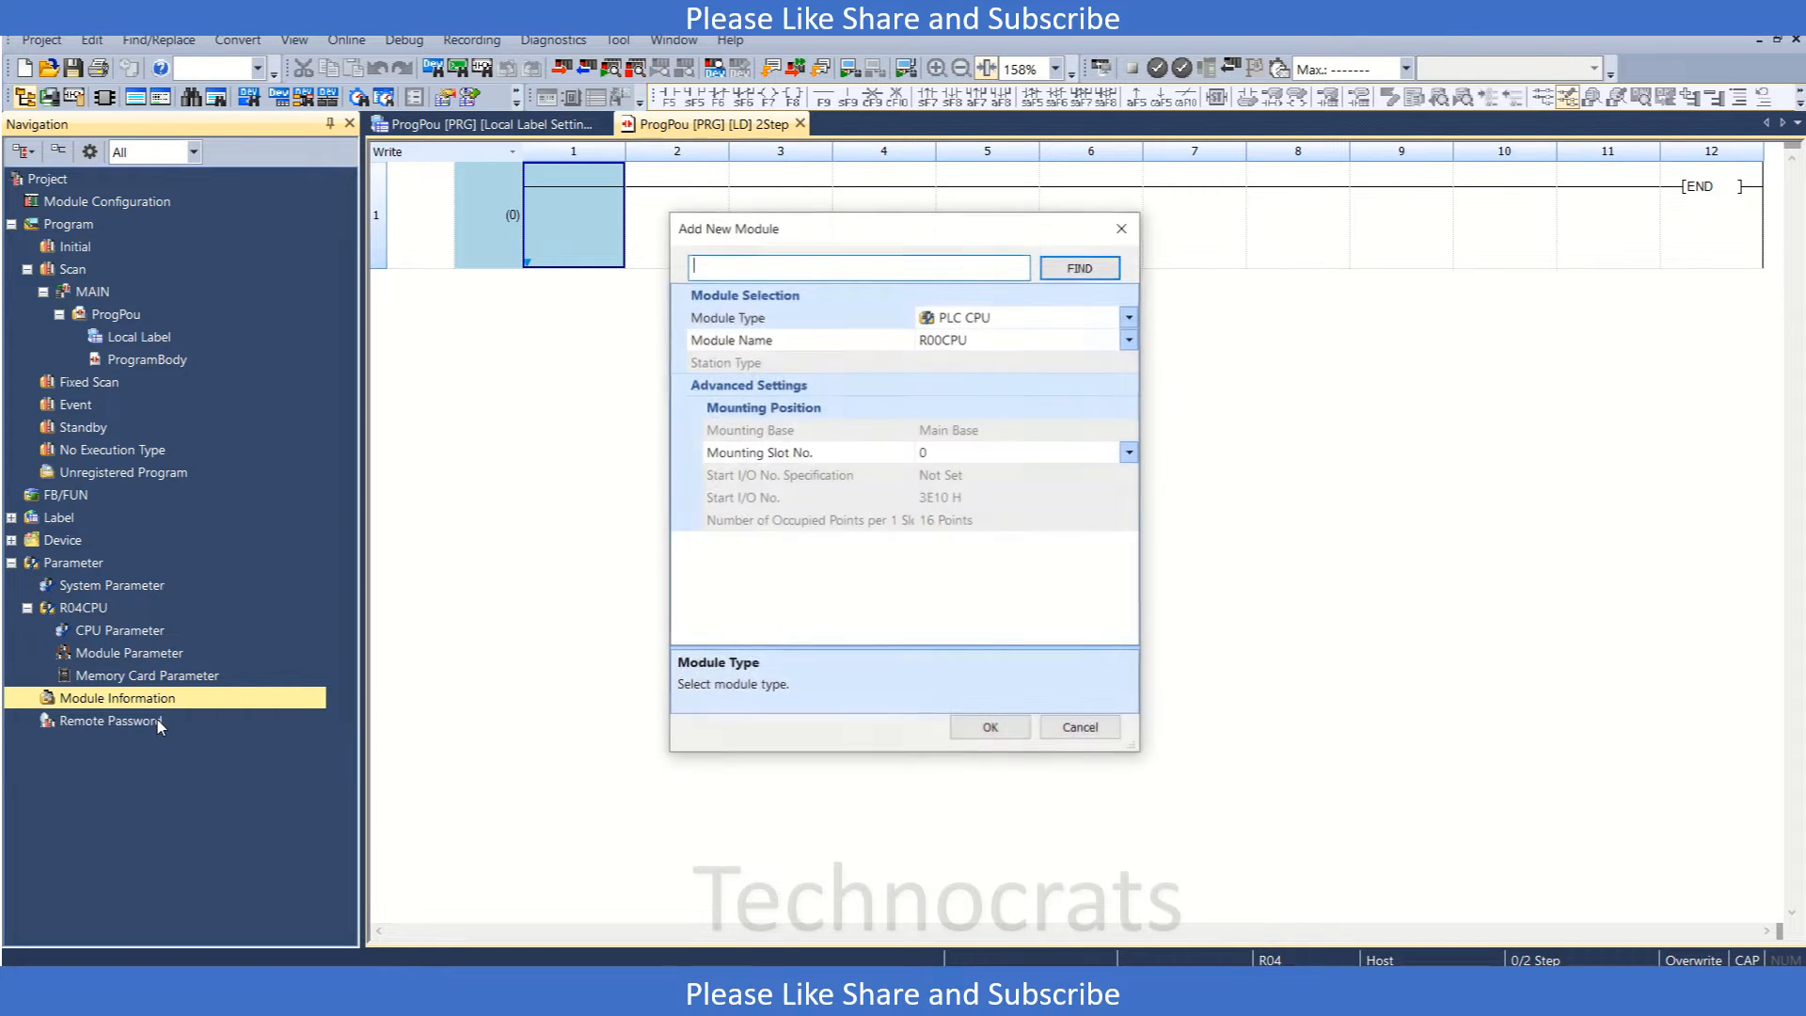
{"action": "left_click", "coordinate": [1127, 316]}
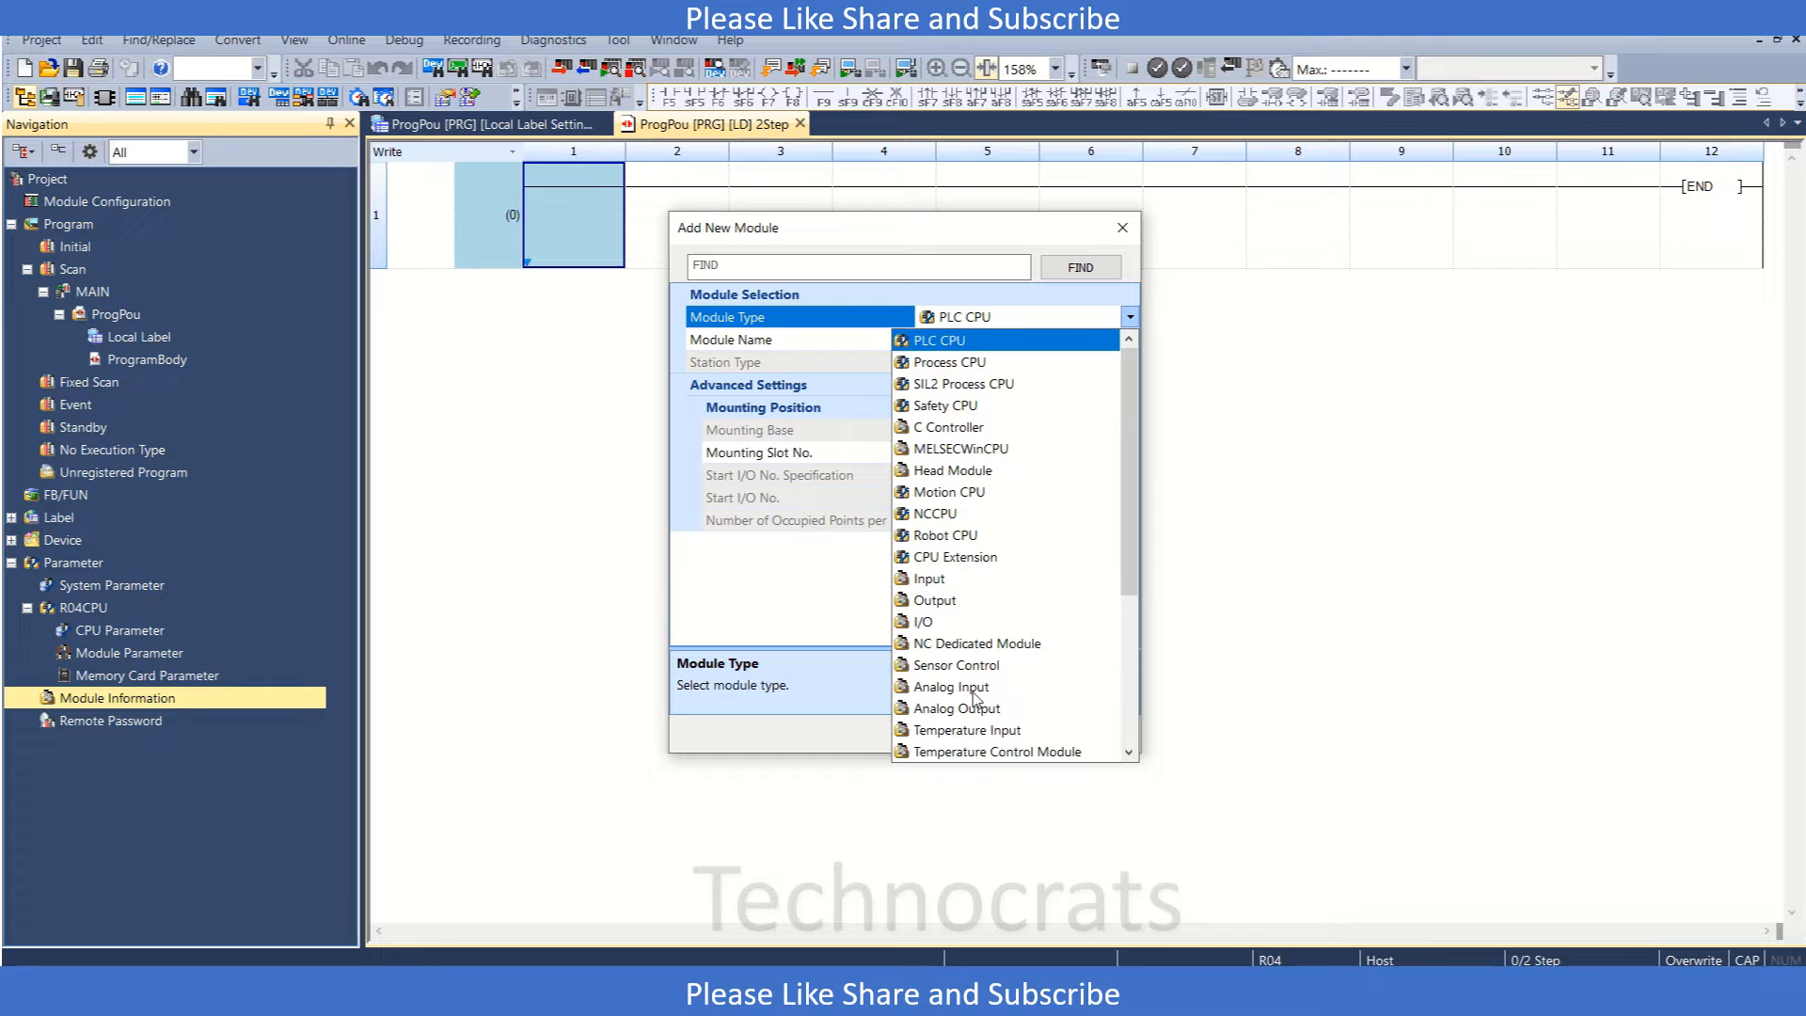
{"action": "left_click", "coordinate": [946, 687]}
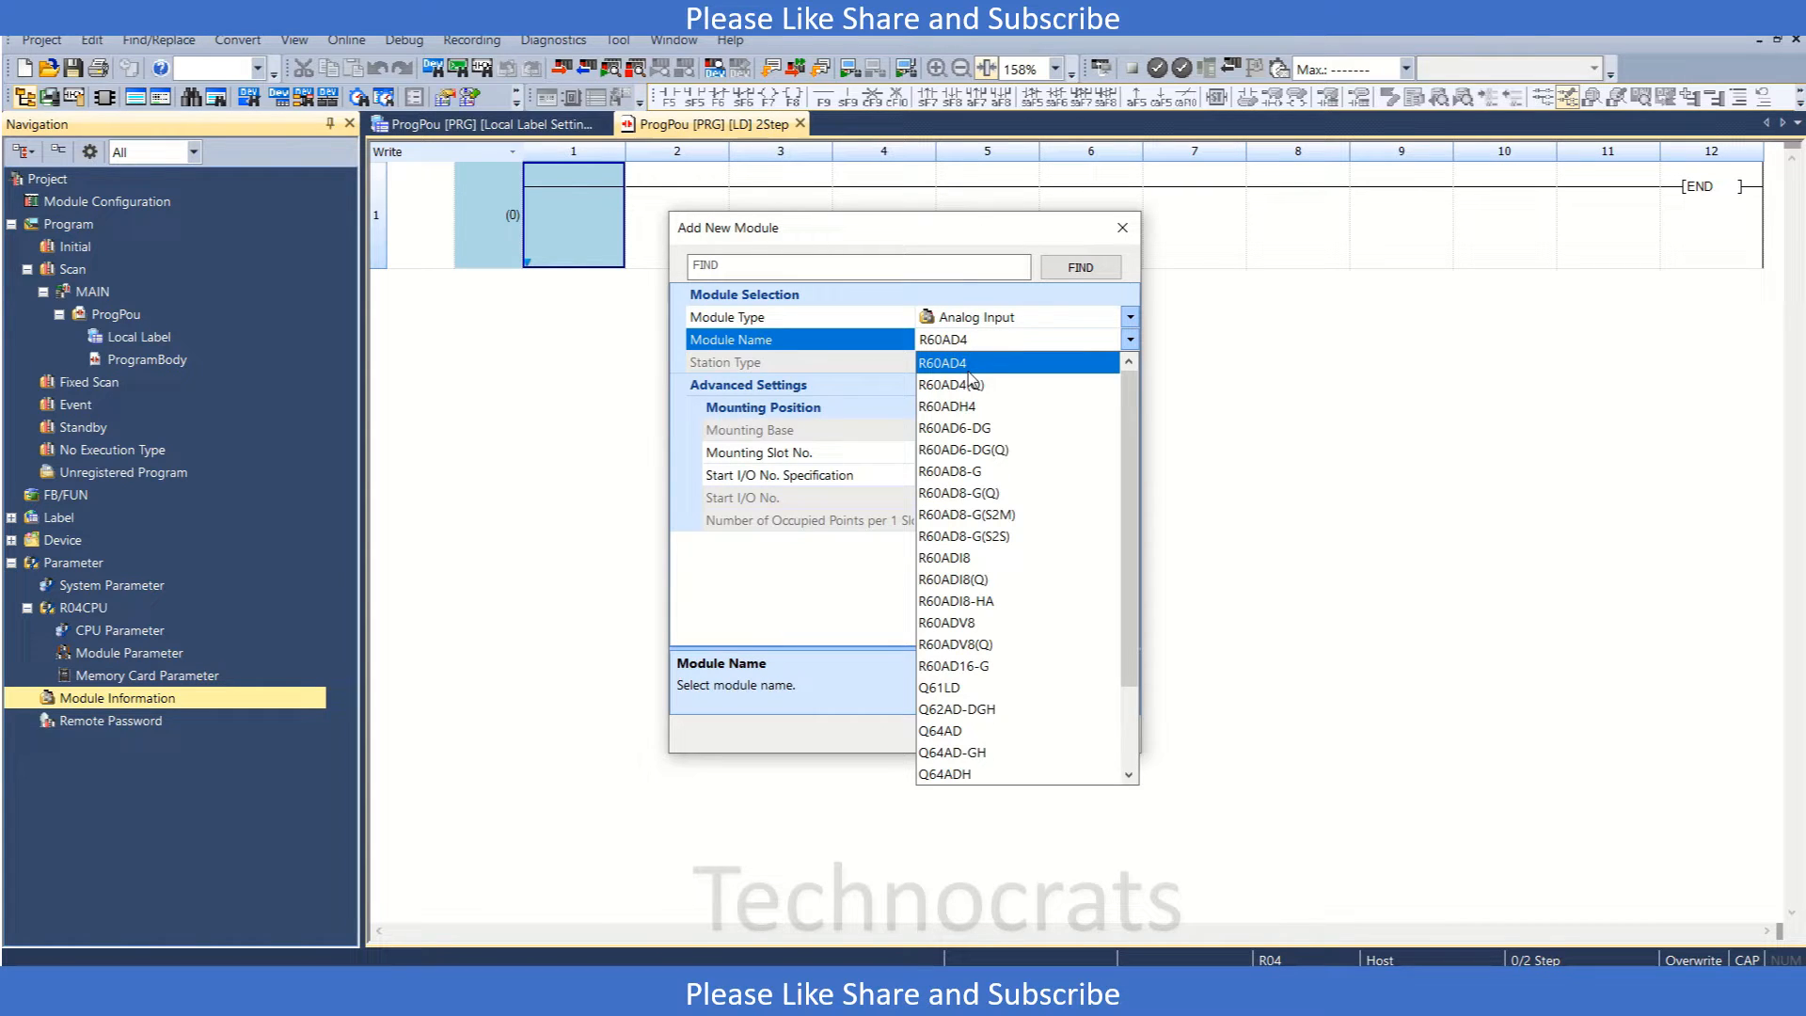
{"action": "left_click", "coordinate": [946, 406]}
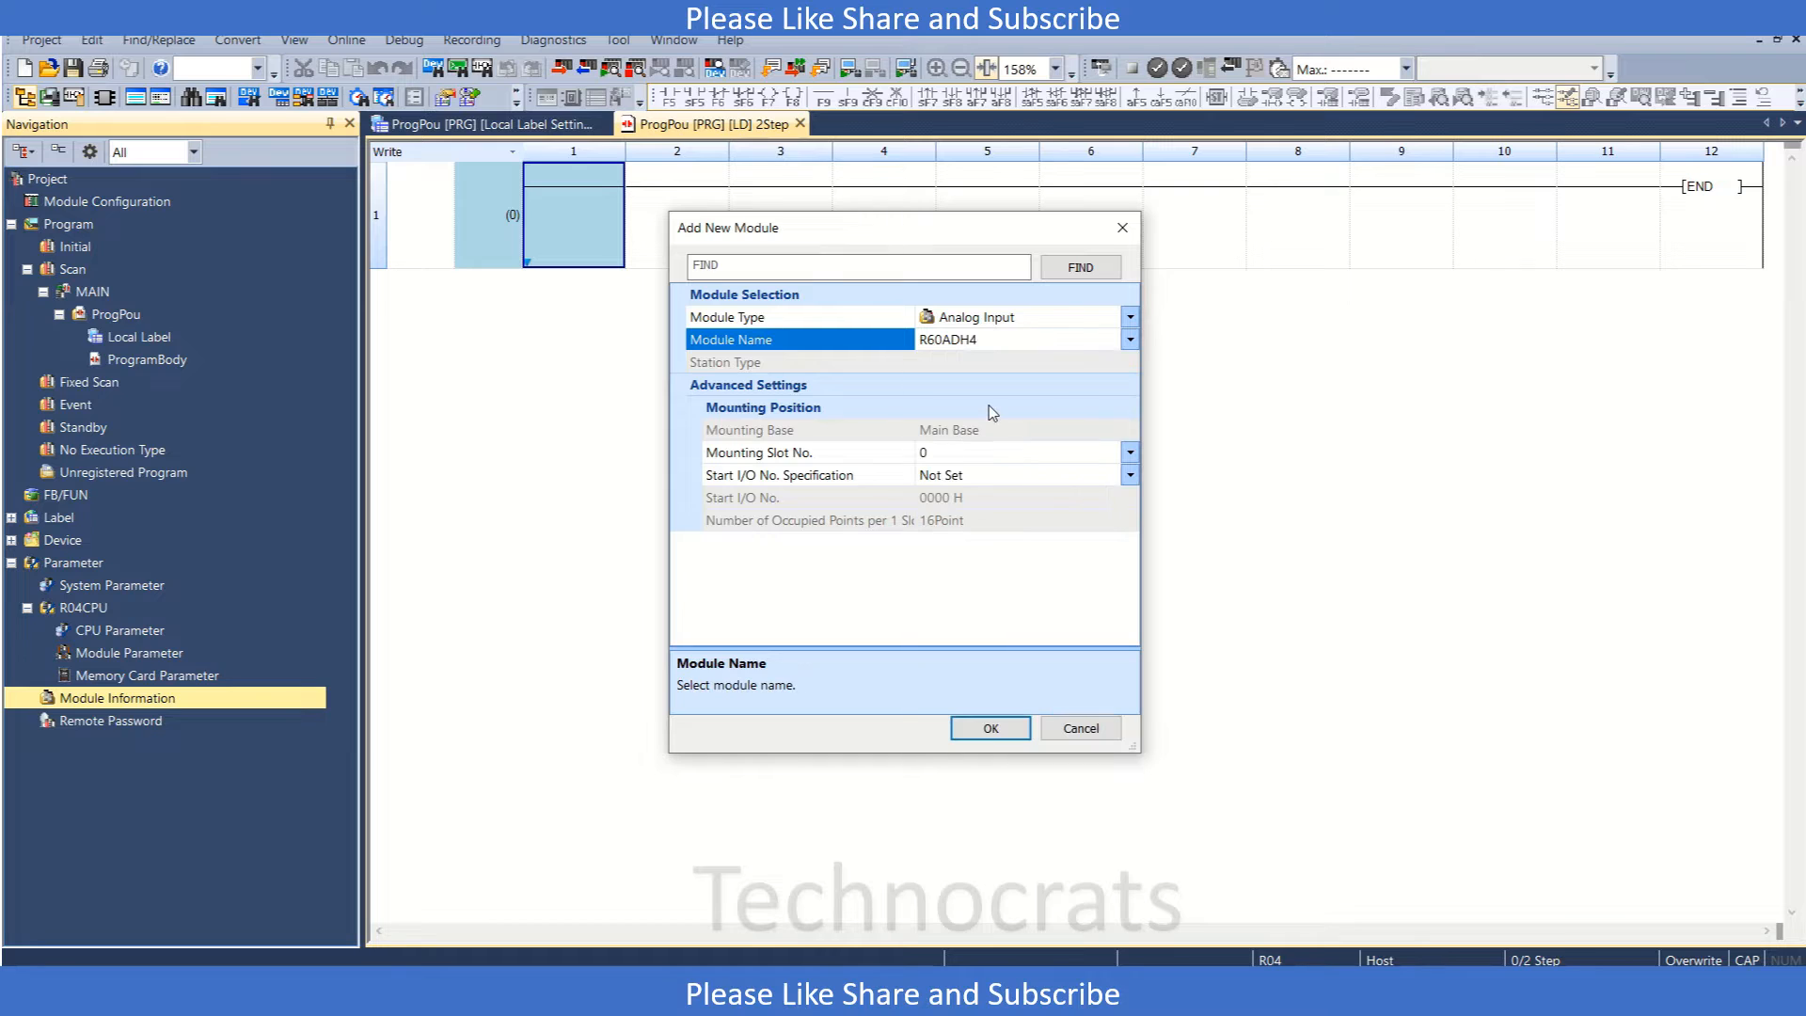
{"action": "left_click", "coordinate": [1127, 338]}
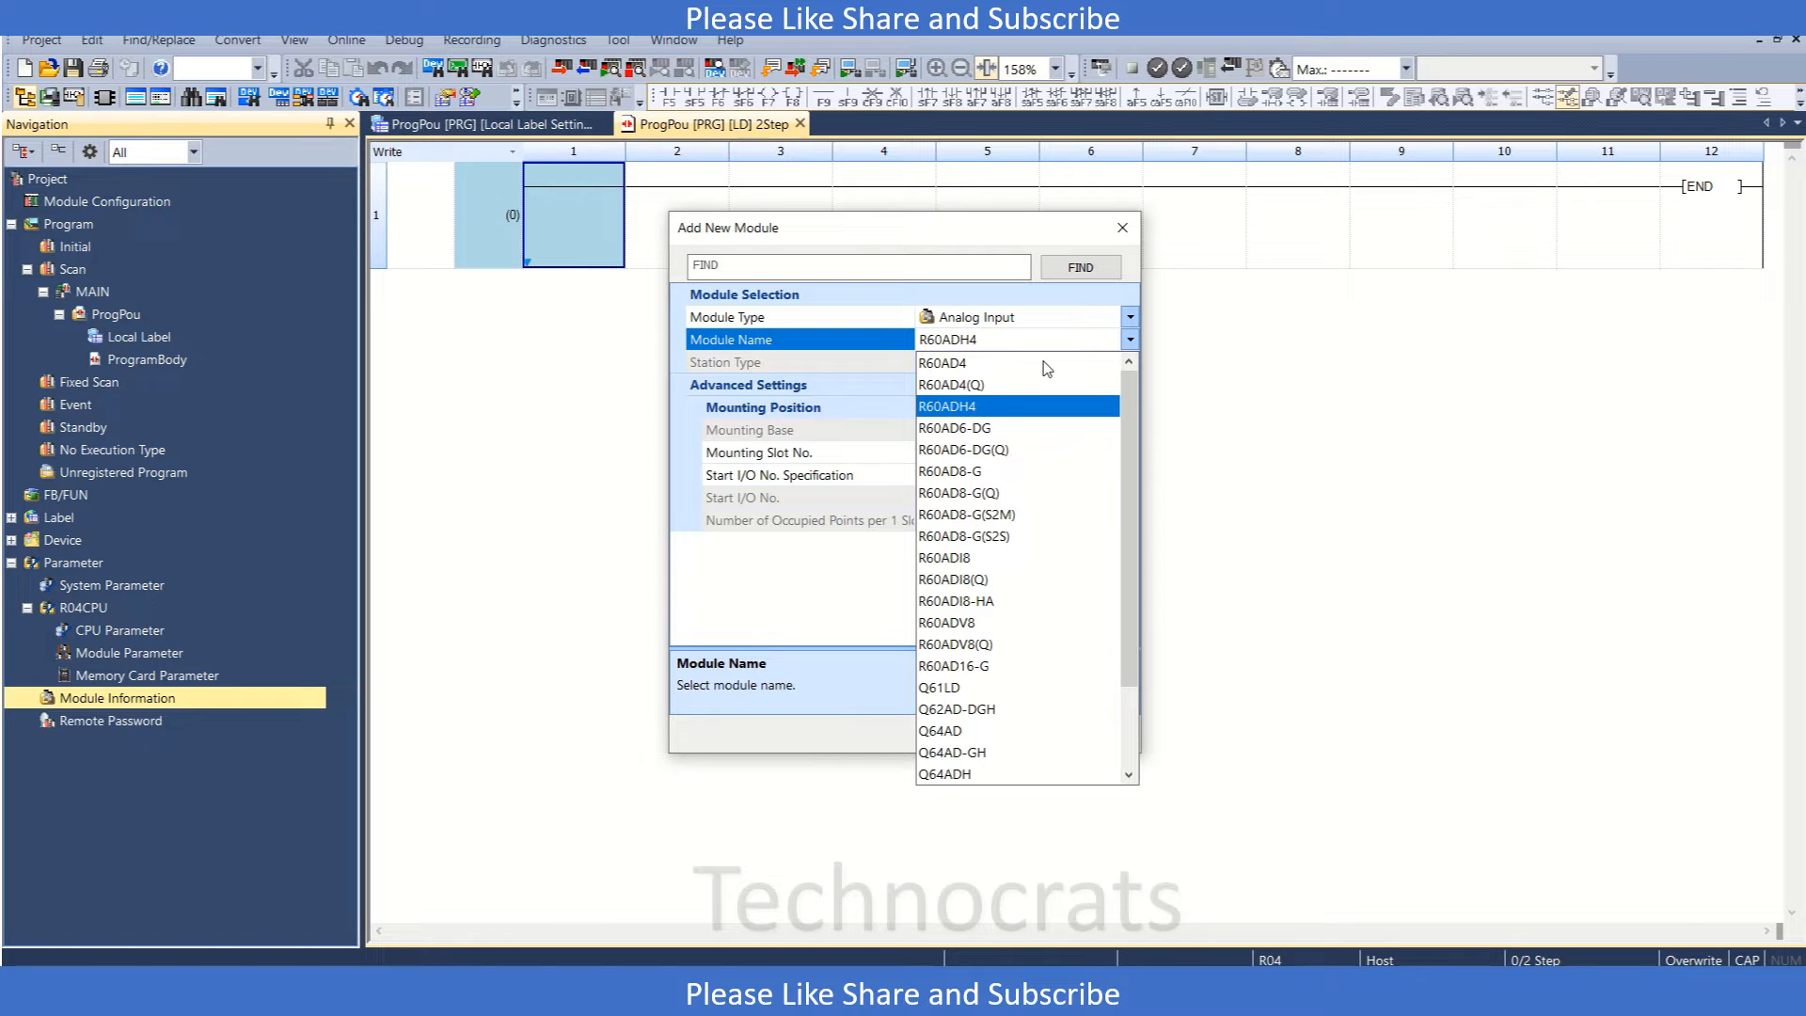
{"action": "left_click", "coordinate": [943, 363]}
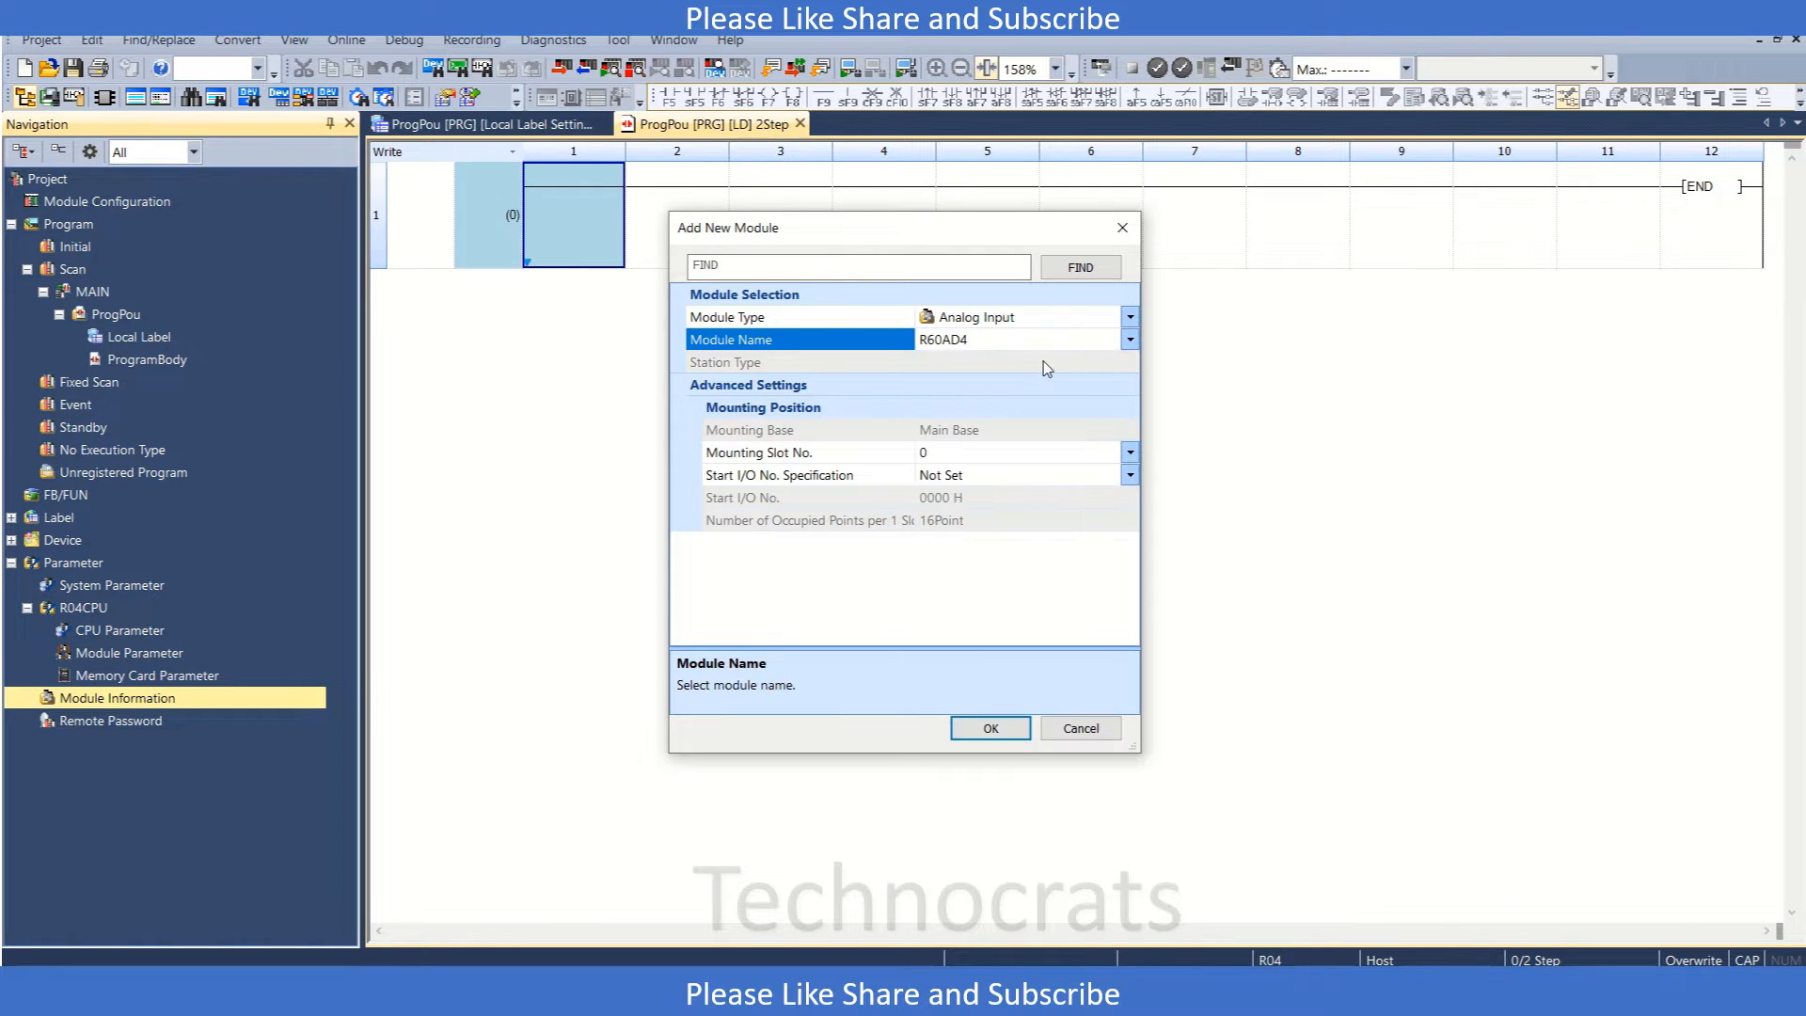
{"action": "mouse_move", "coordinate": [890, 367]}
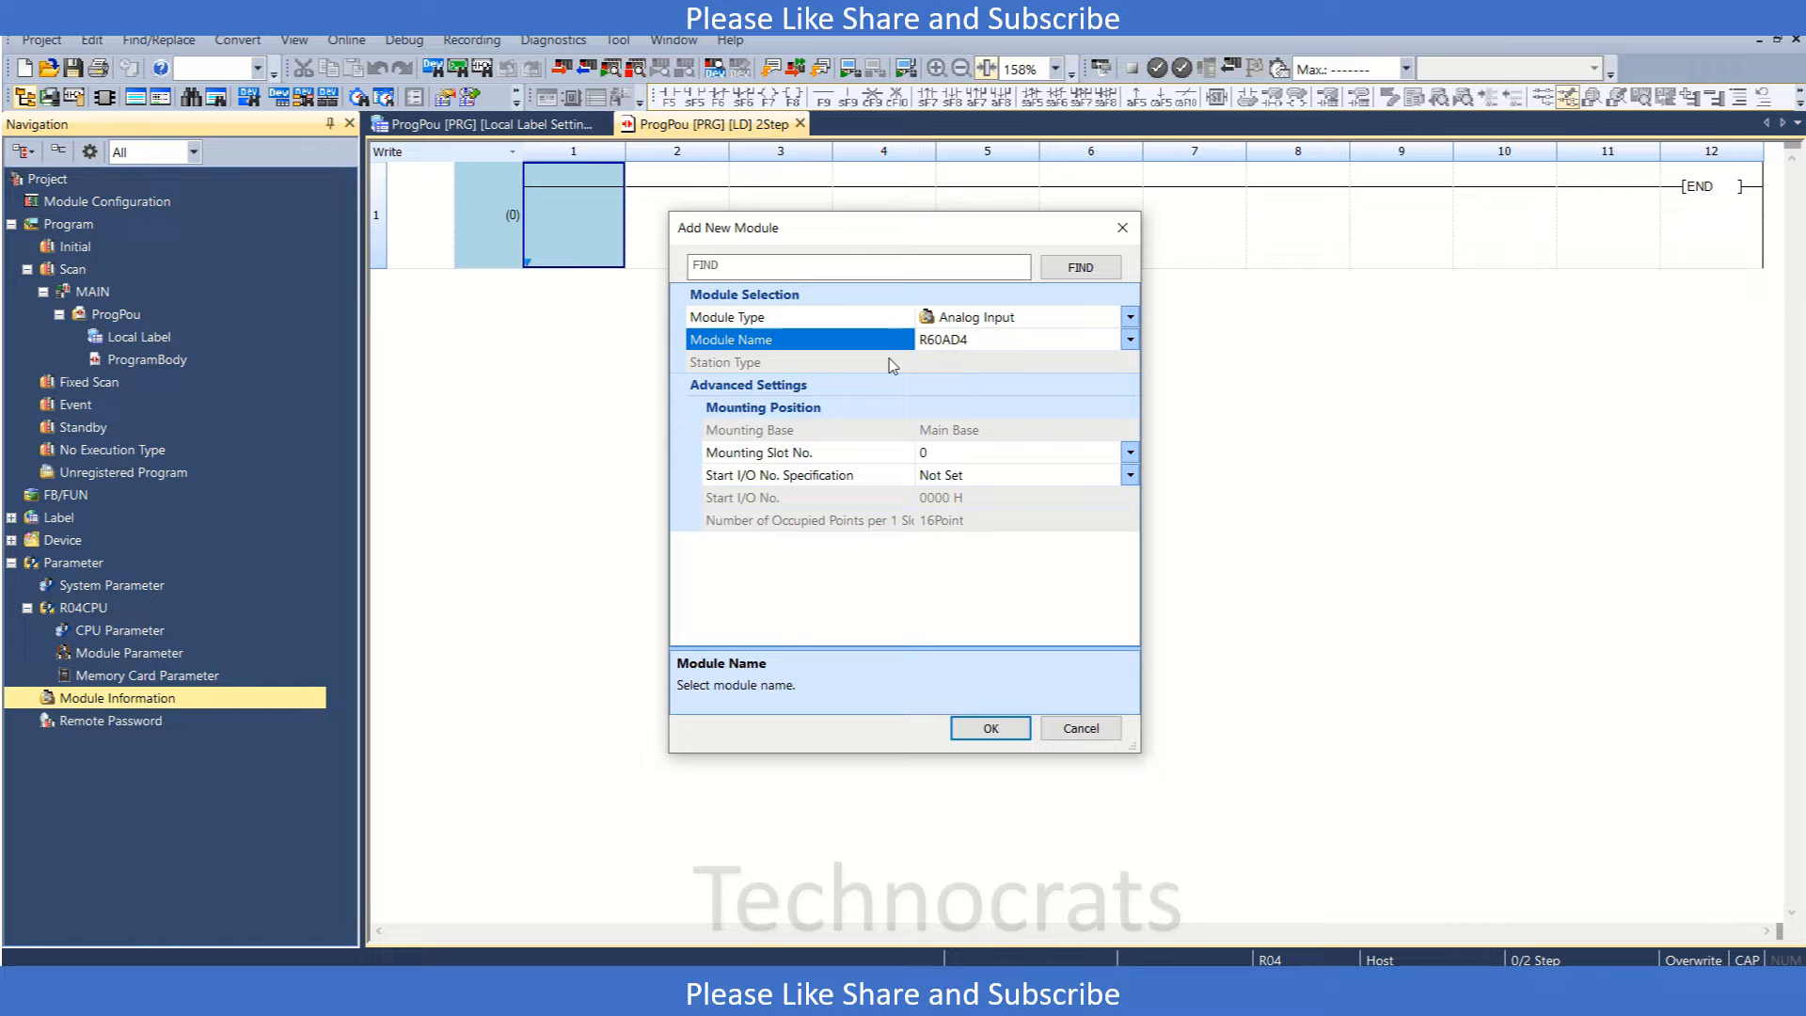
{"action": "mouse_move", "coordinate": [1023, 521]}
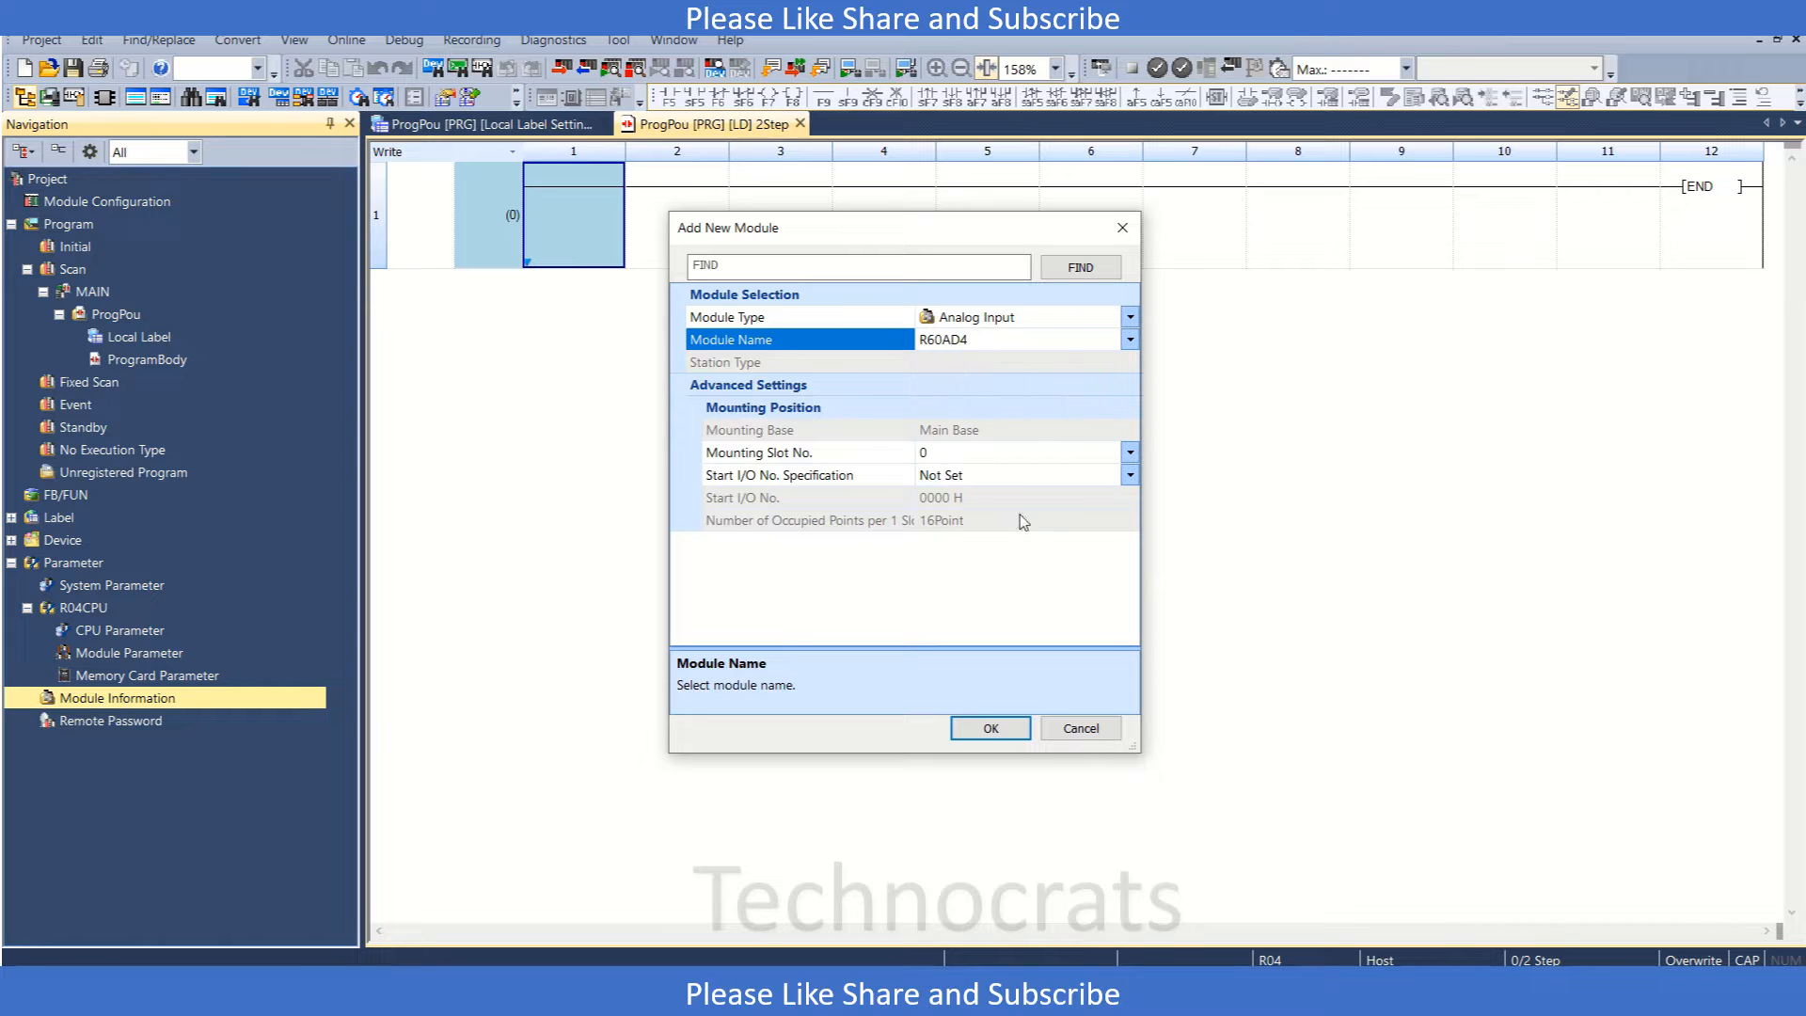
Confirm adding R60AD4 at I/O 0000 with Use Module Label set to Yes.
{"action": "left_click", "coordinate": [988, 727]}
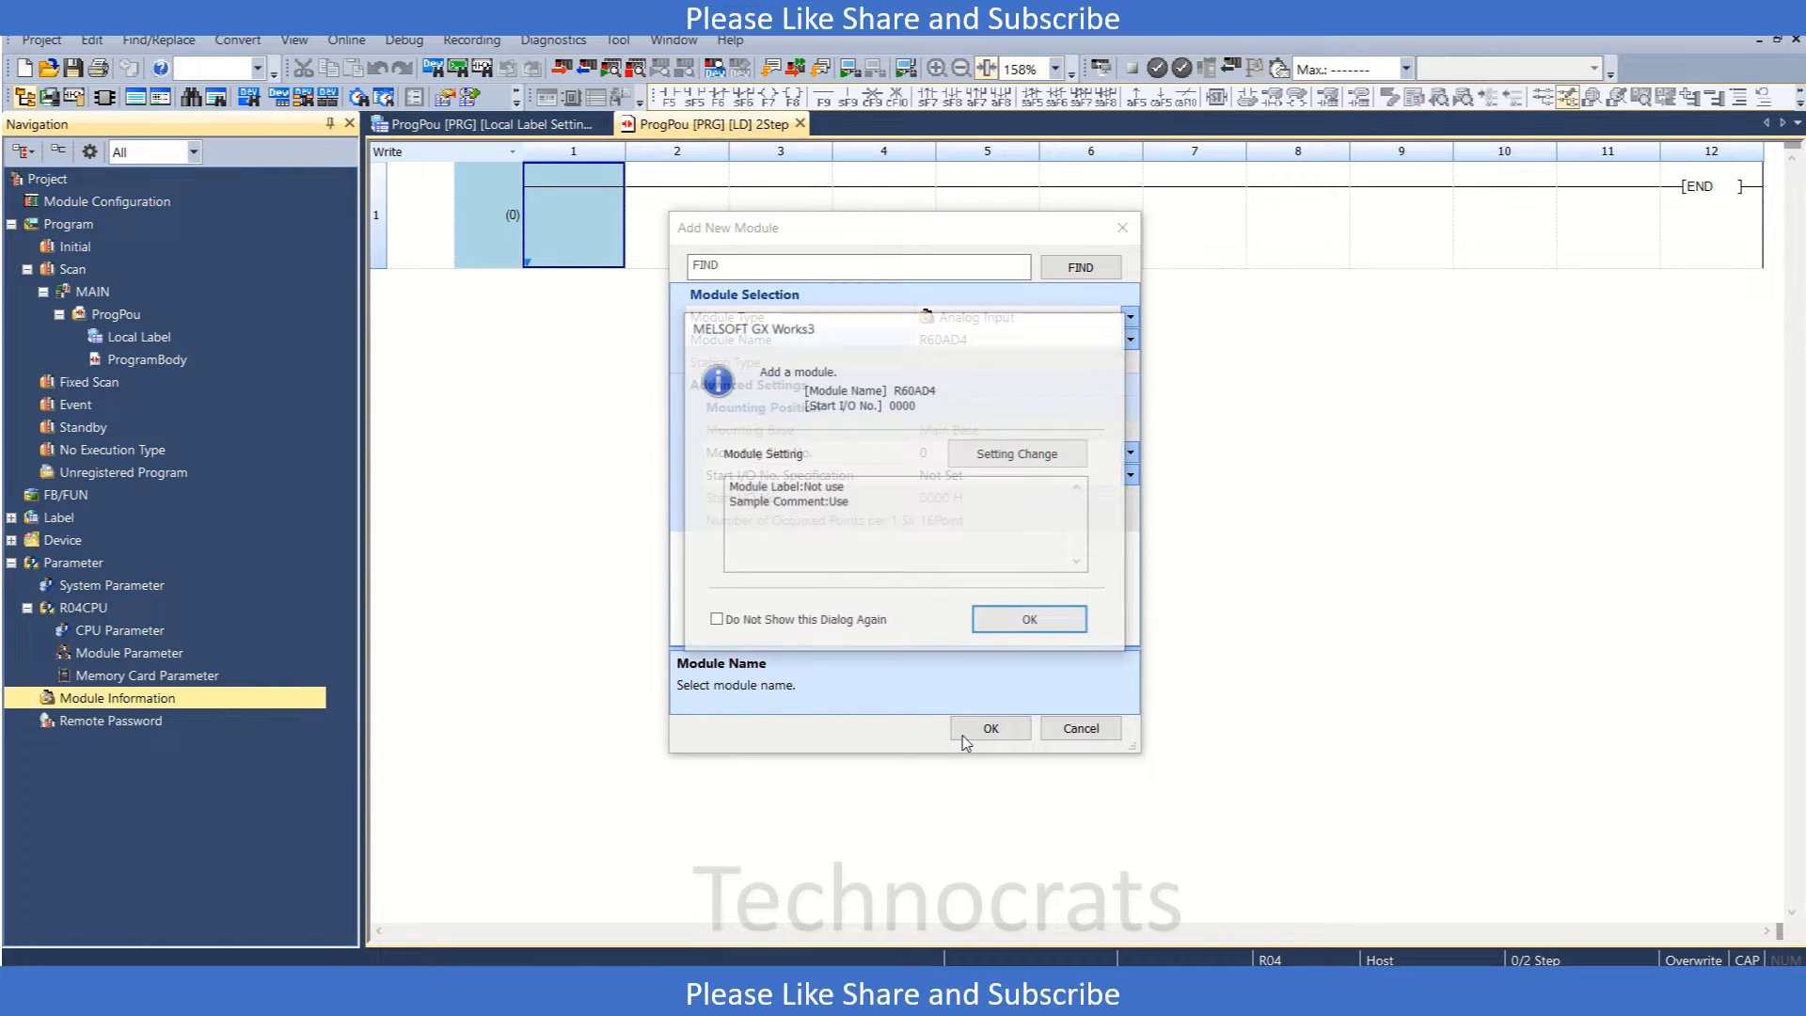
{"action": "left_click", "coordinate": [715, 621]}
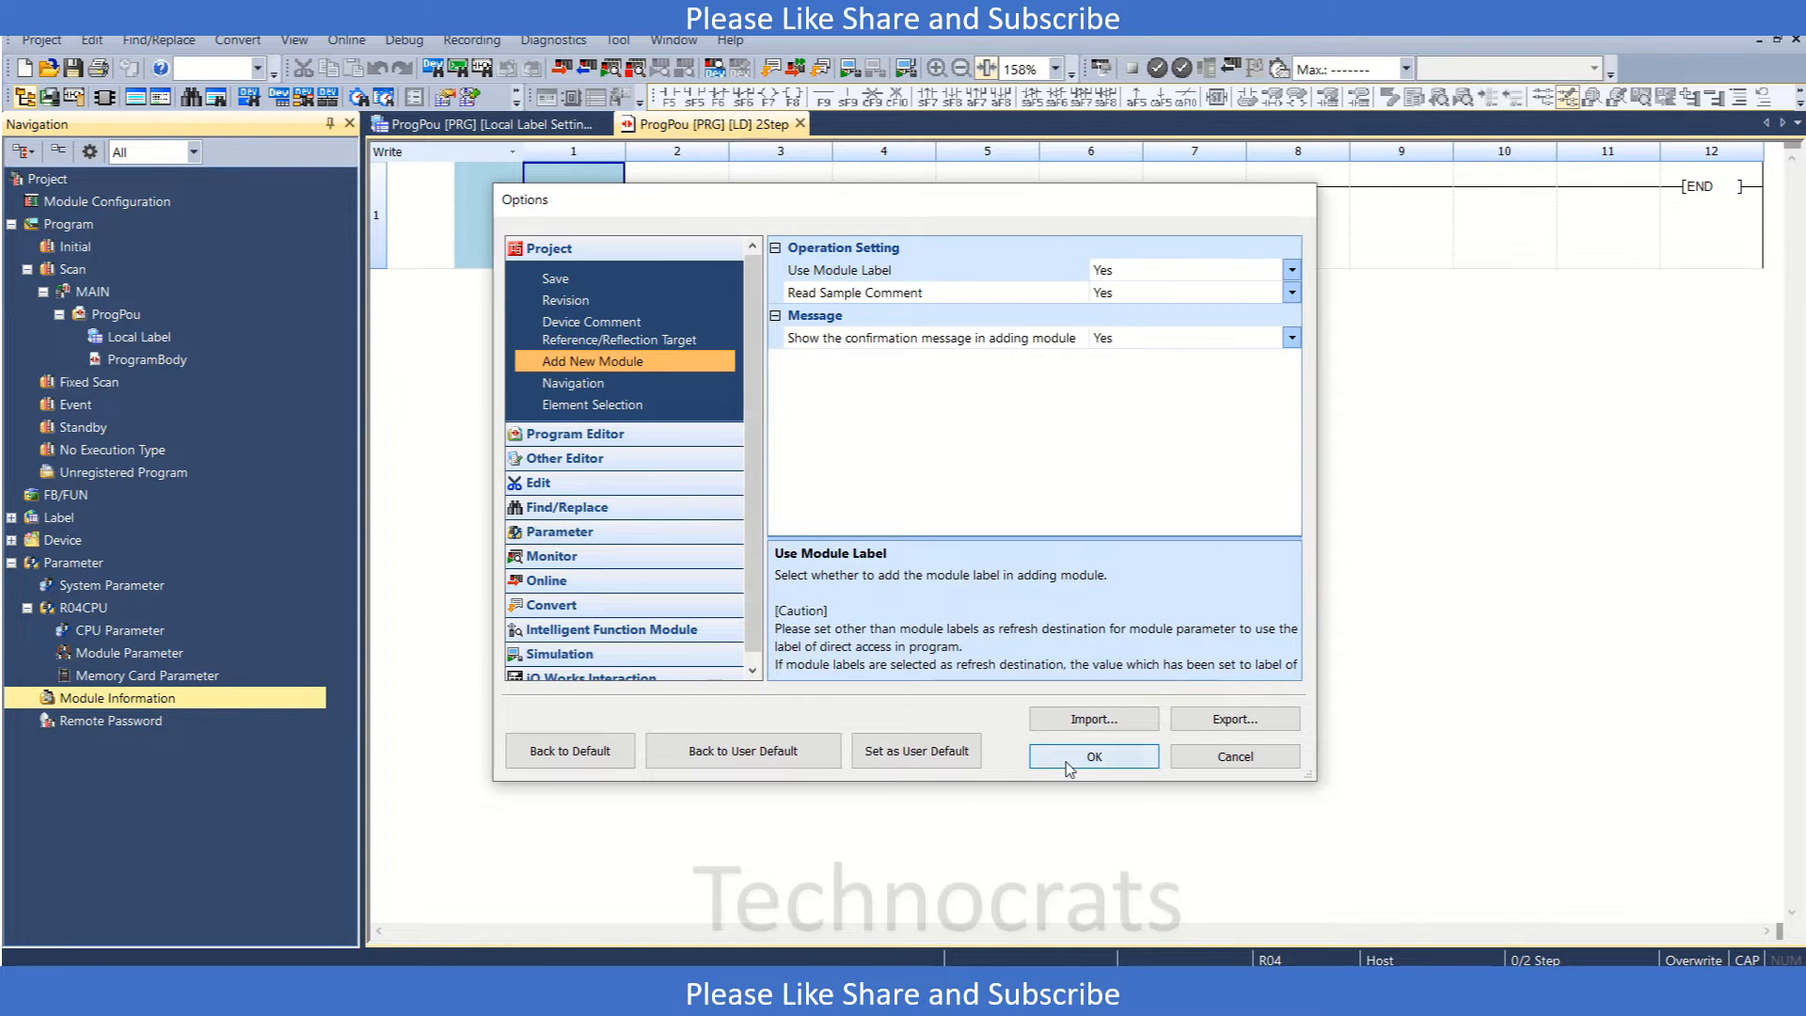
{"action": "left_click", "coordinate": [1091, 756]}
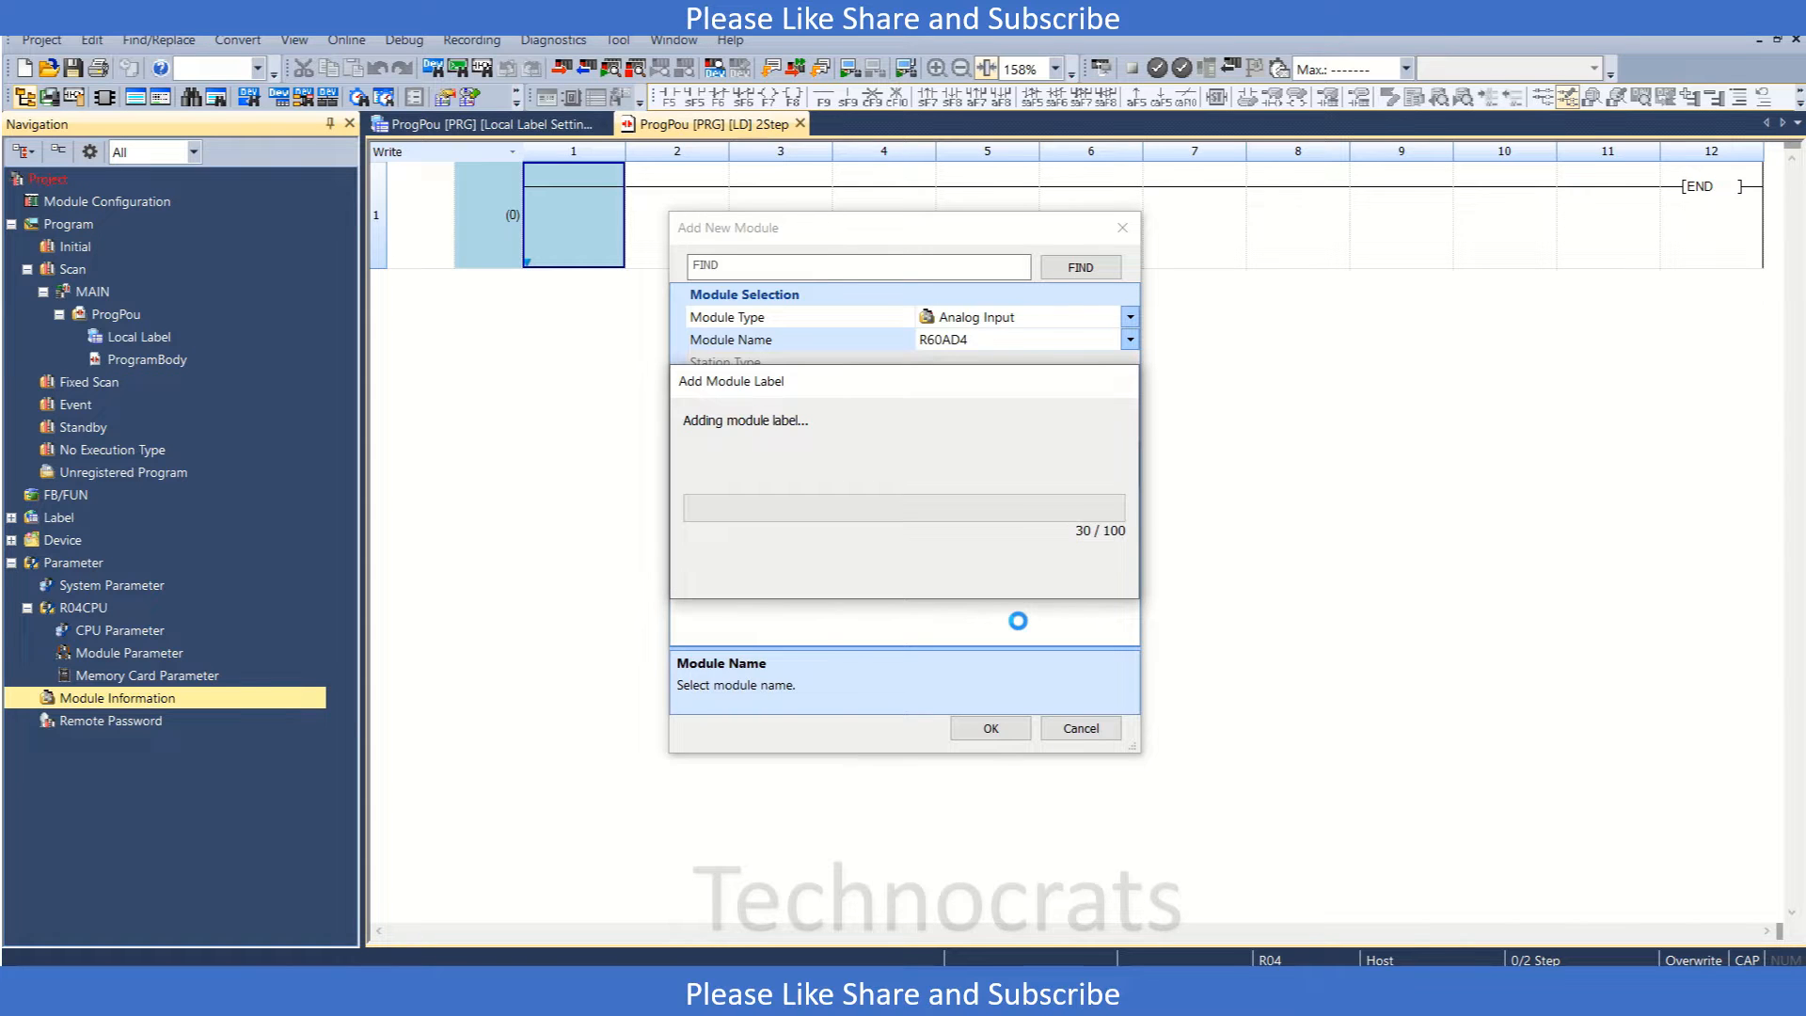
{"action": "left_click", "coordinate": [988, 726]}
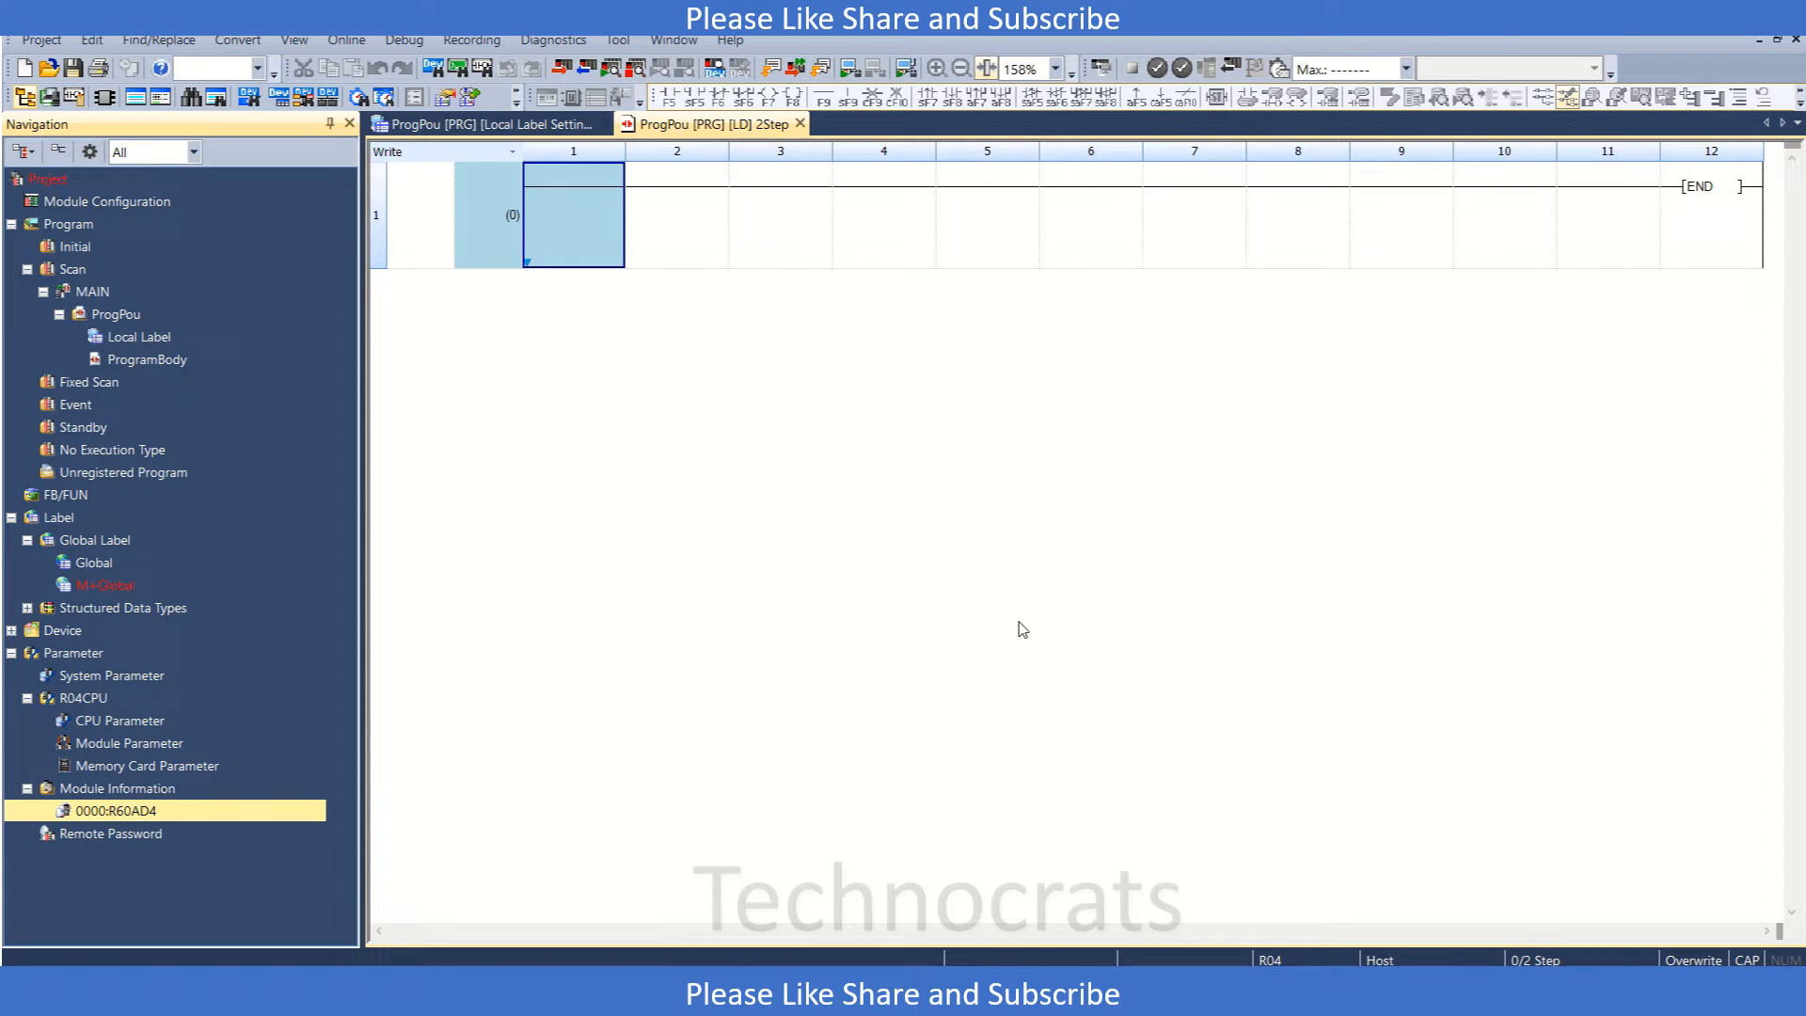
{"action": "mouse_move", "coordinate": [749, 843]}
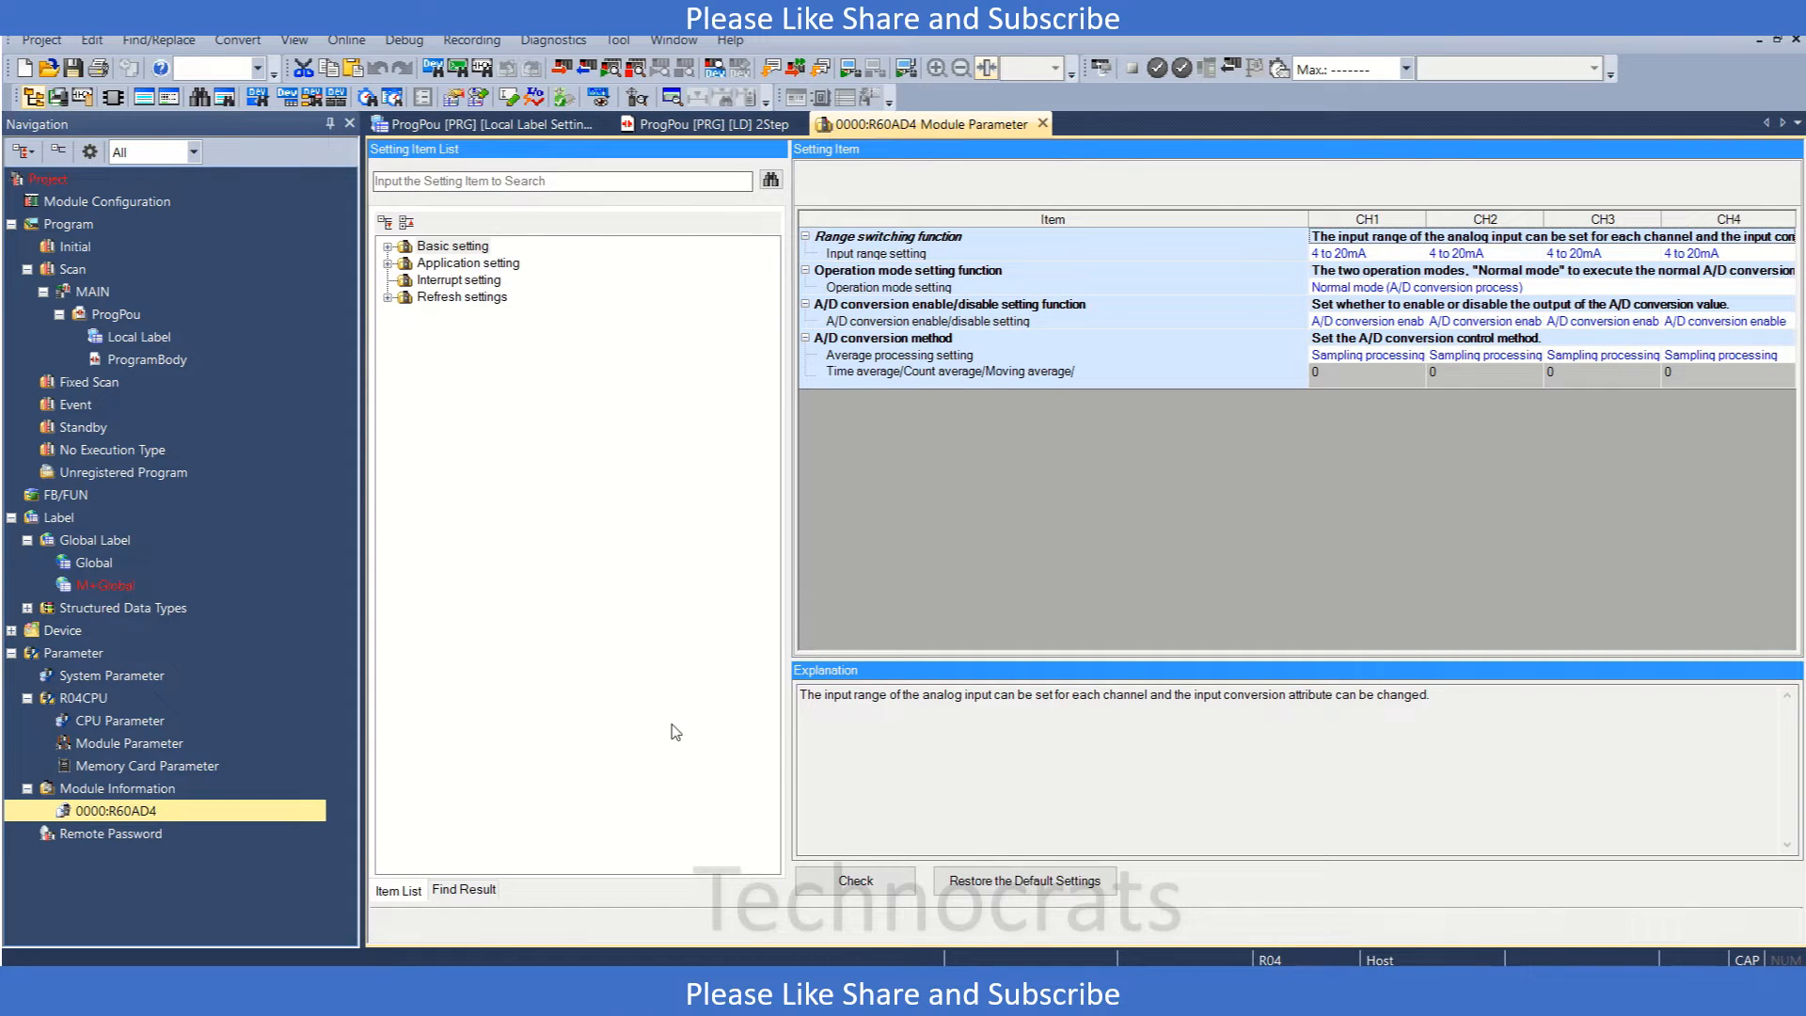
Keep CH1's input range at 4 to 20mA and move to the application settings list.
{"action": "left_click", "coordinate": [1365, 254]}
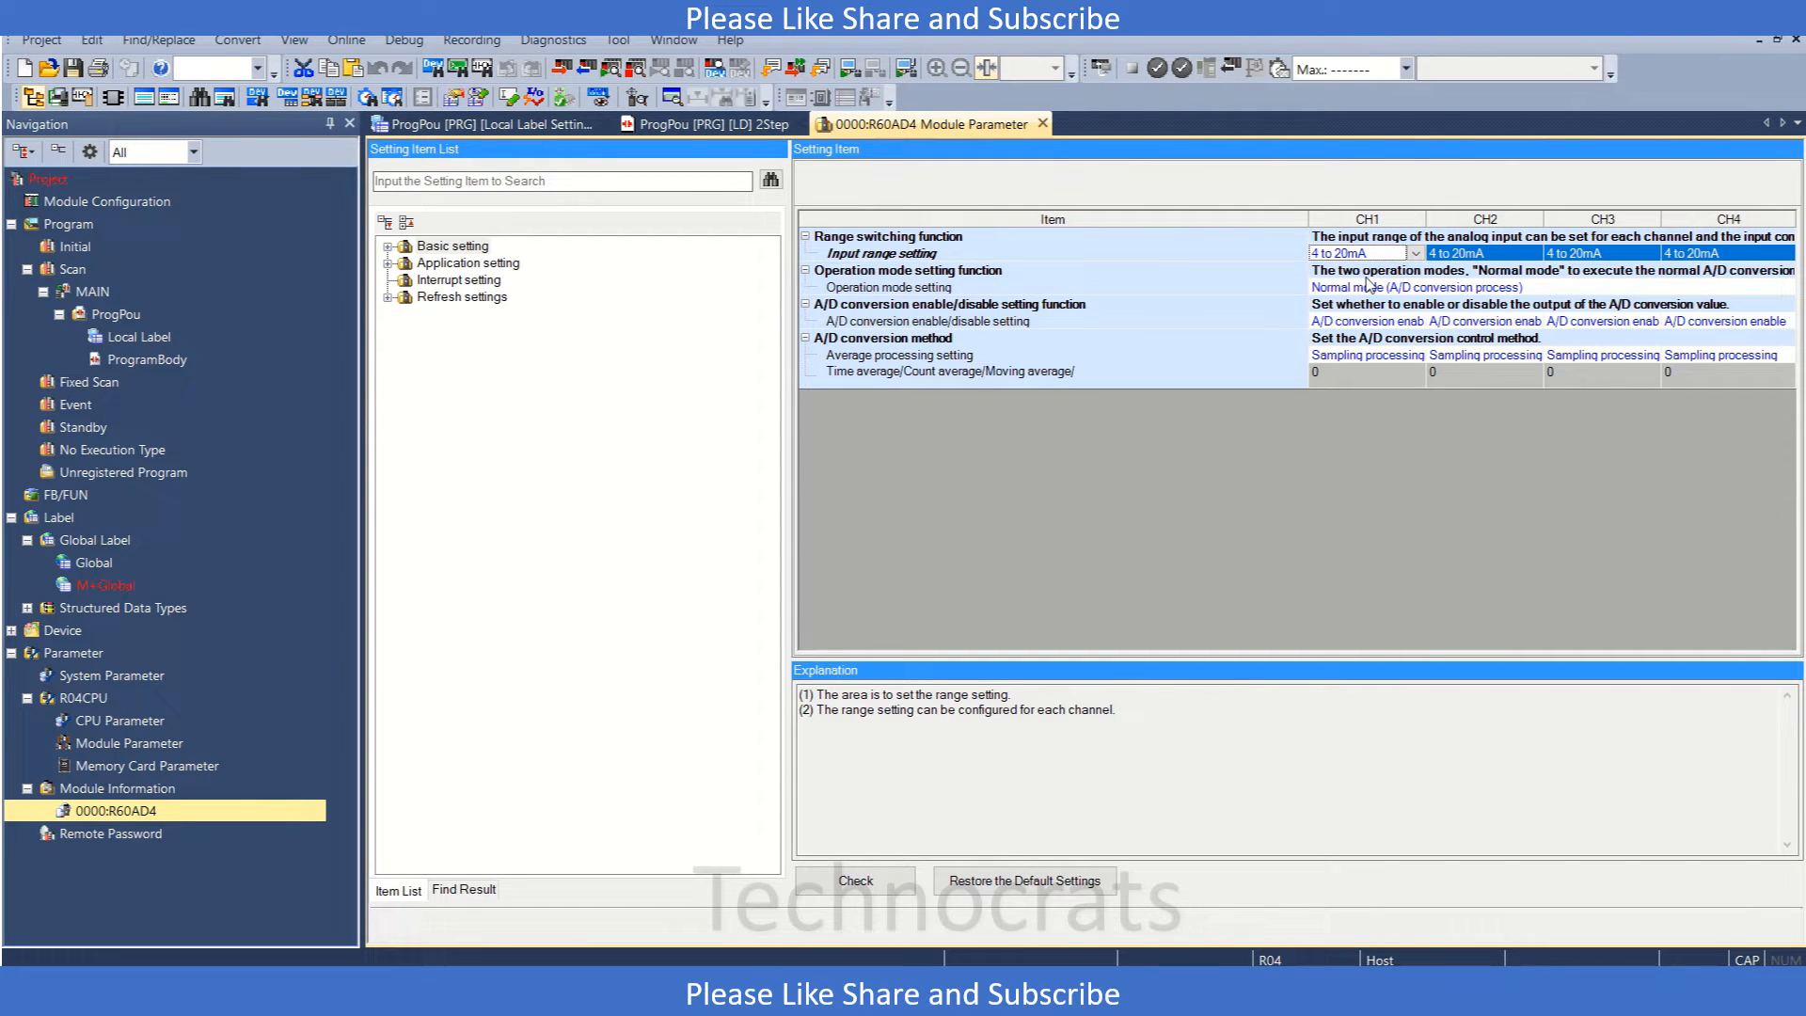
{"action": "left_click", "coordinate": [1419, 253]}
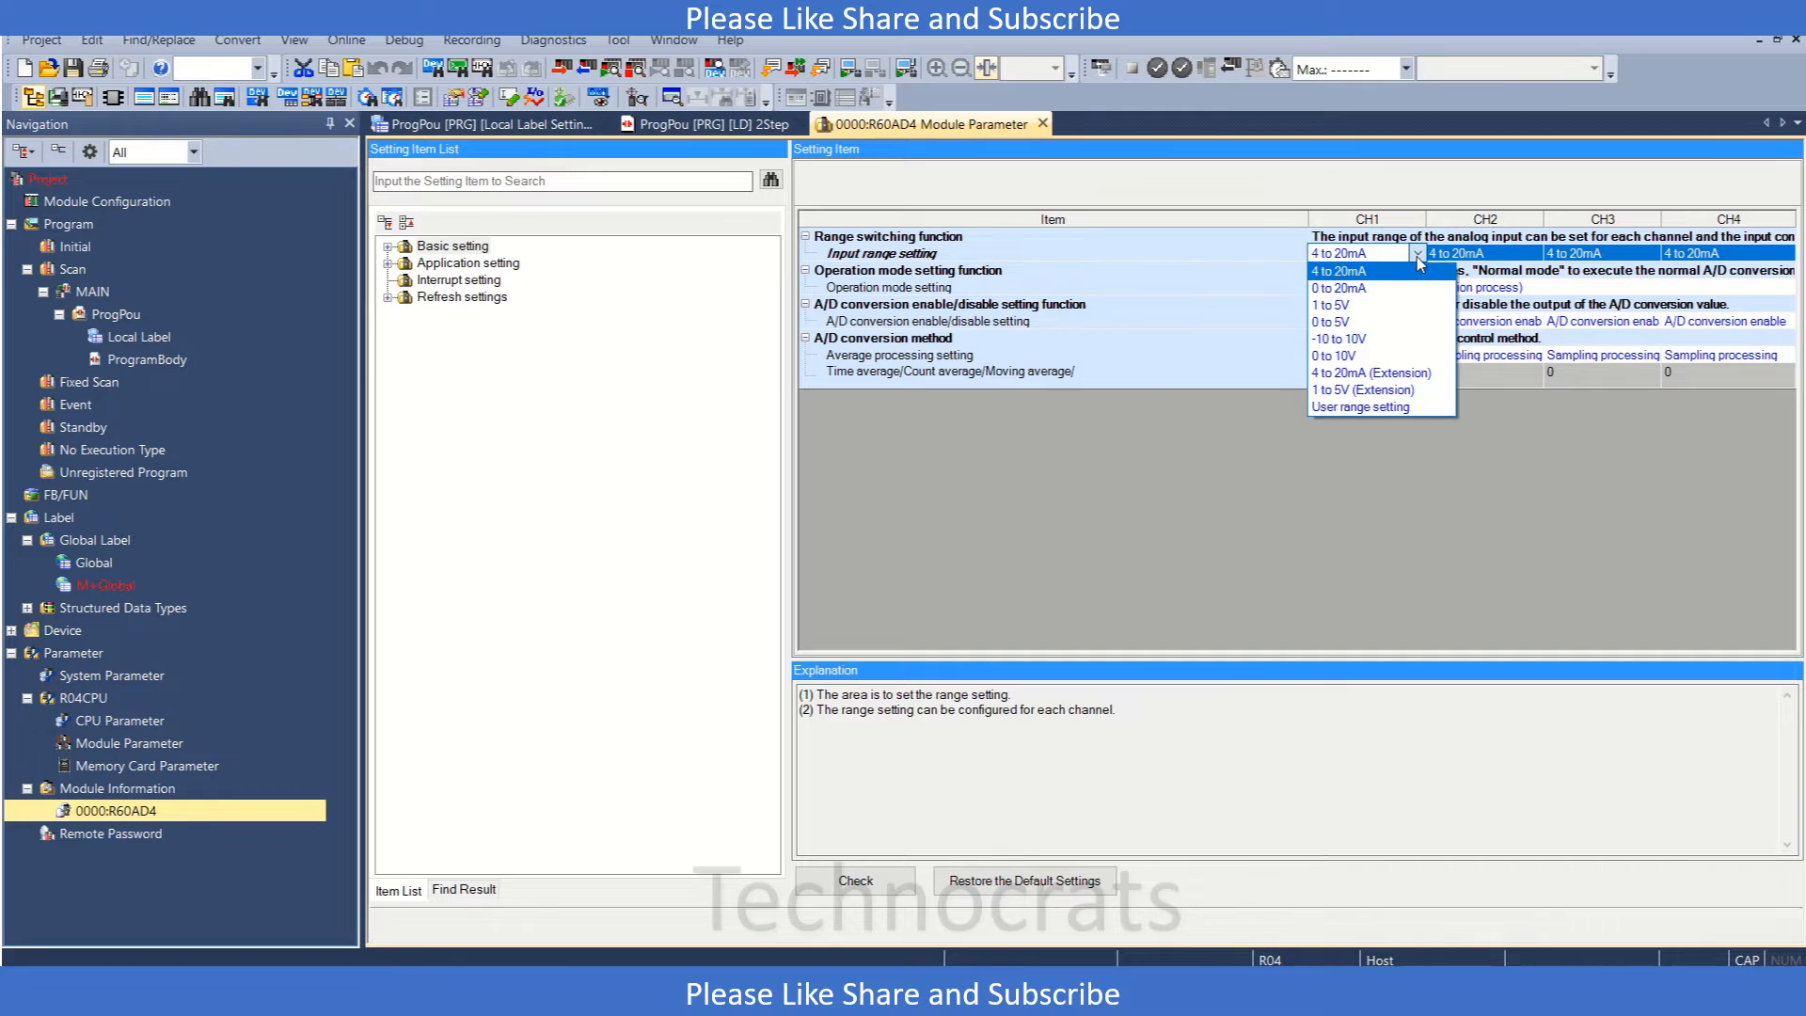
{"action": "mouse_move", "coordinate": [1331, 305]}
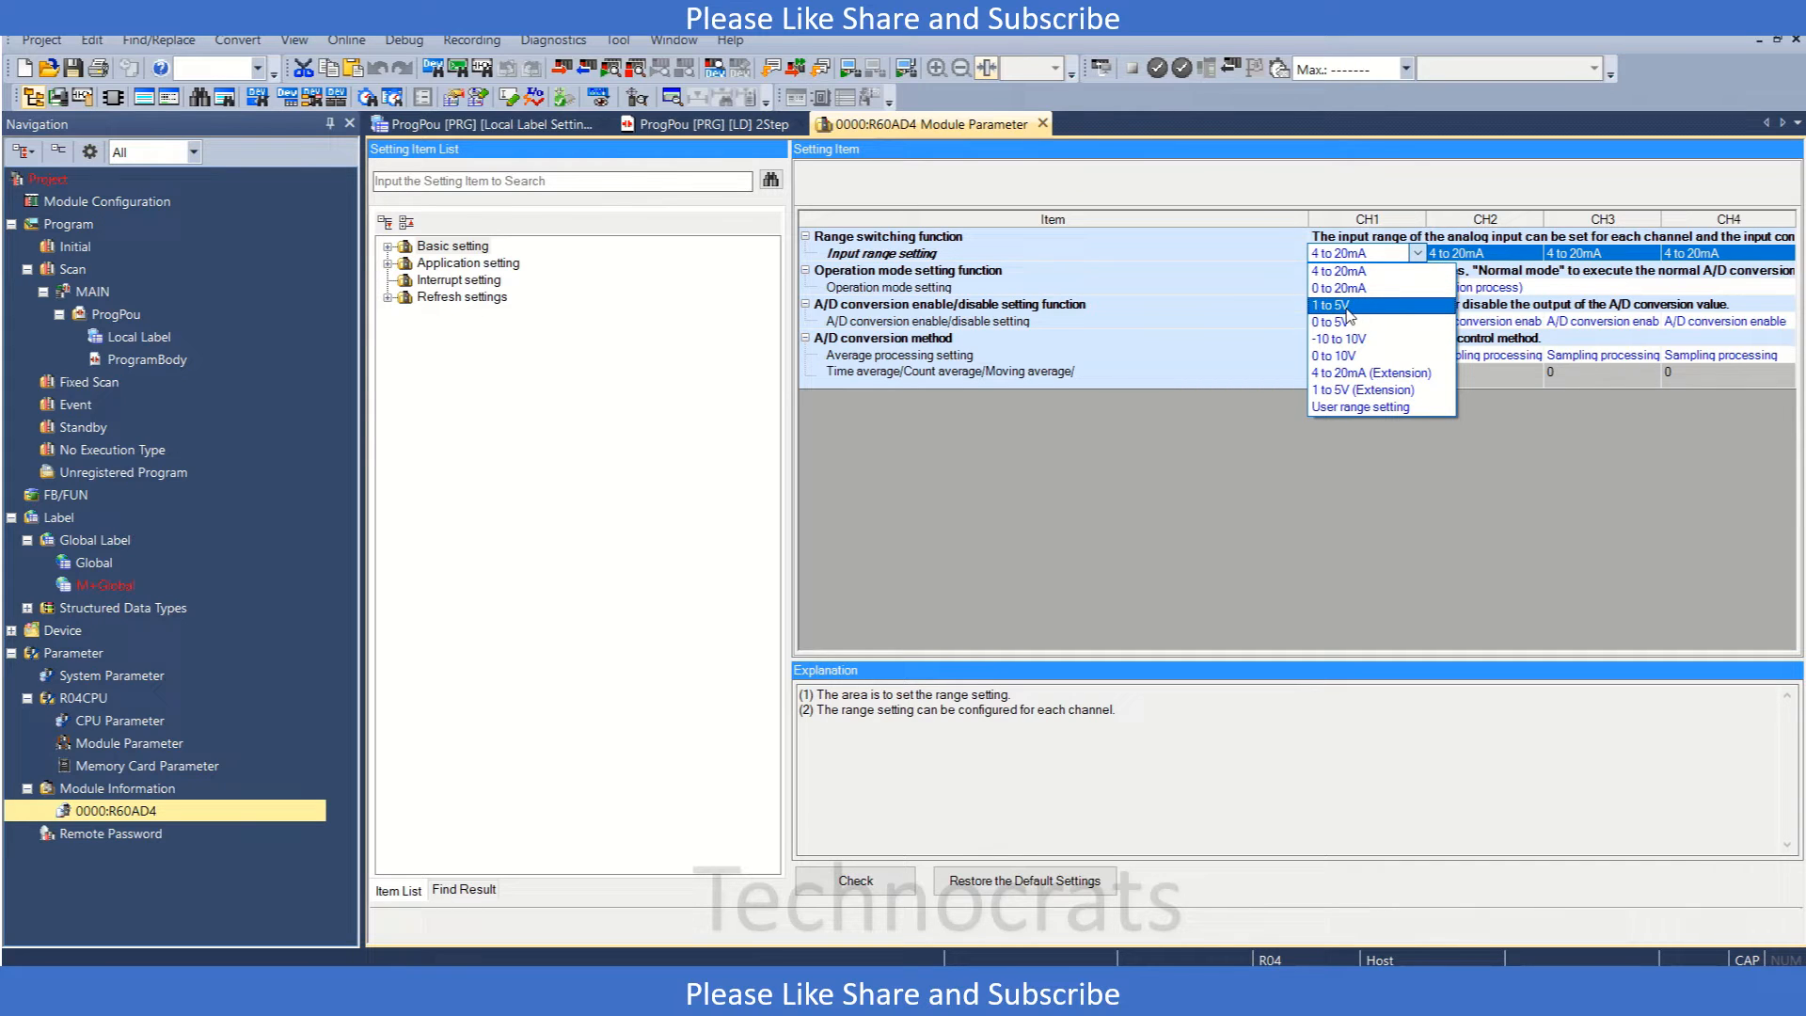
{"action": "mouse_move", "coordinate": [1335, 271]}
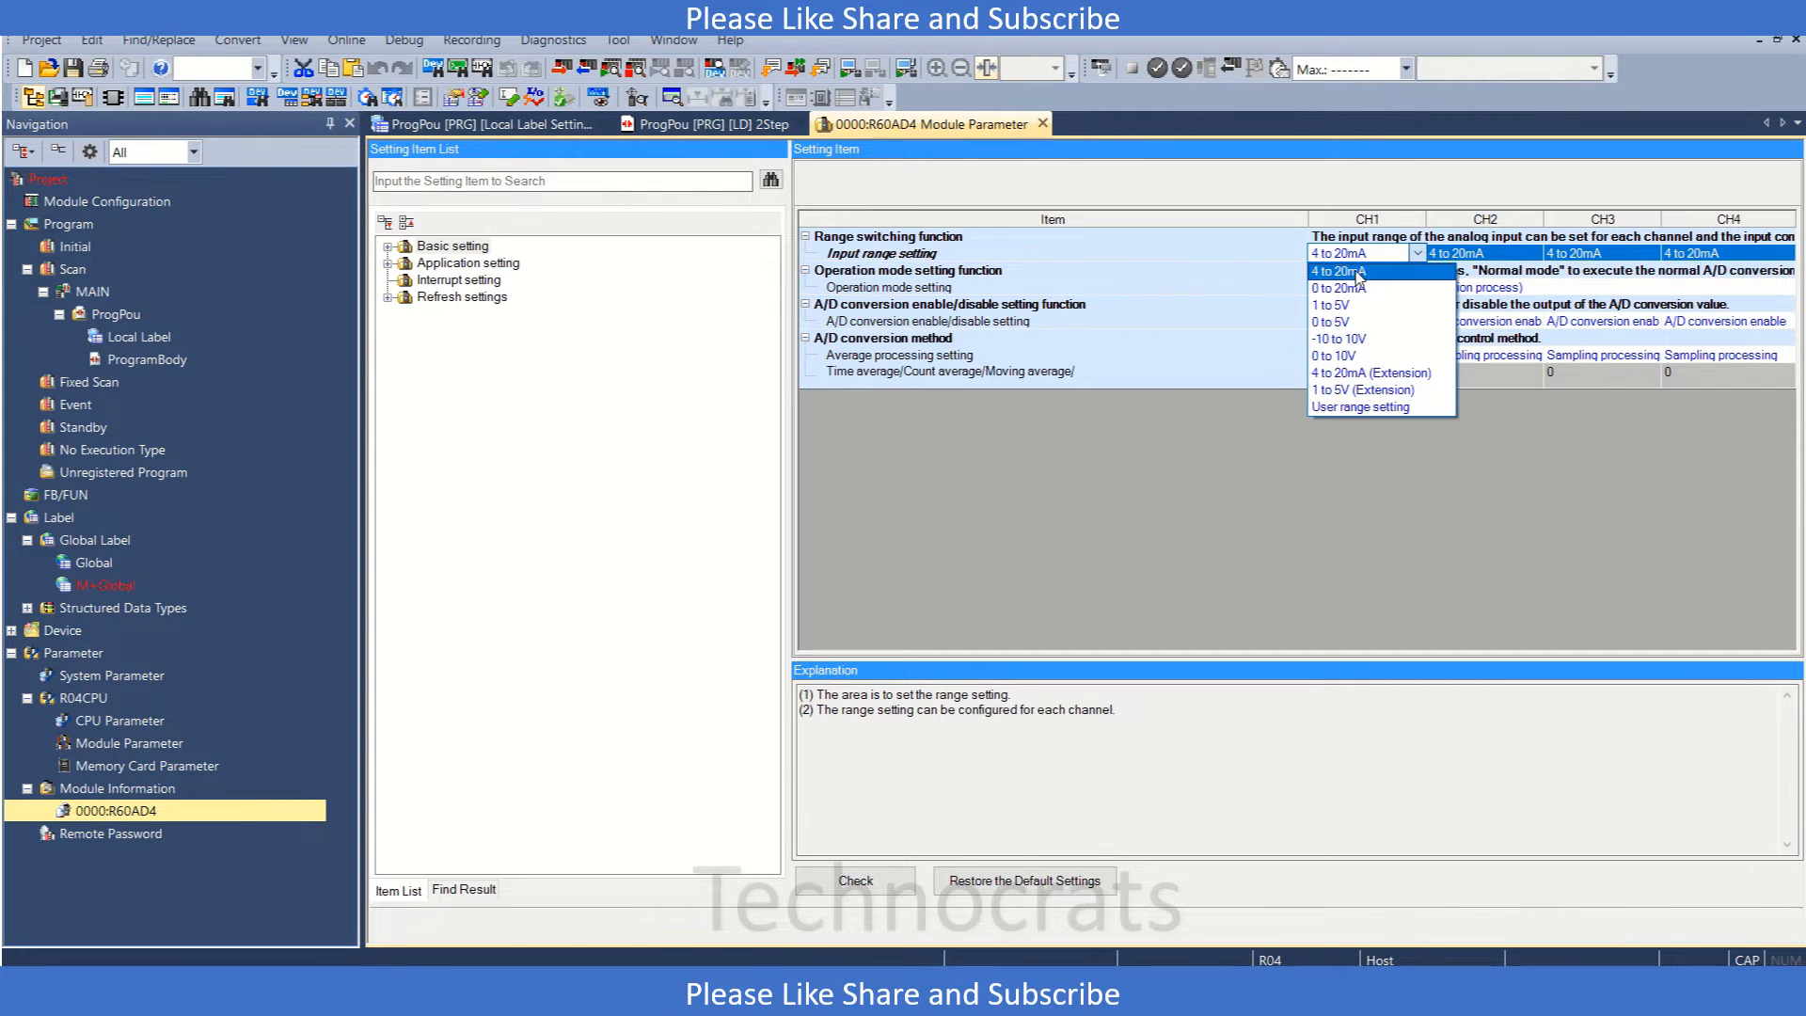
{"action": "left_click", "coordinate": [1341, 269]}
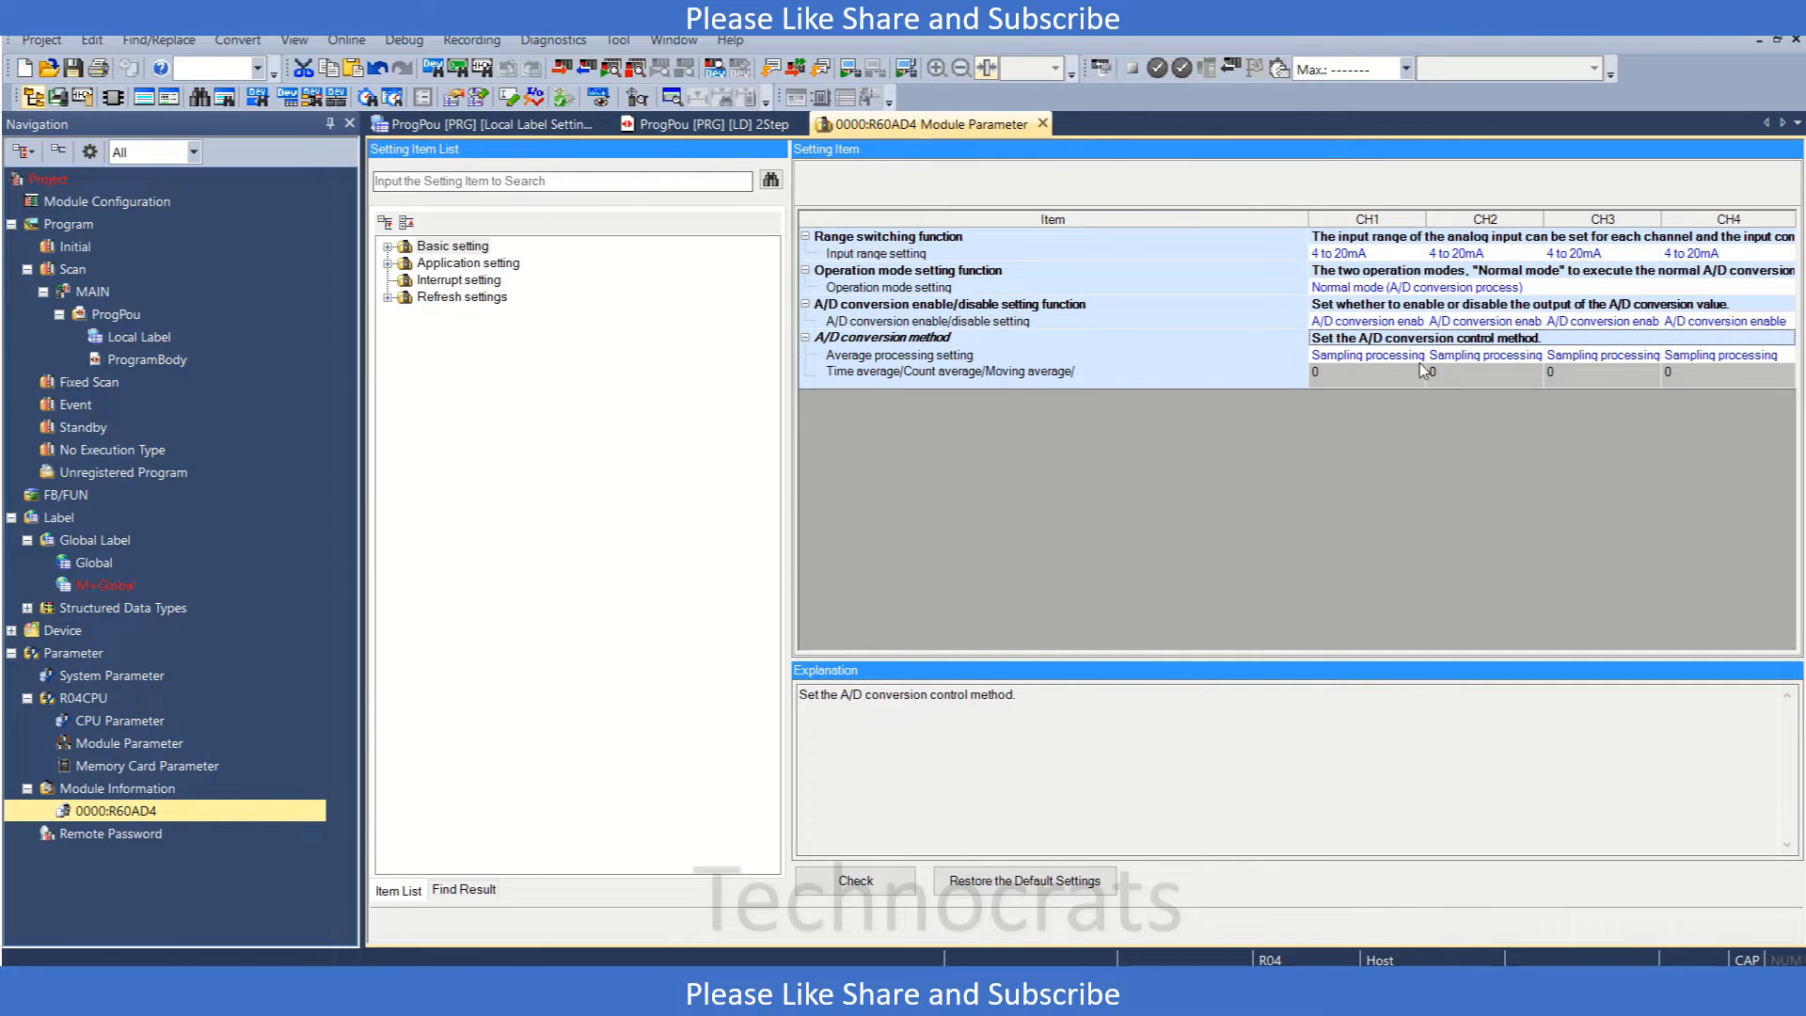
{"action": "left_click", "coordinate": [1366, 356]}
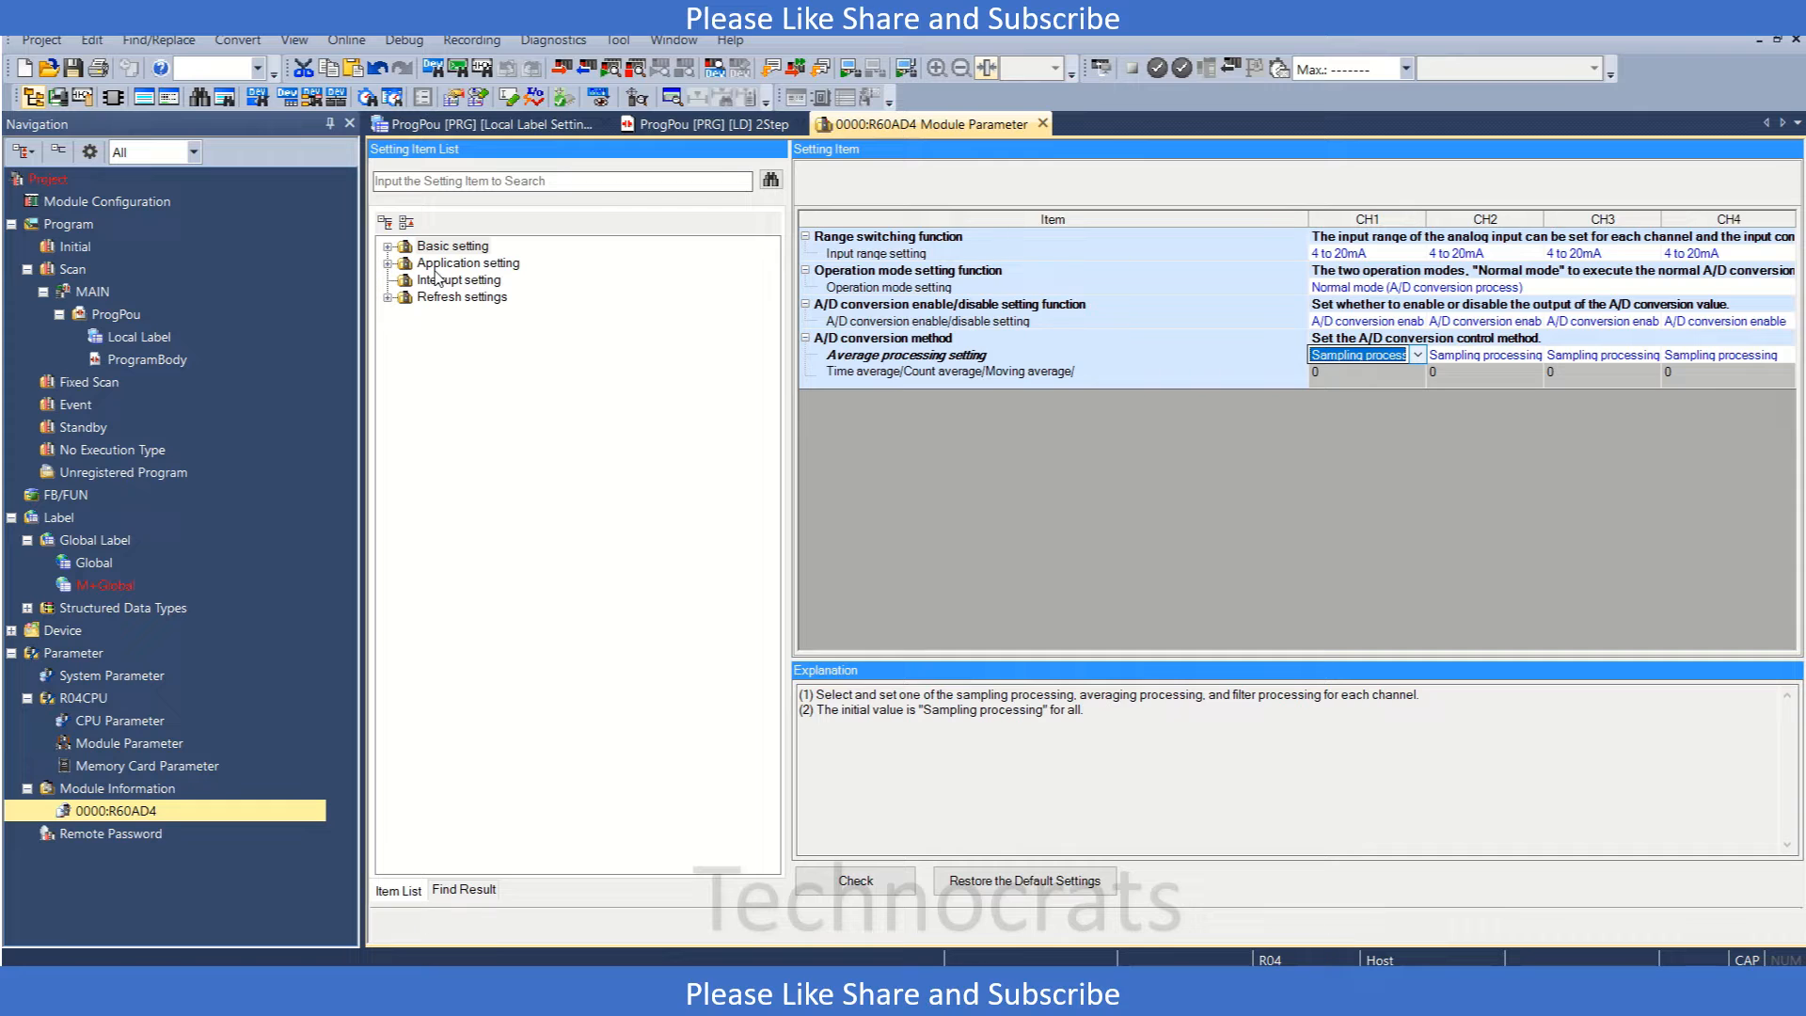
{"action": "left_click", "coordinate": [465, 263]}
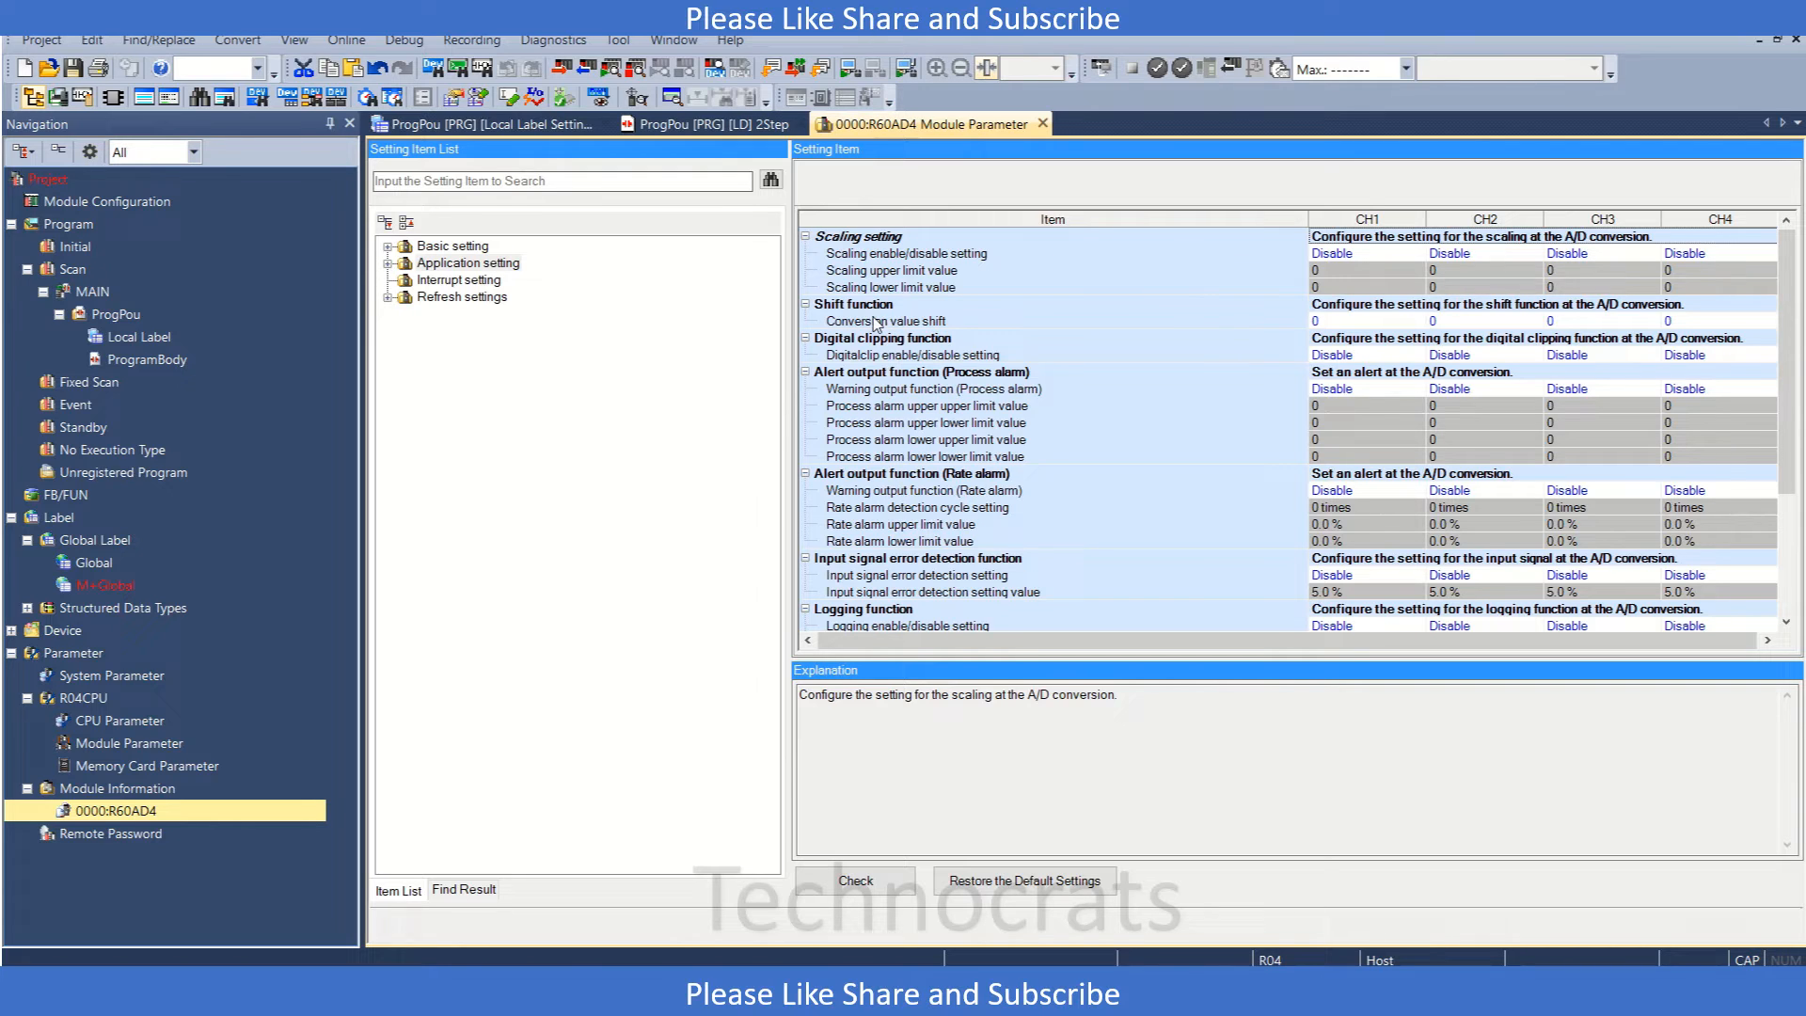
{"action": "left_click", "coordinate": [852, 305]}
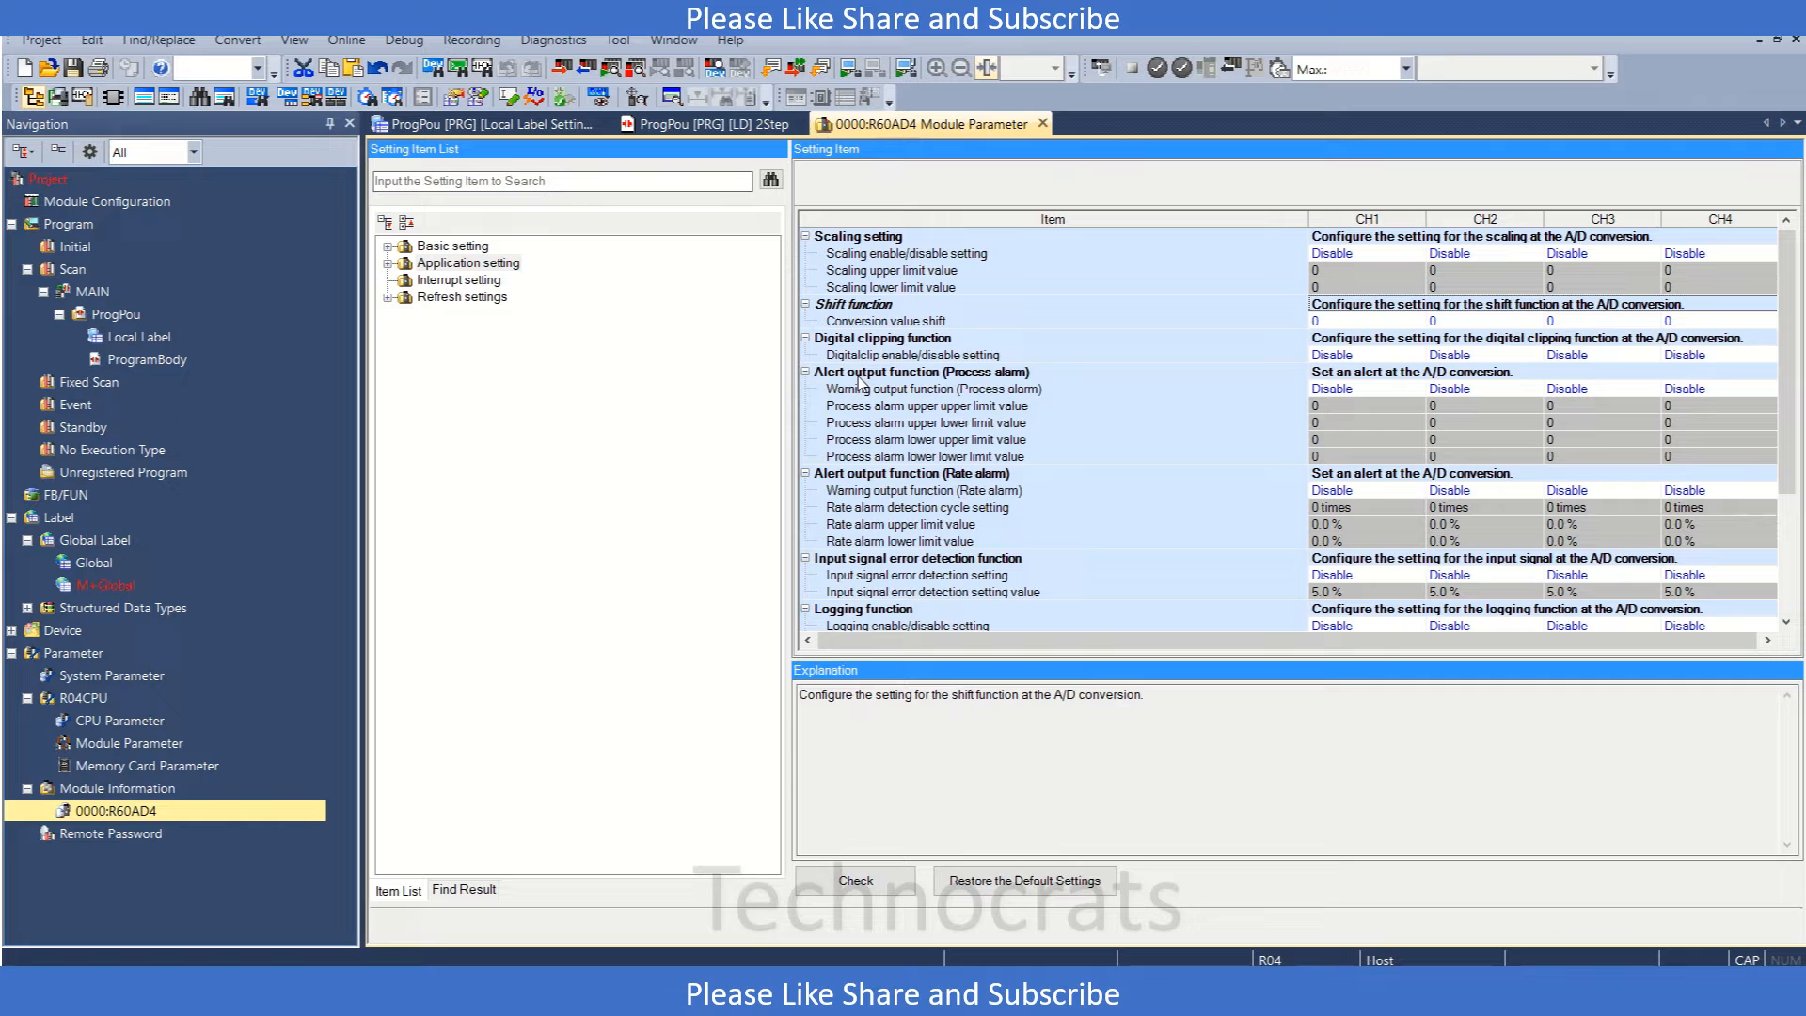
{"action": "left_click", "coordinate": [922, 371]}
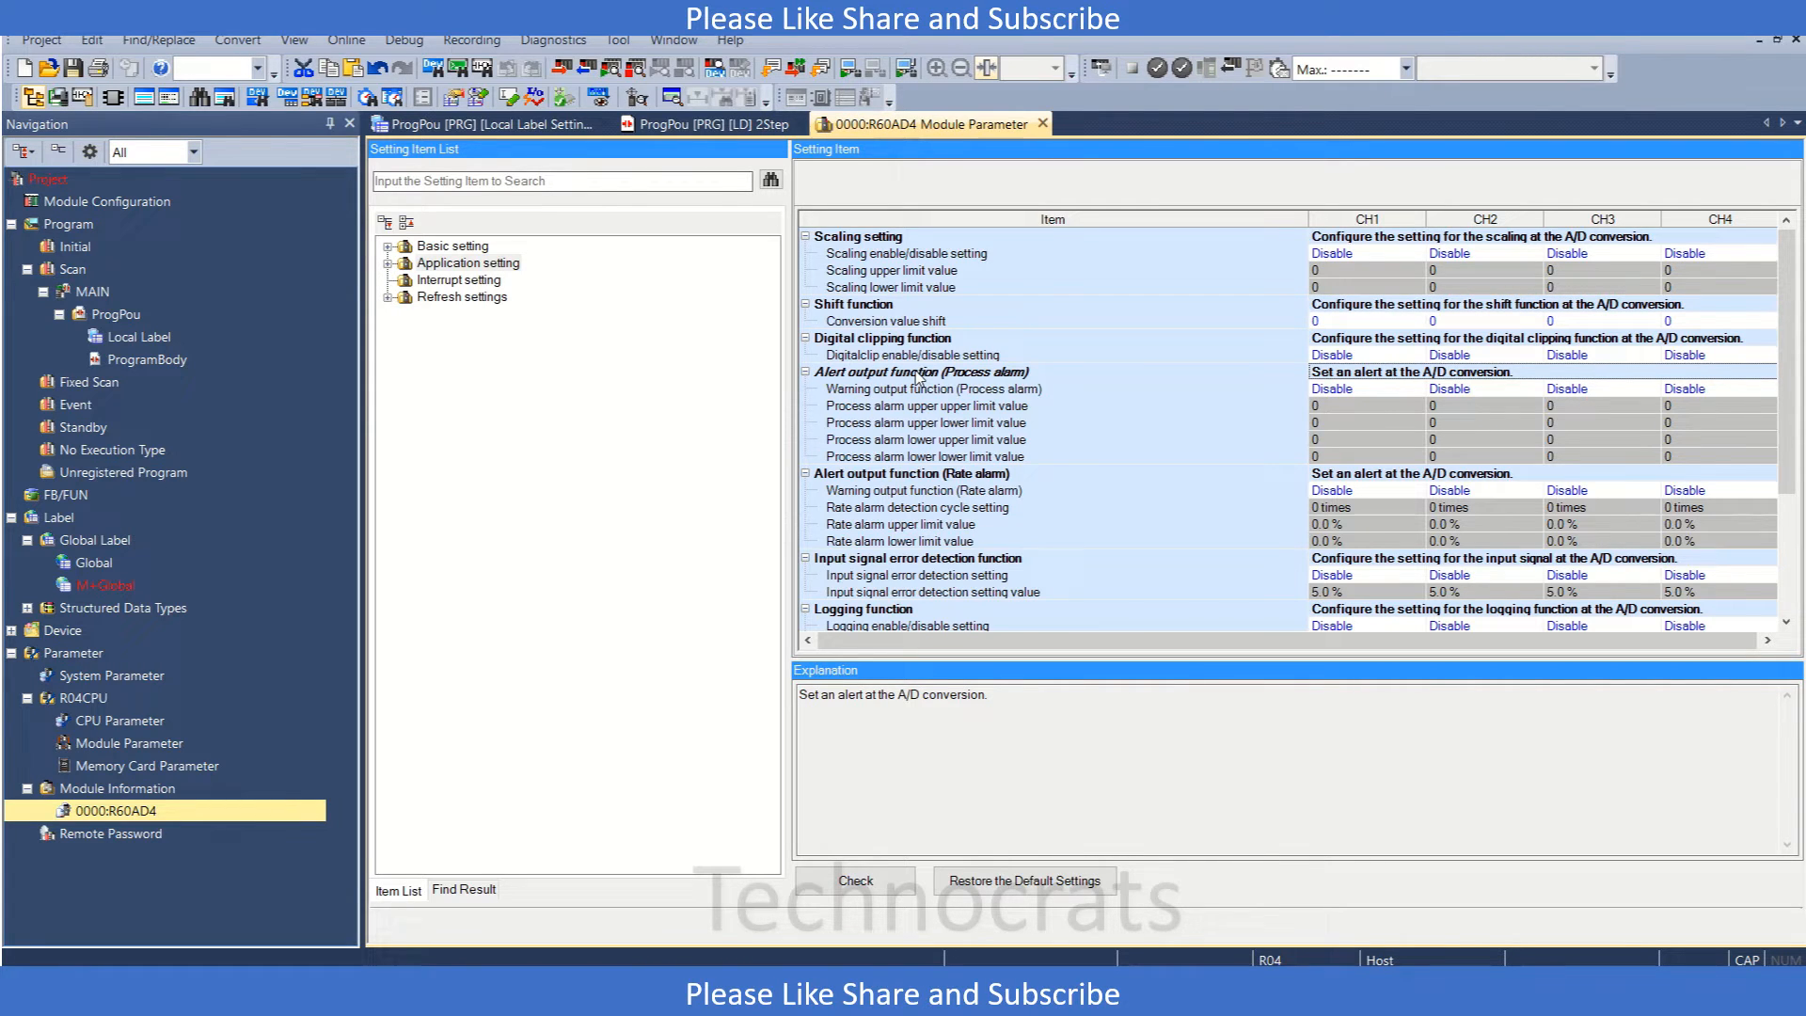
{"action": "mouse_move", "coordinate": [933, 500]}
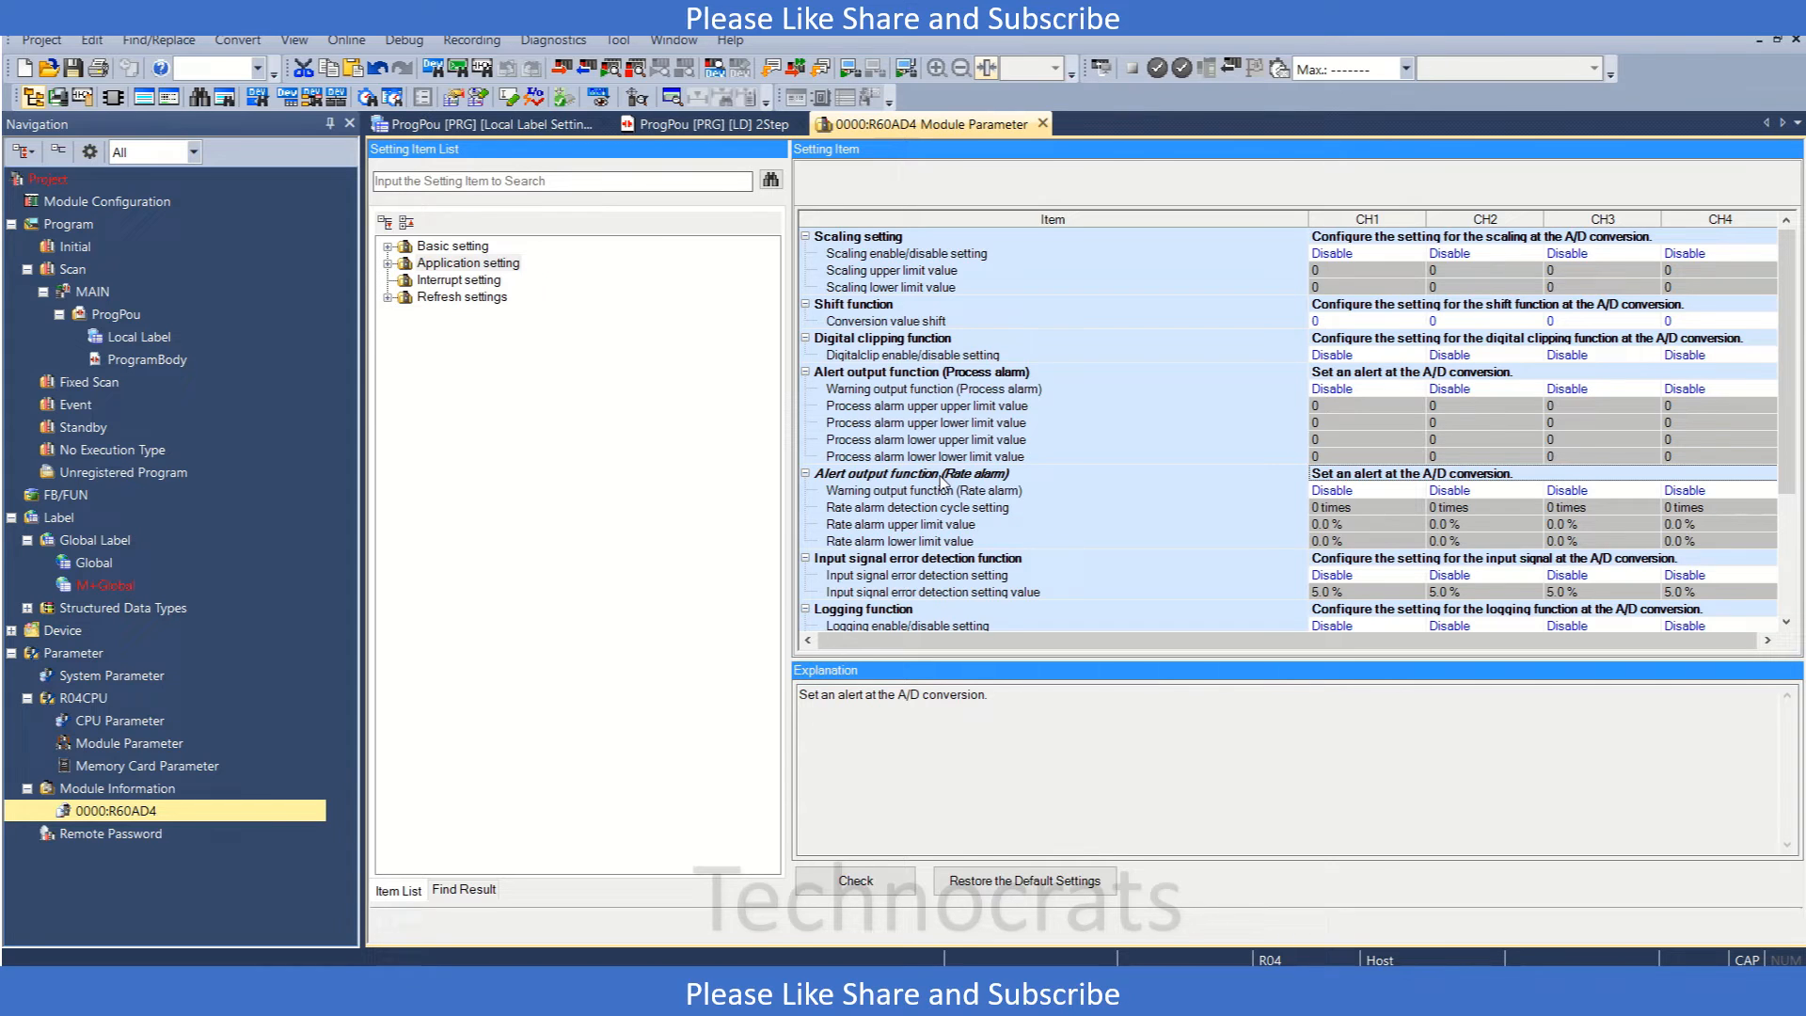
{"action": "mouse_move", "coordinate": [1061, 521]}
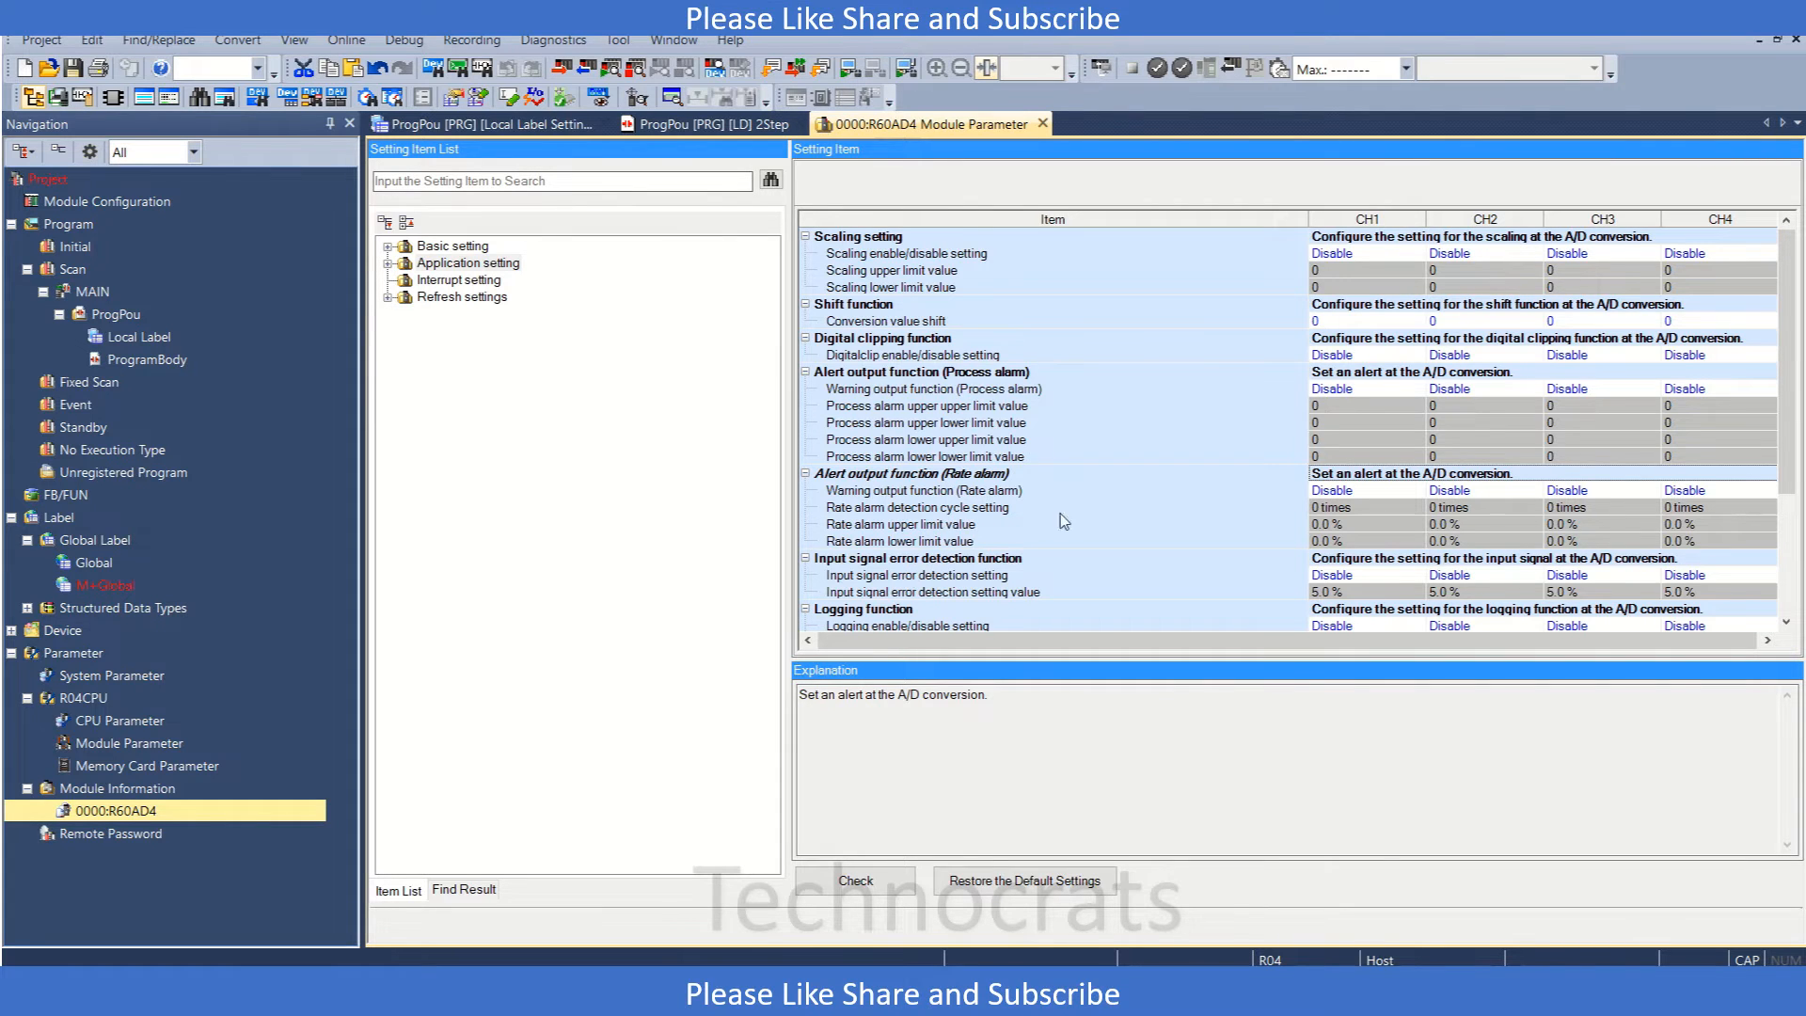
{"action": "scroll", "scroll_direction": "down", "scroll_amount": 3}
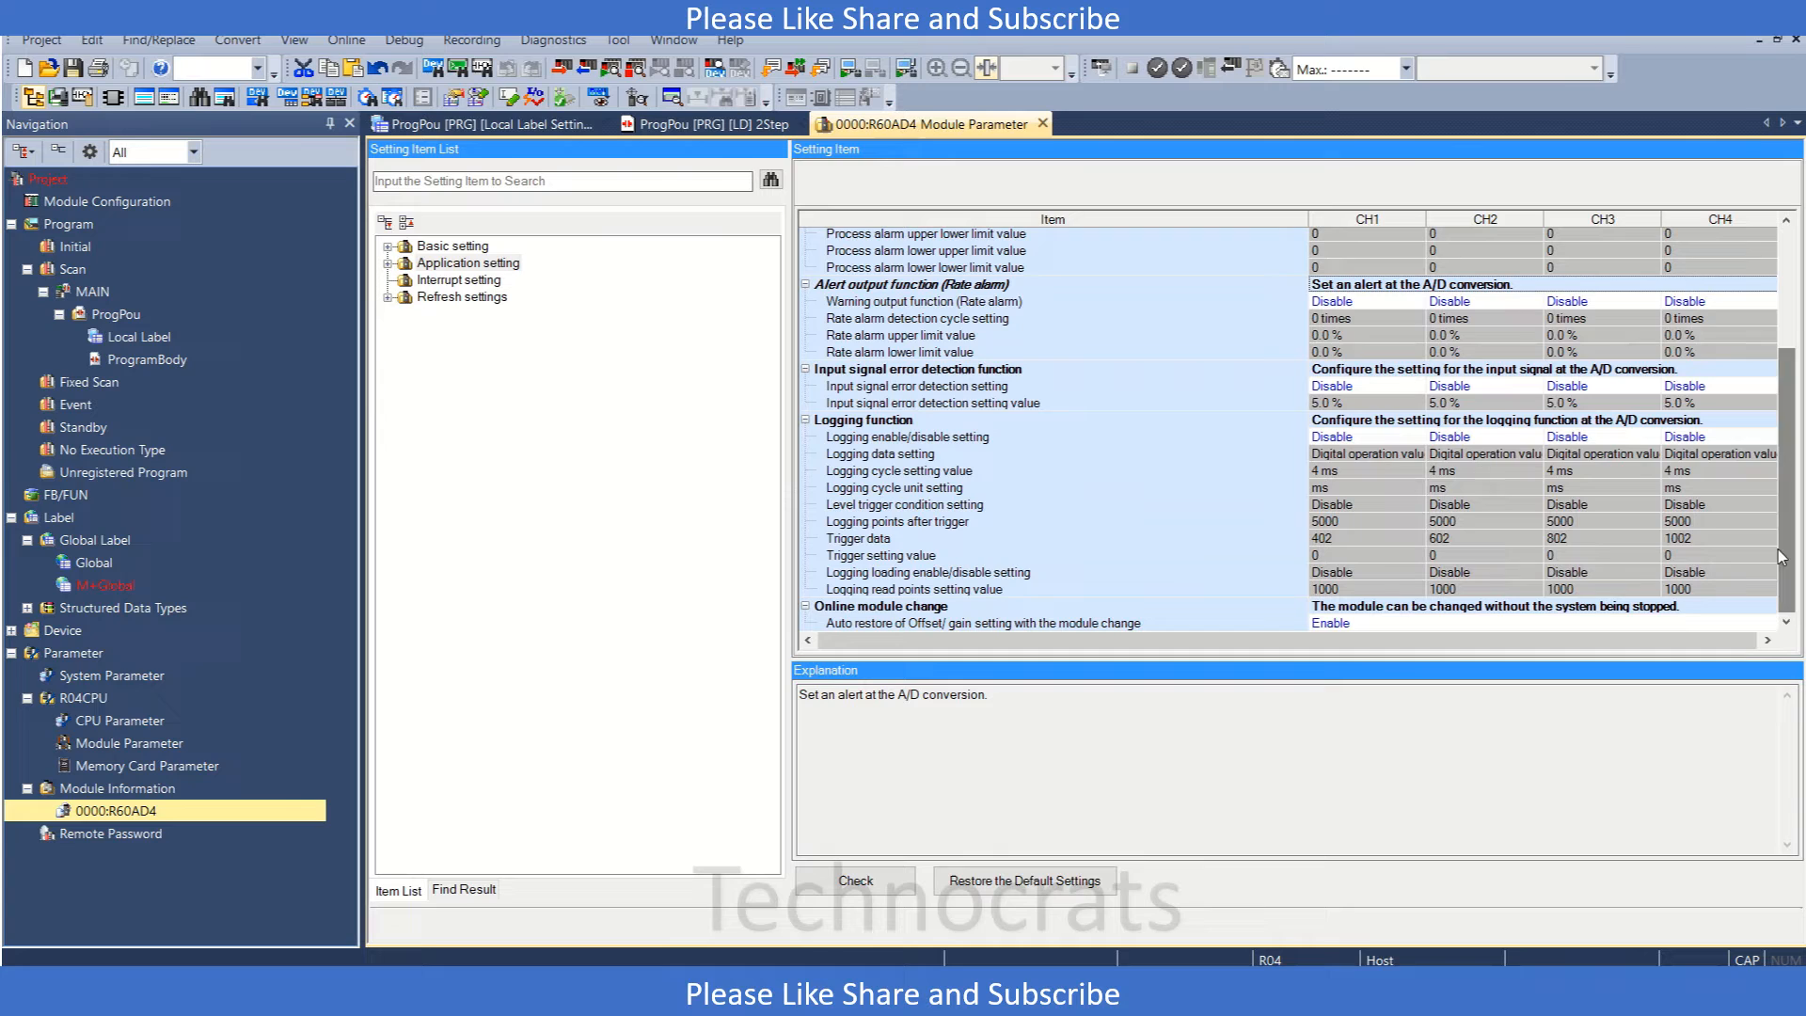
{"action": "left_click", "coordinate": [918, 369]}
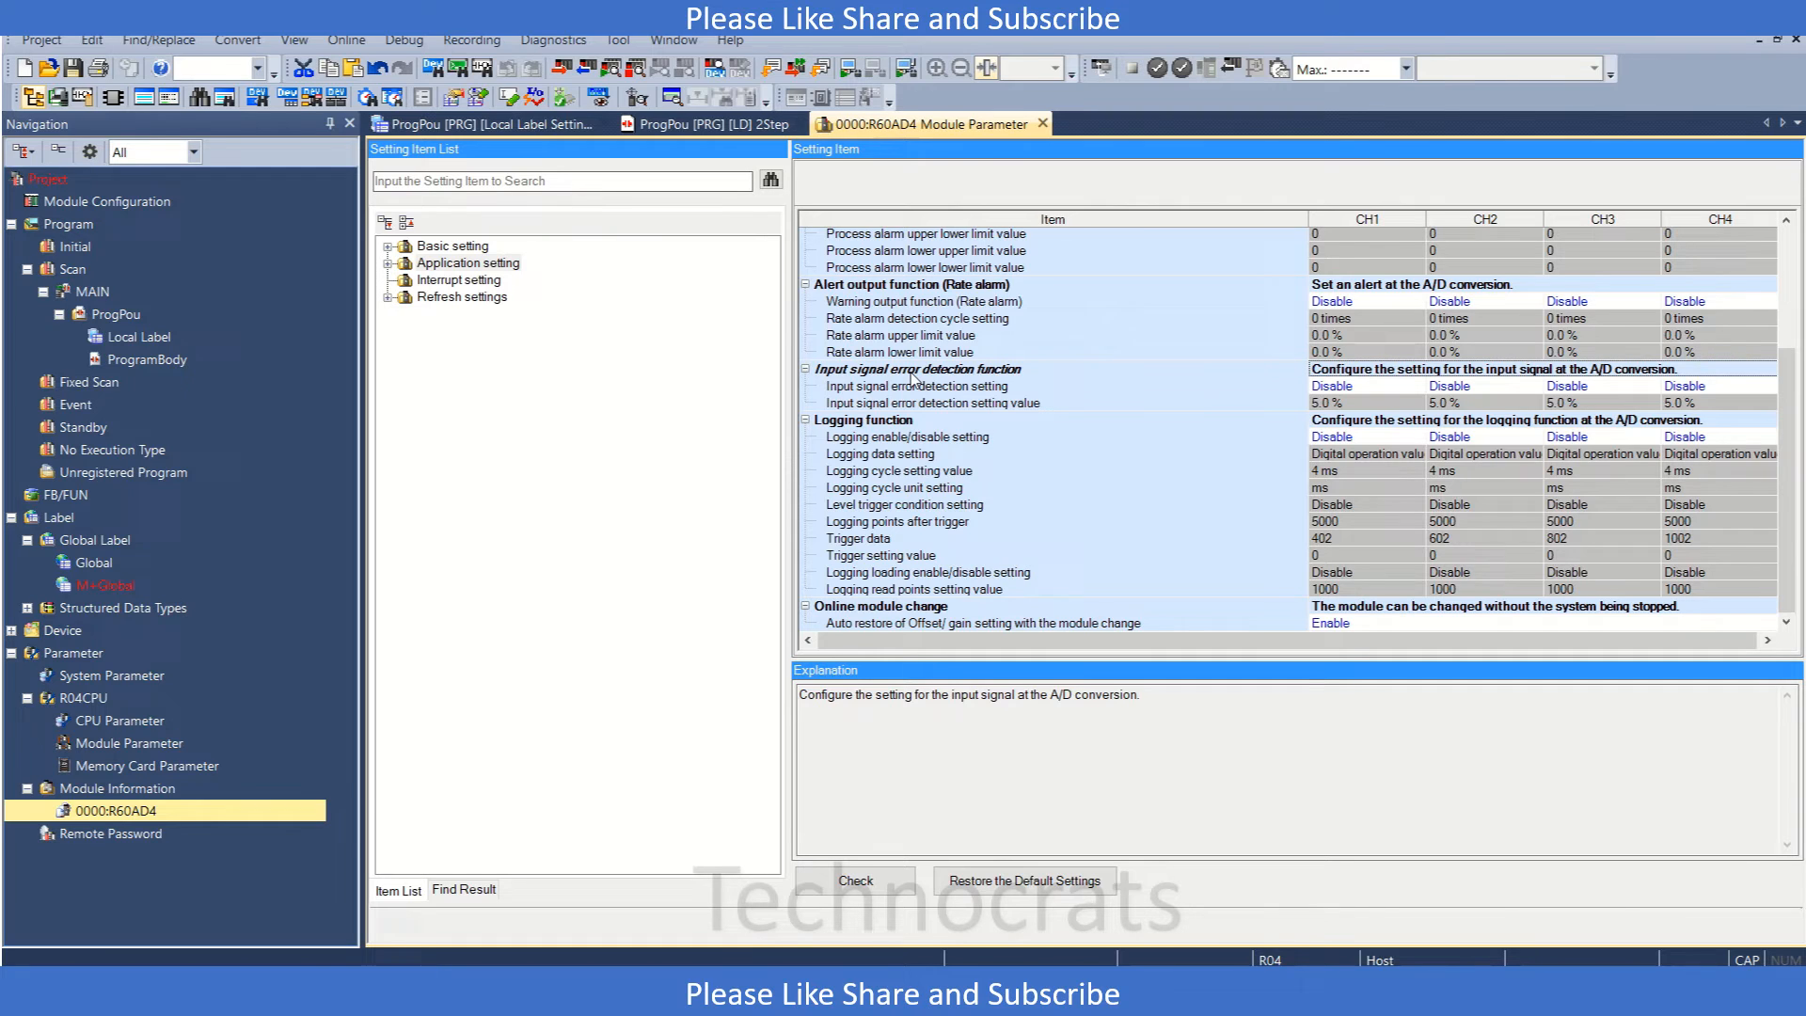
{"action": "left_click", "coordinate": [864, 419]}
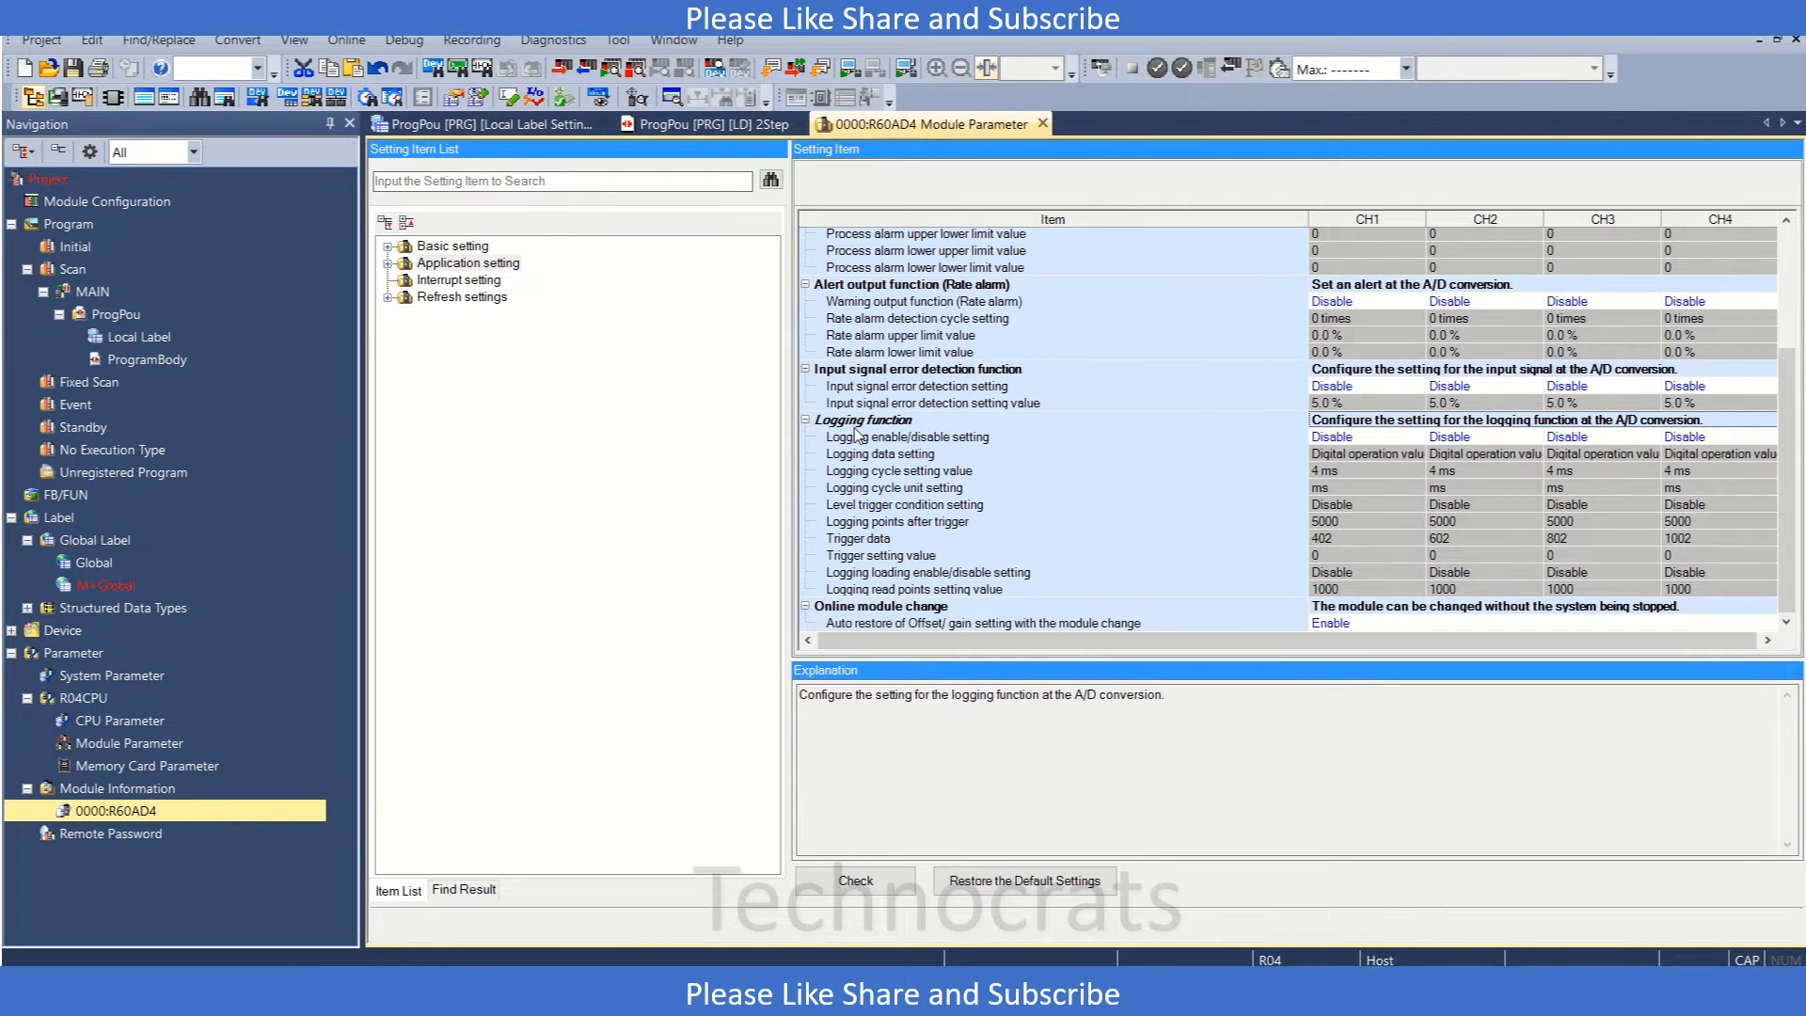
{"action": "mouse_move", "coordinate": [942, 392]}
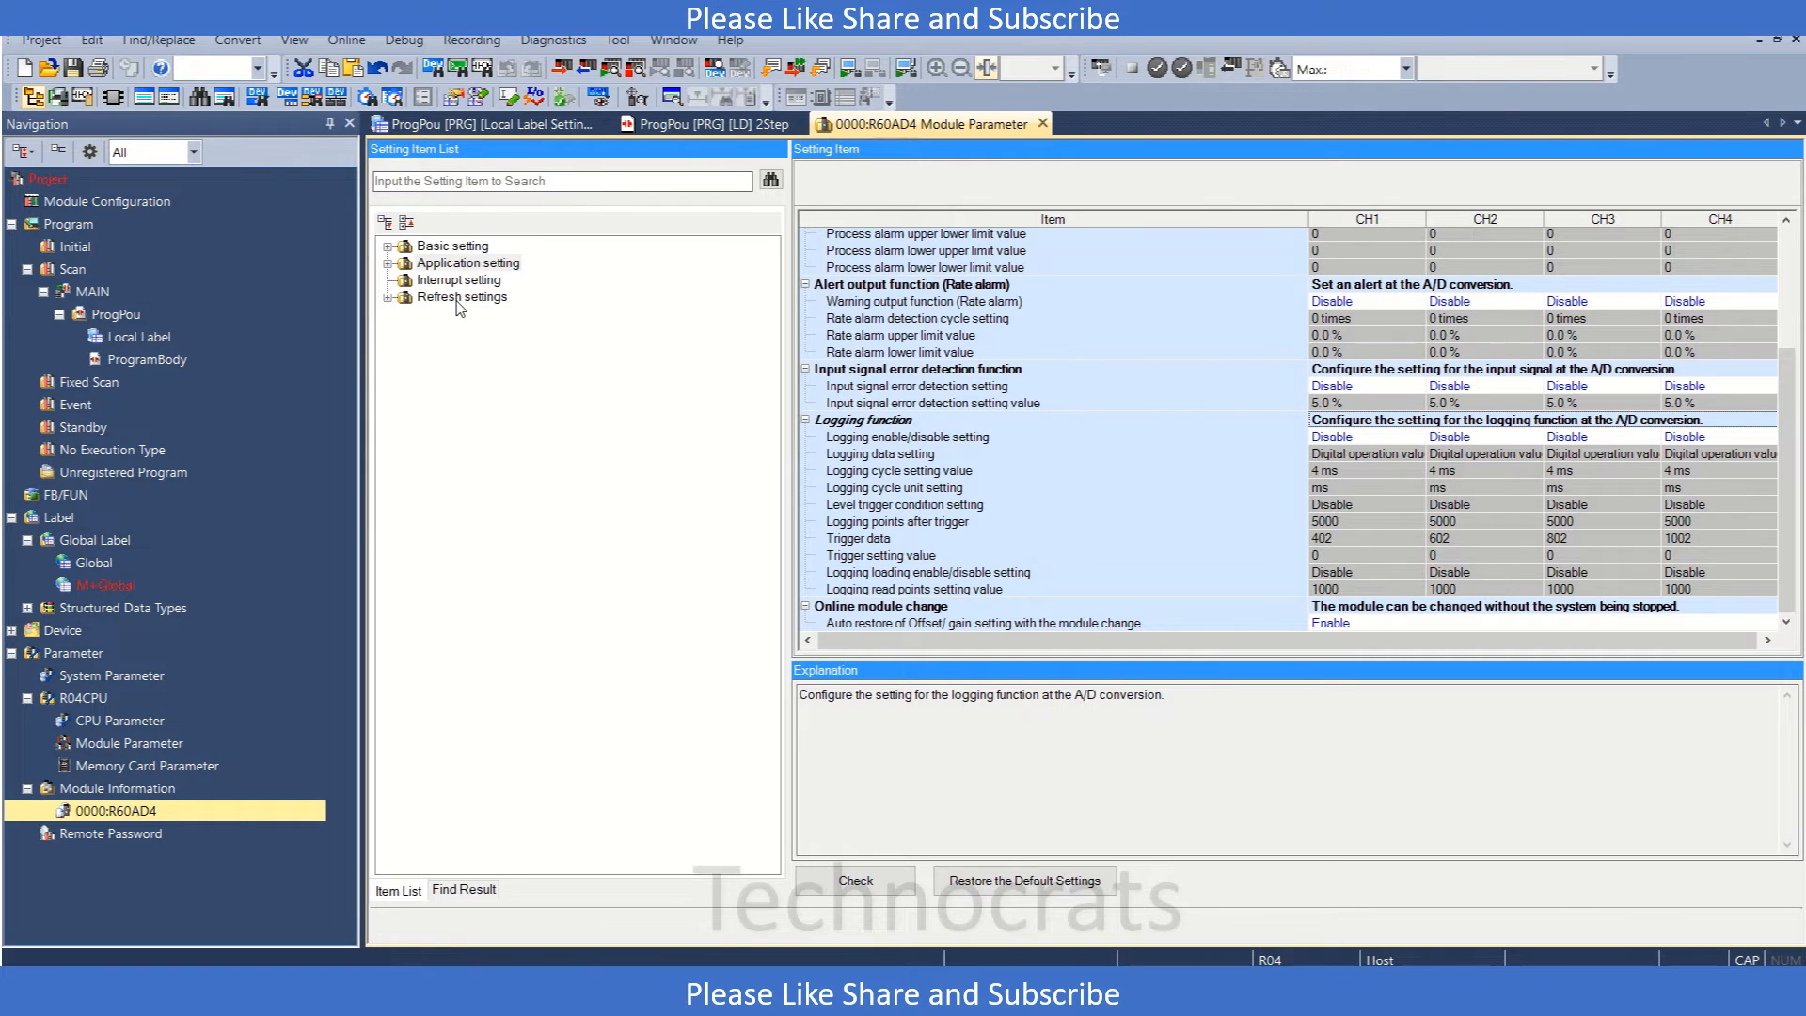
{"action": "left_click", "coordinate": [463, 295]}
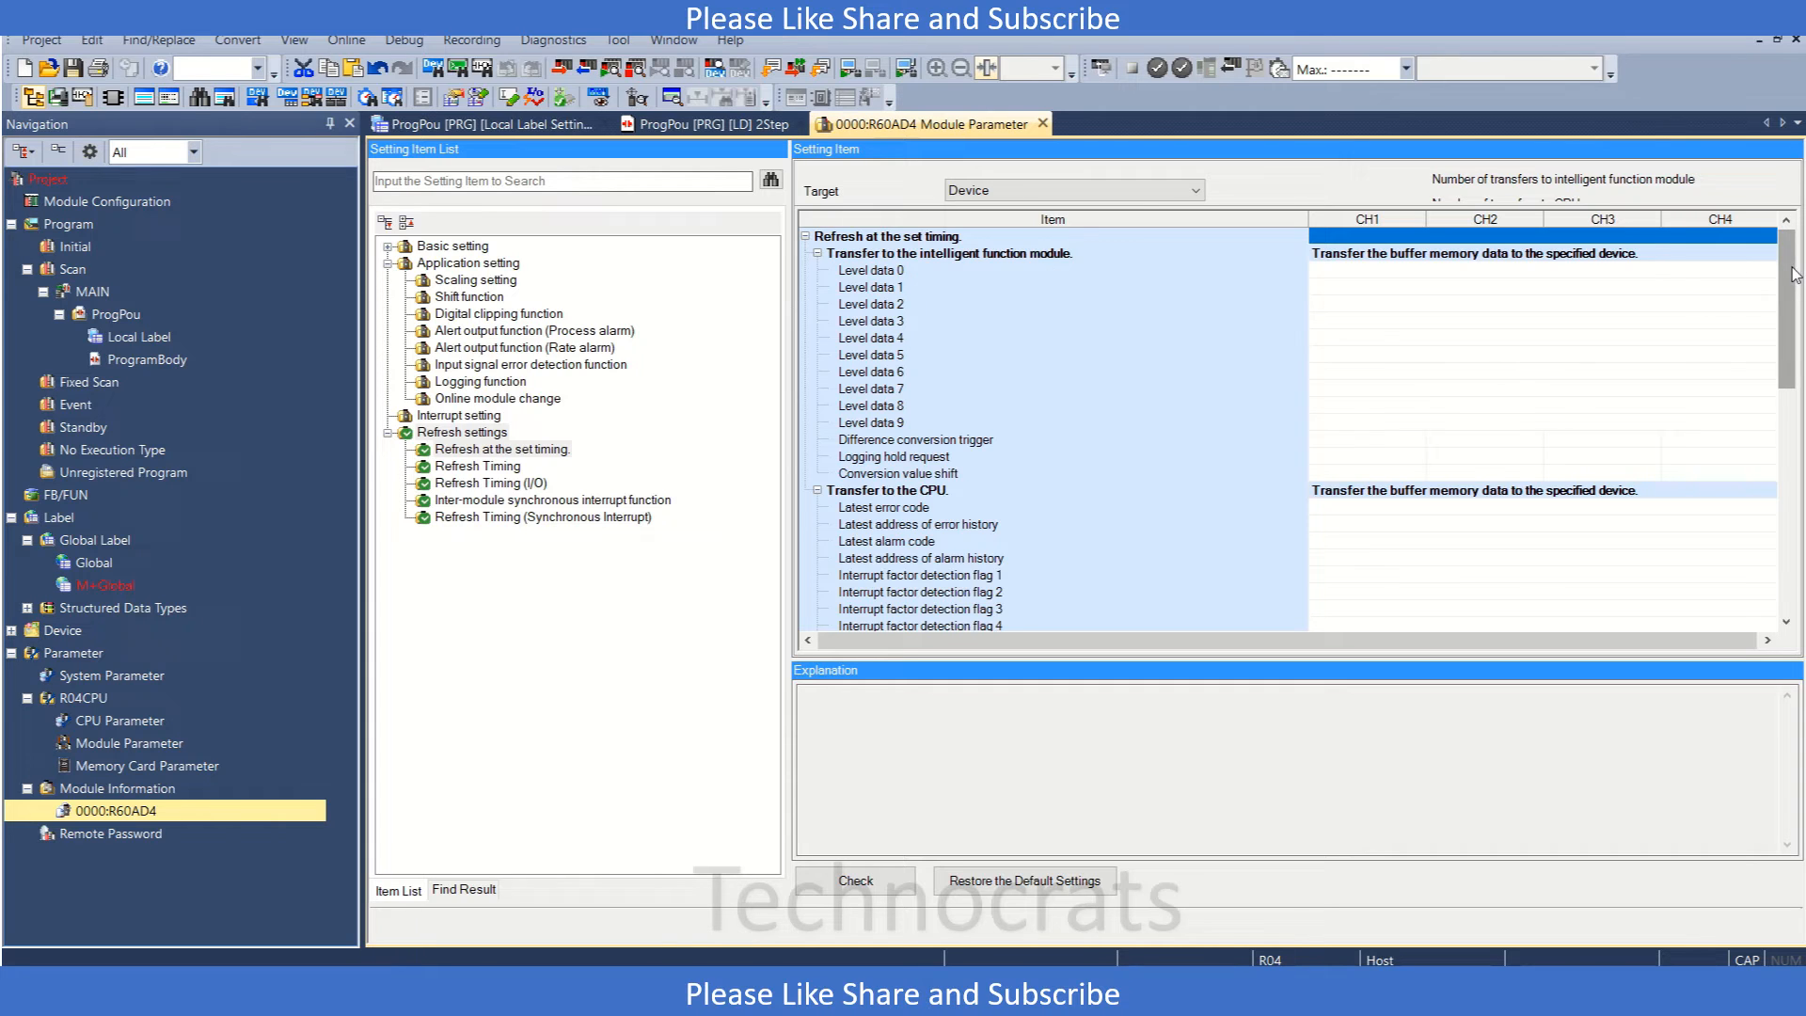
Assign D0 to CH1 digital output value and D10 to digital operation value, then return to ProgPou.
{"action": "scroll", "scroll_direction": "down", "scroll_amount": 3}
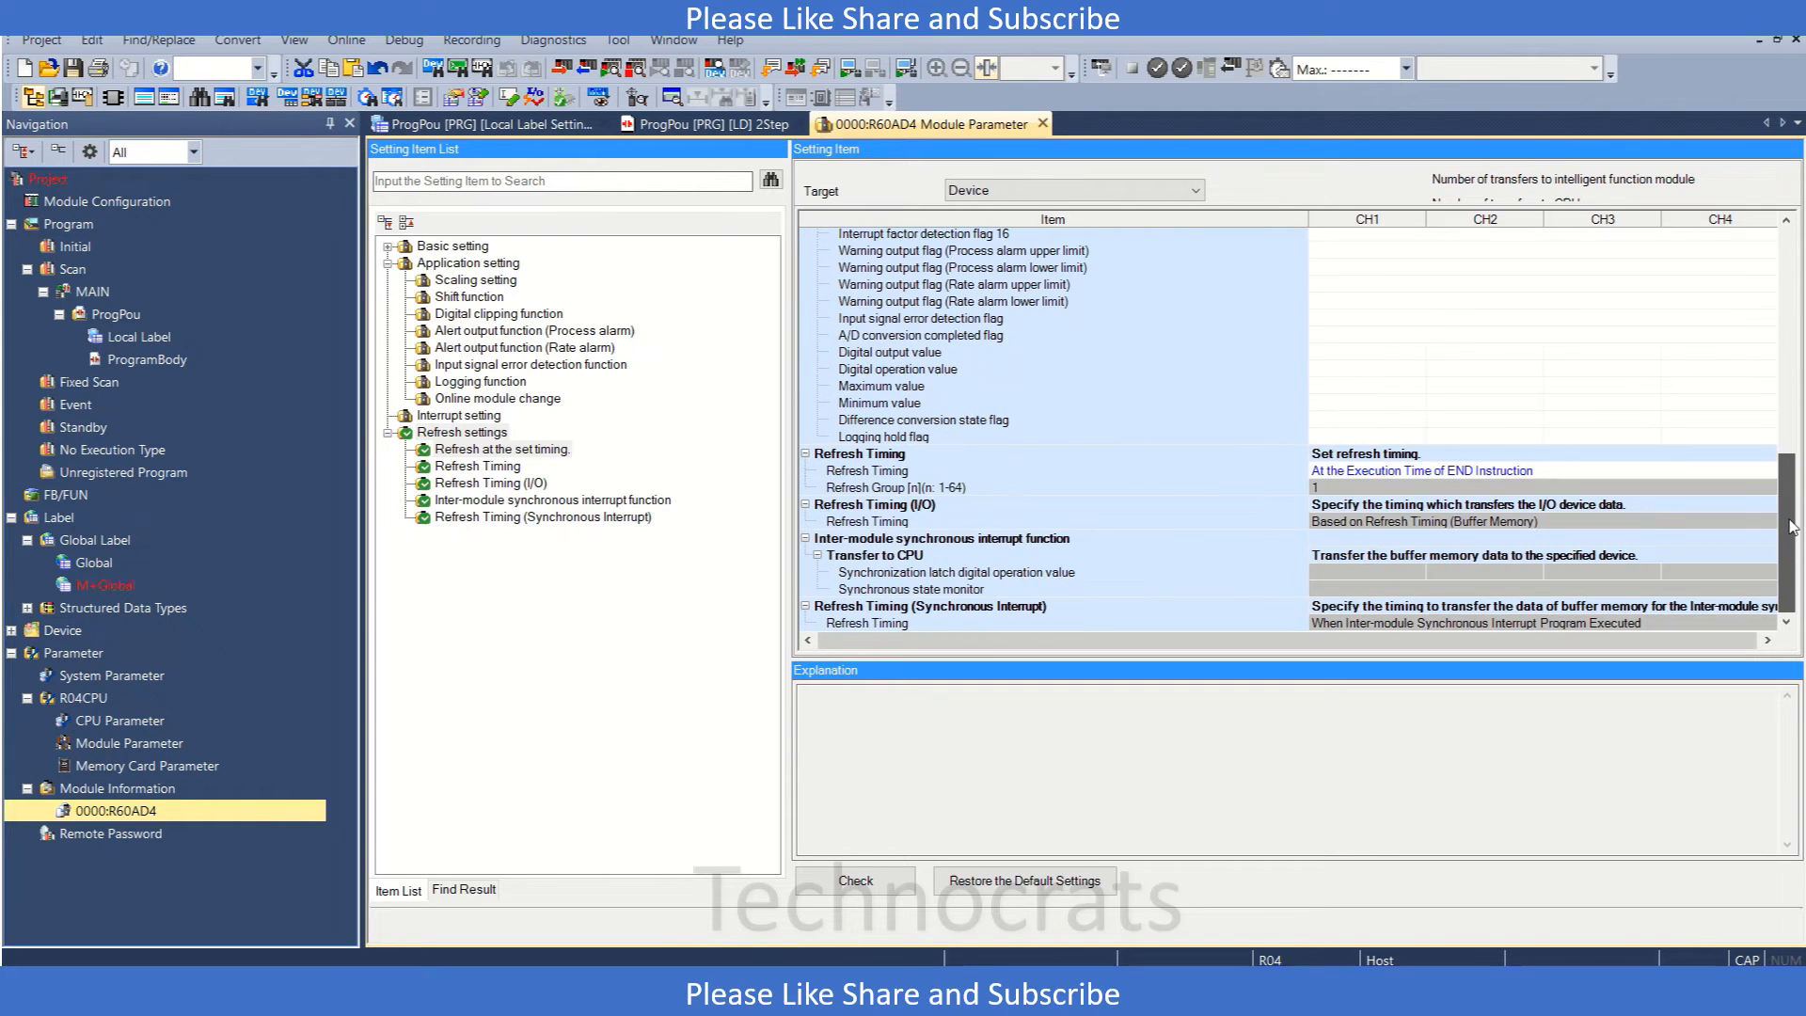
{"action": "left_click", "coordinate": [896, 352]}
{"action": "type", "text": "D0"}
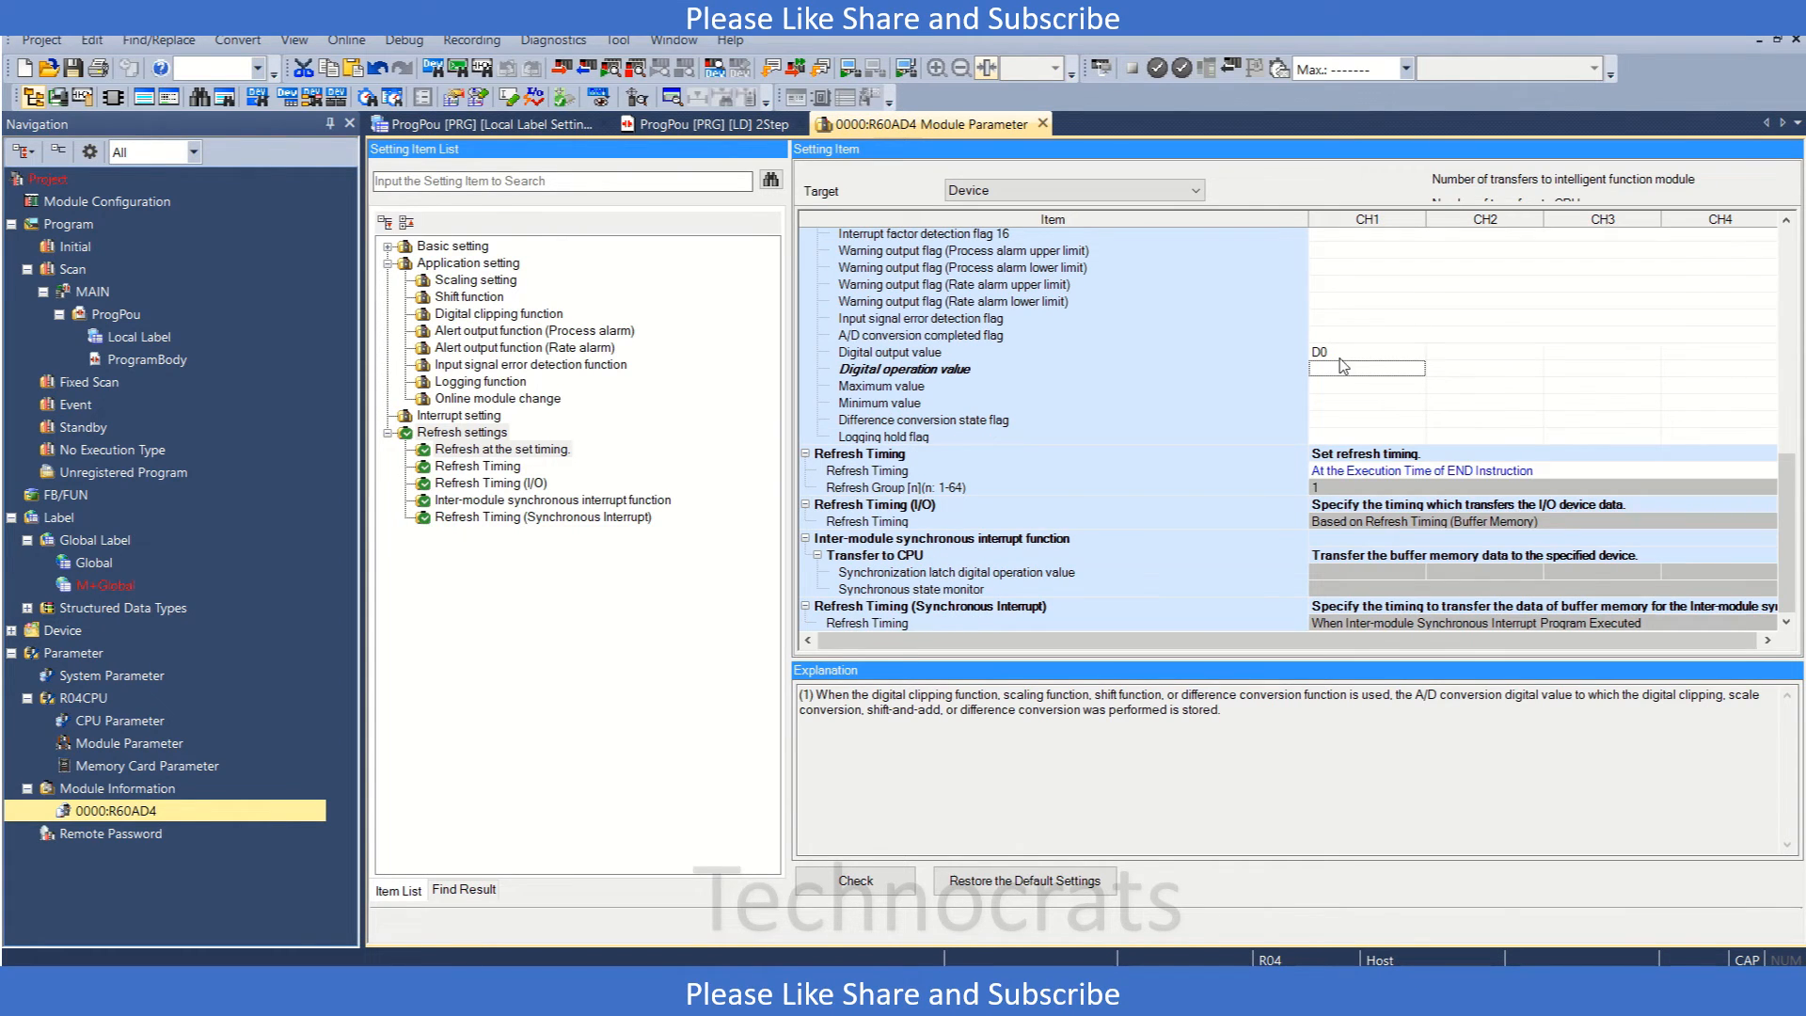
{"action": "type", "text": "D10"}
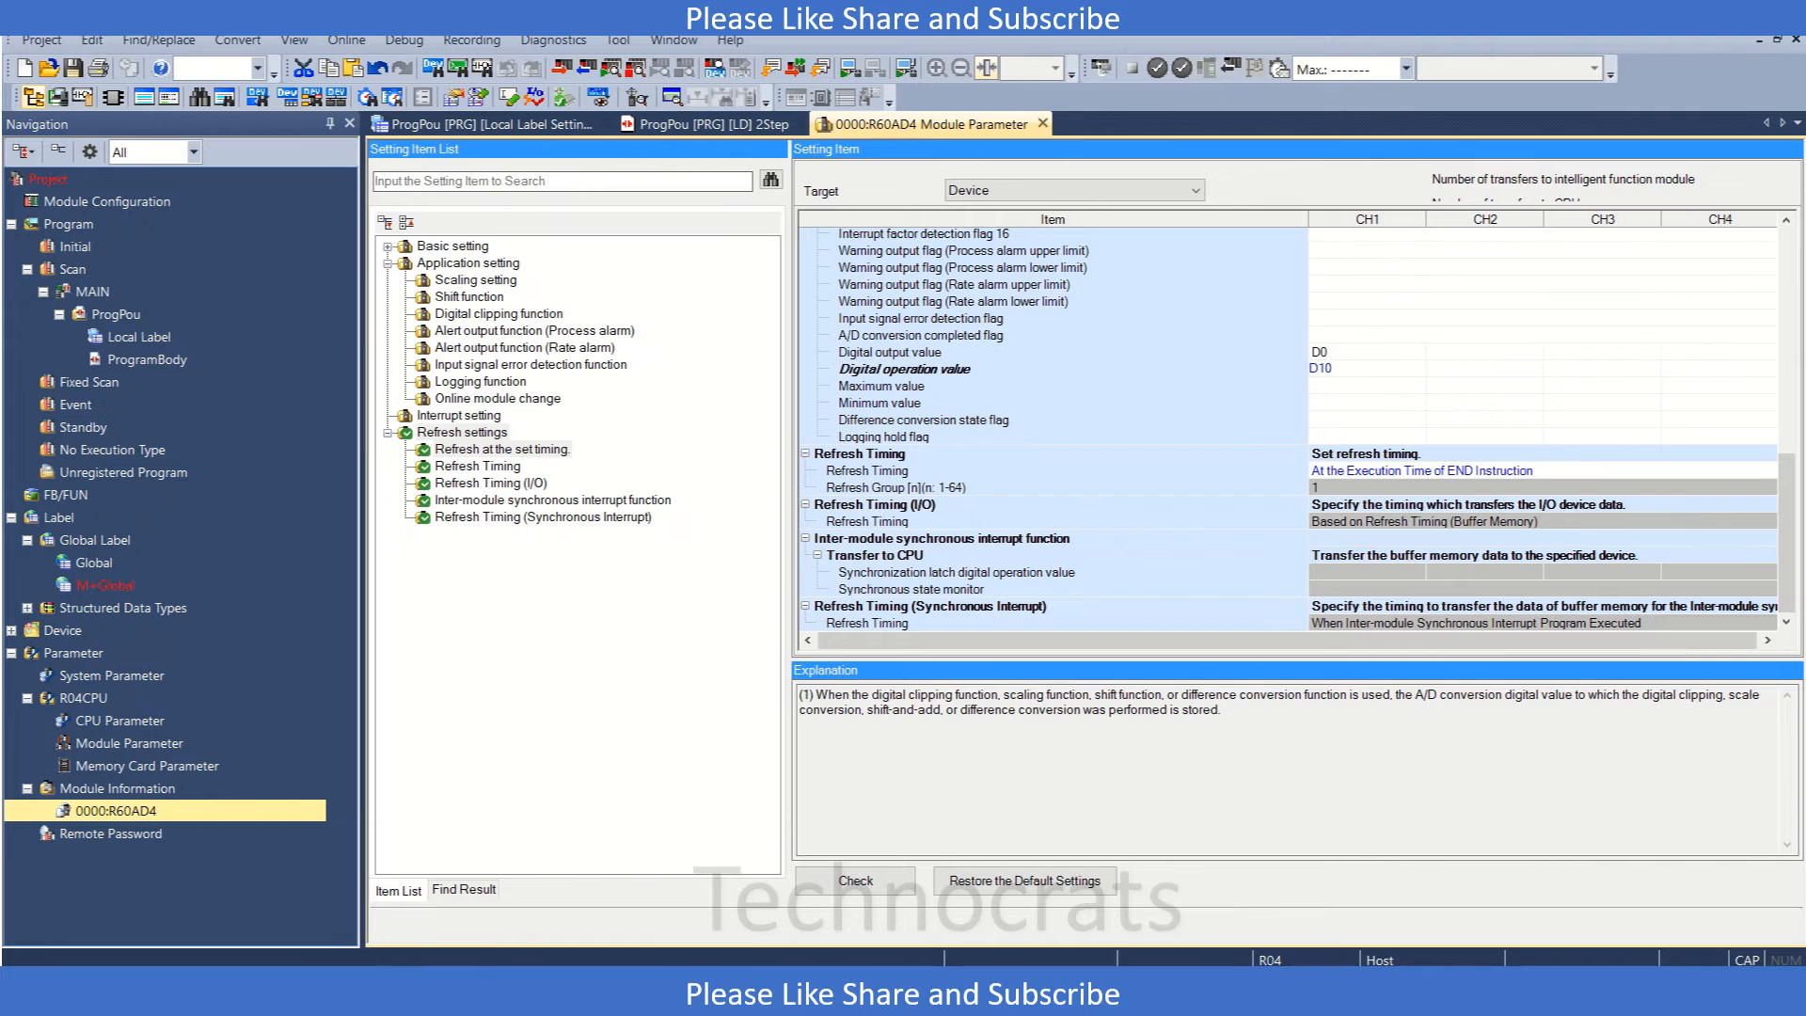
{"action": "left_click", "coordinate": [885, 383]}
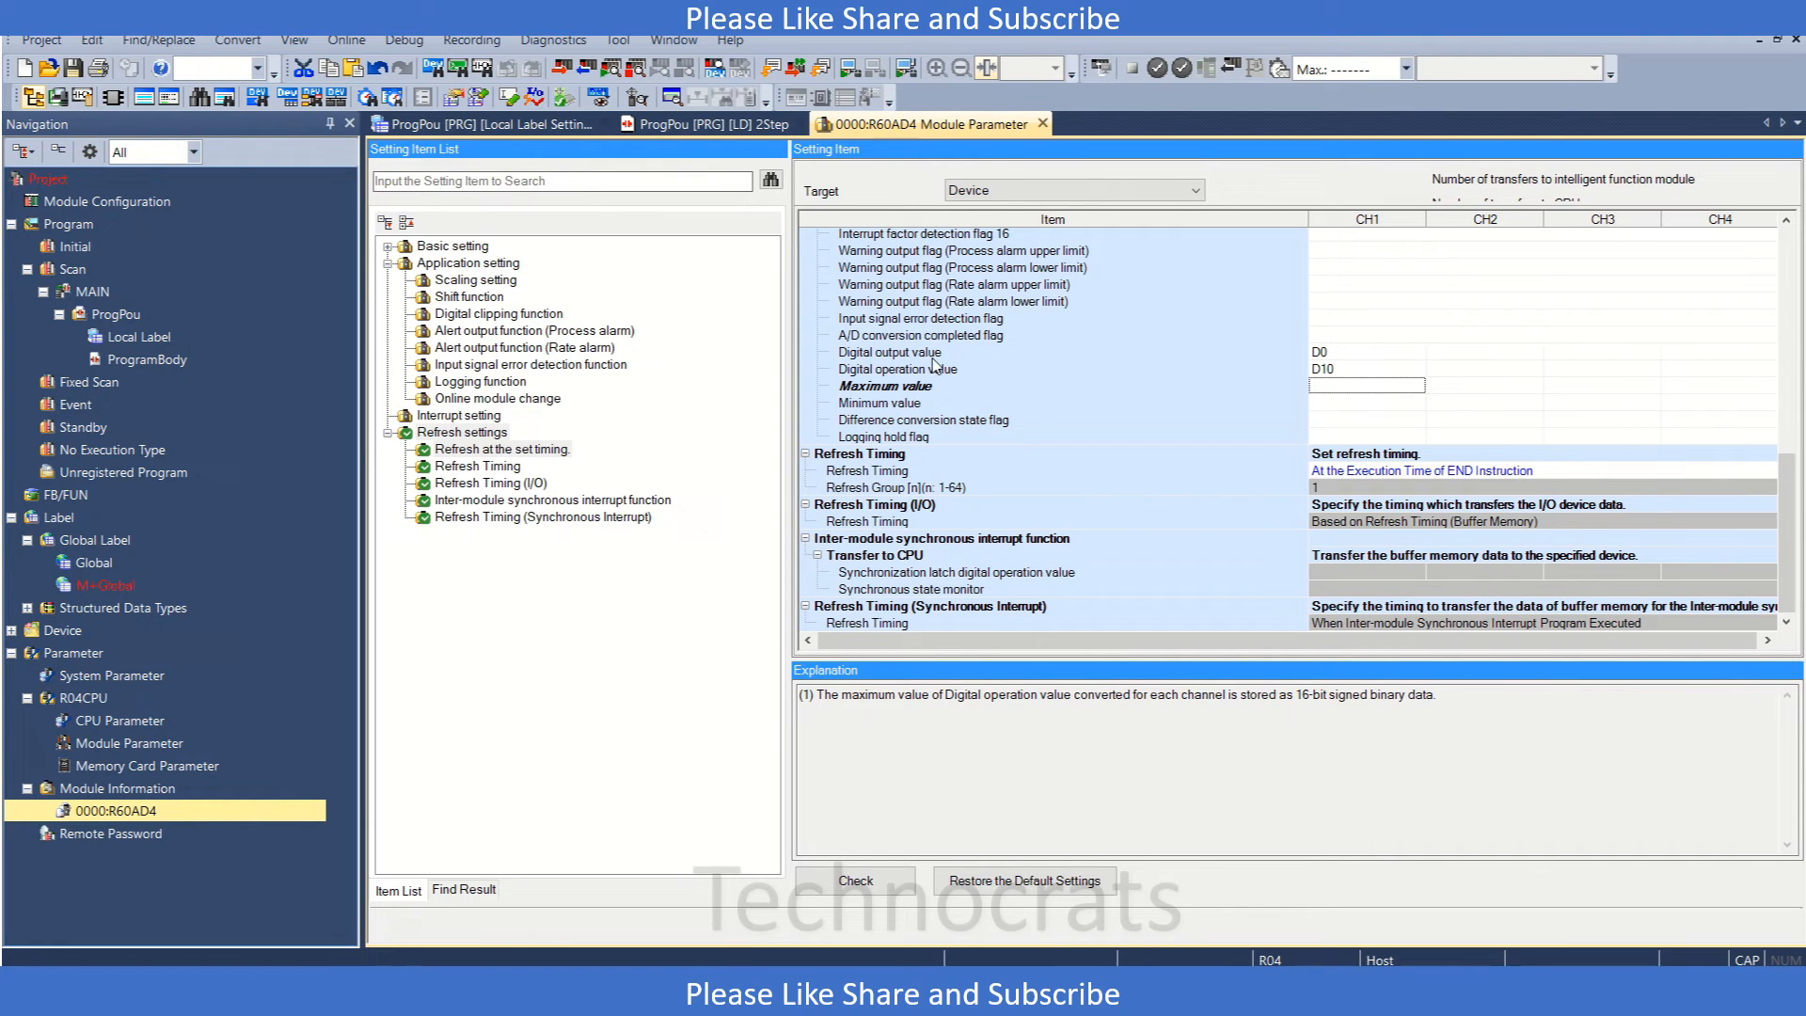
{"action": "left_click", "coordinate": [899, 368]}
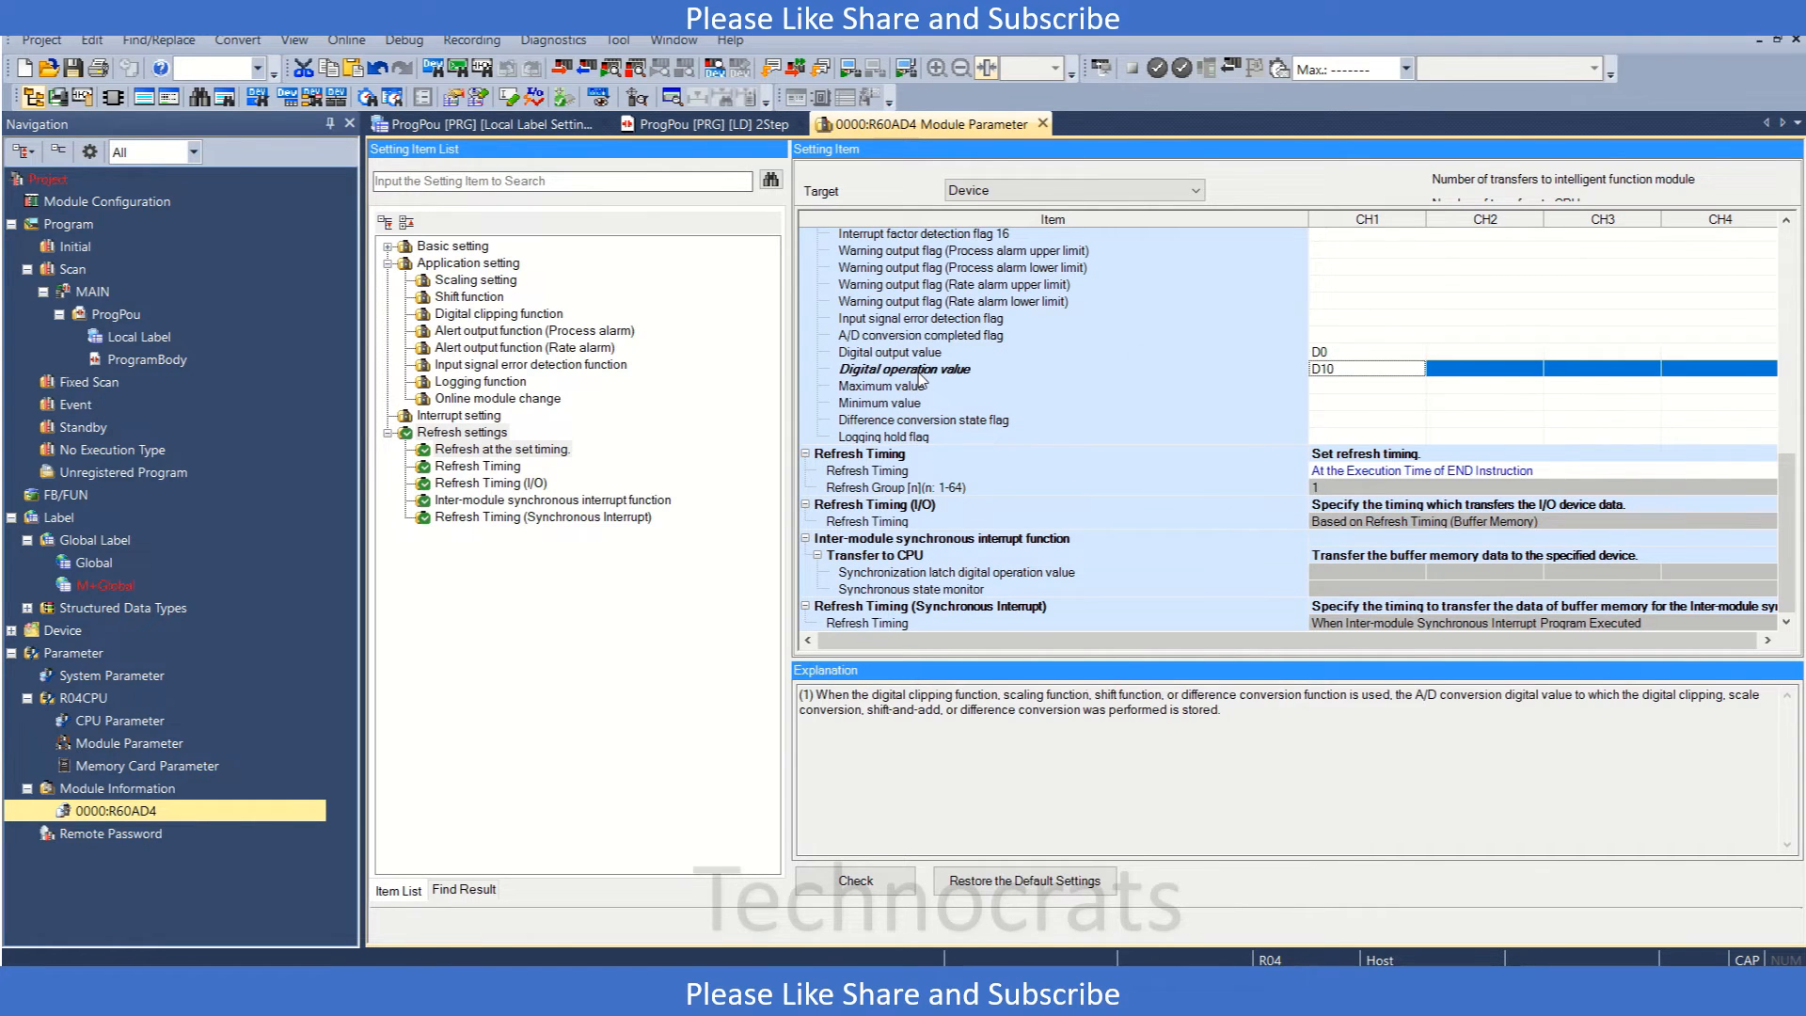
{"action": "left_click", "coordinate": [884, 383]}
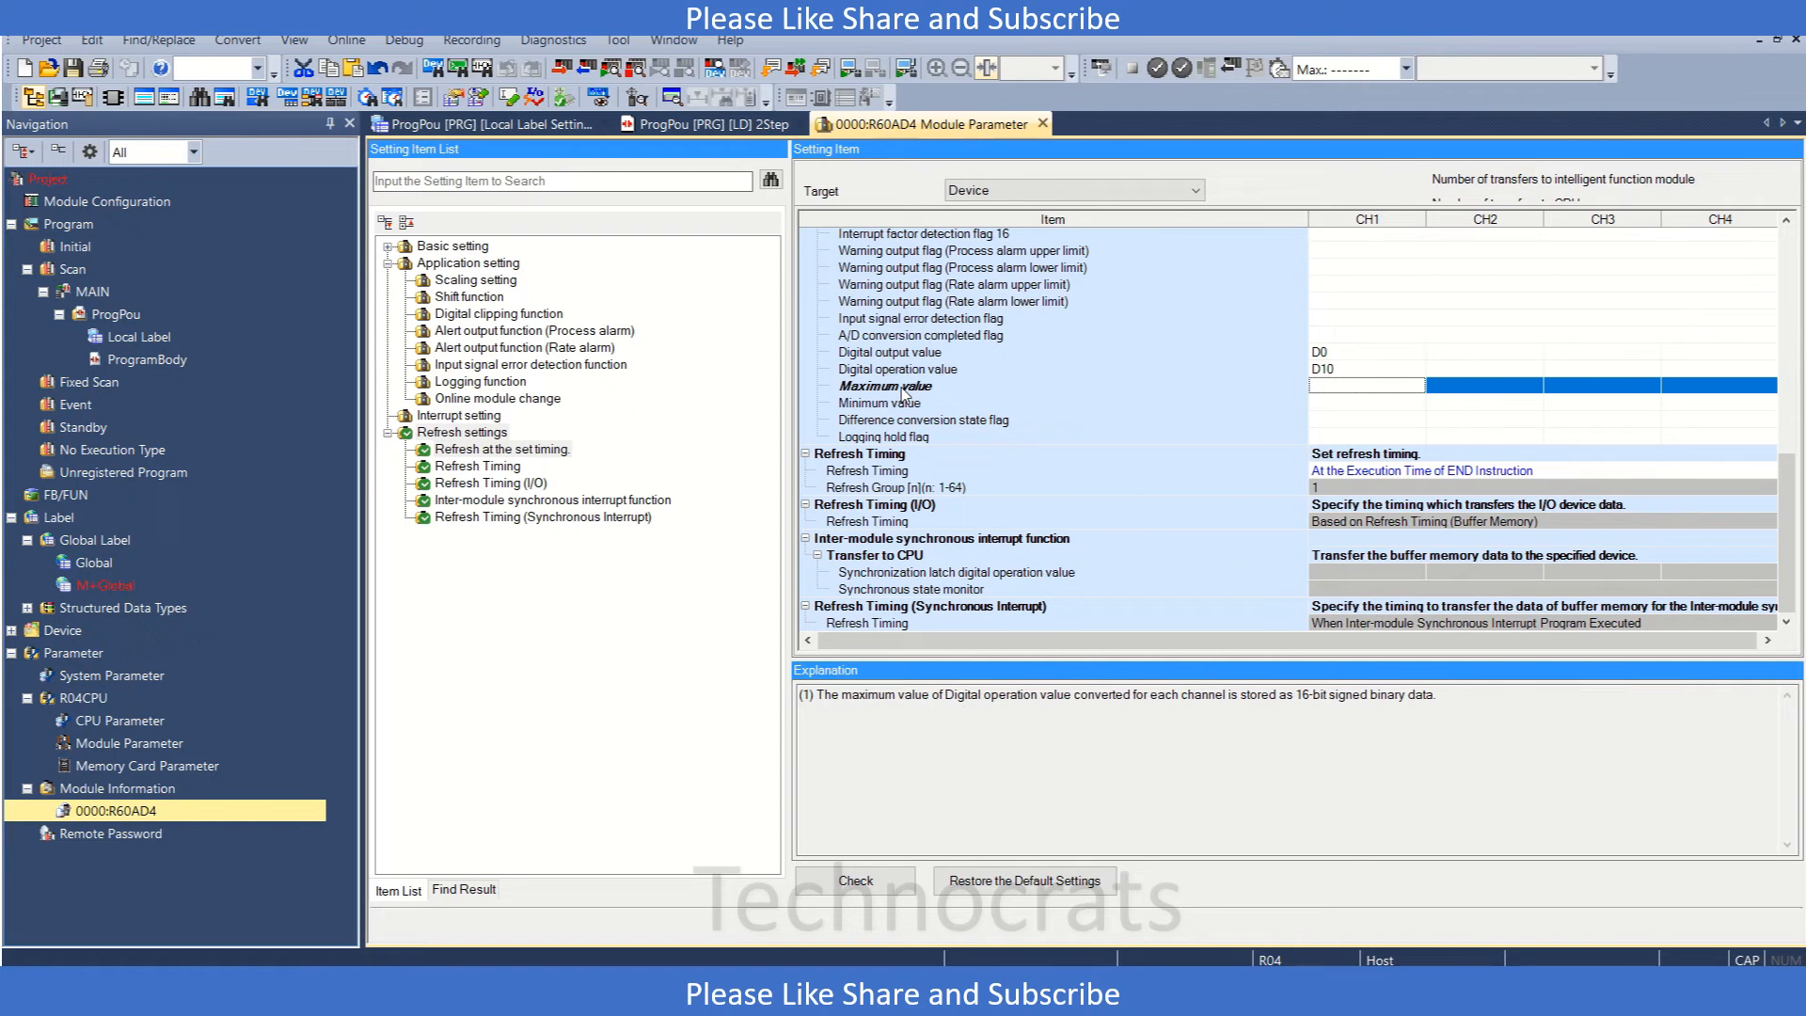
{"action": "left_click", "coordinate": [884, 403]}
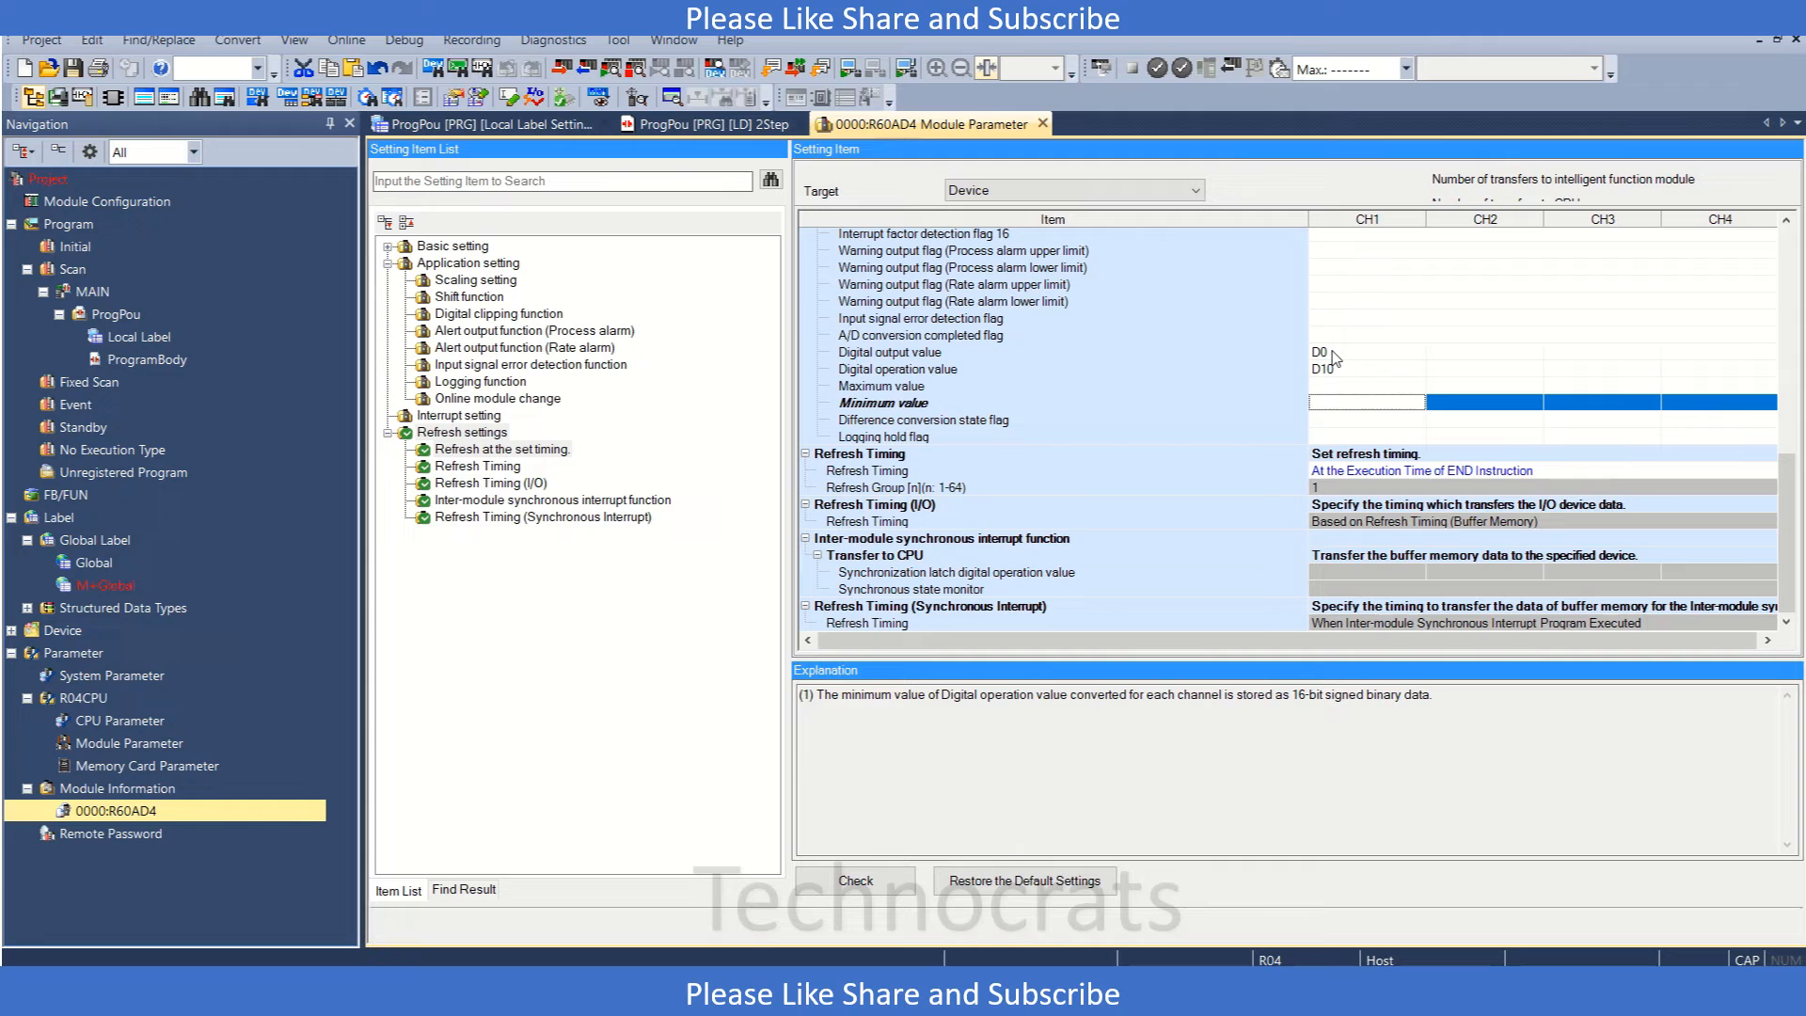
{"action": "left_click", "coordinate": [895, 352]}
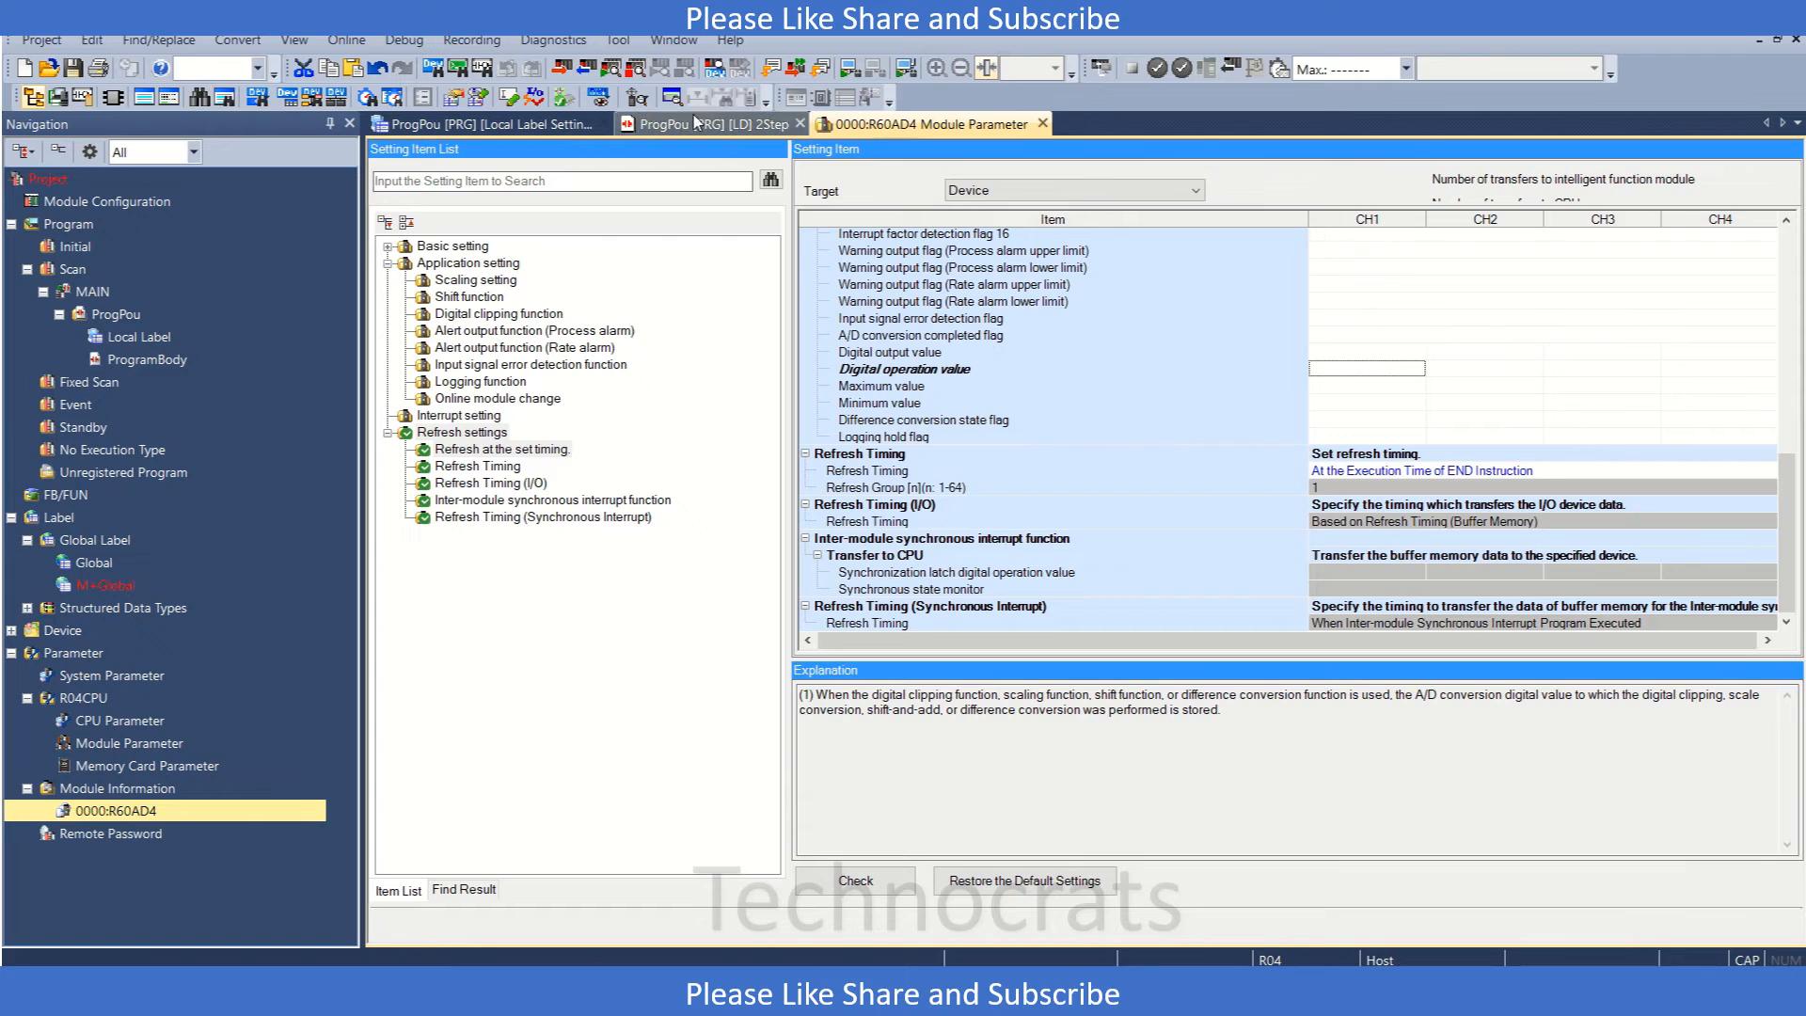
{"action": "left_click", "coordinate": [709, 124]}
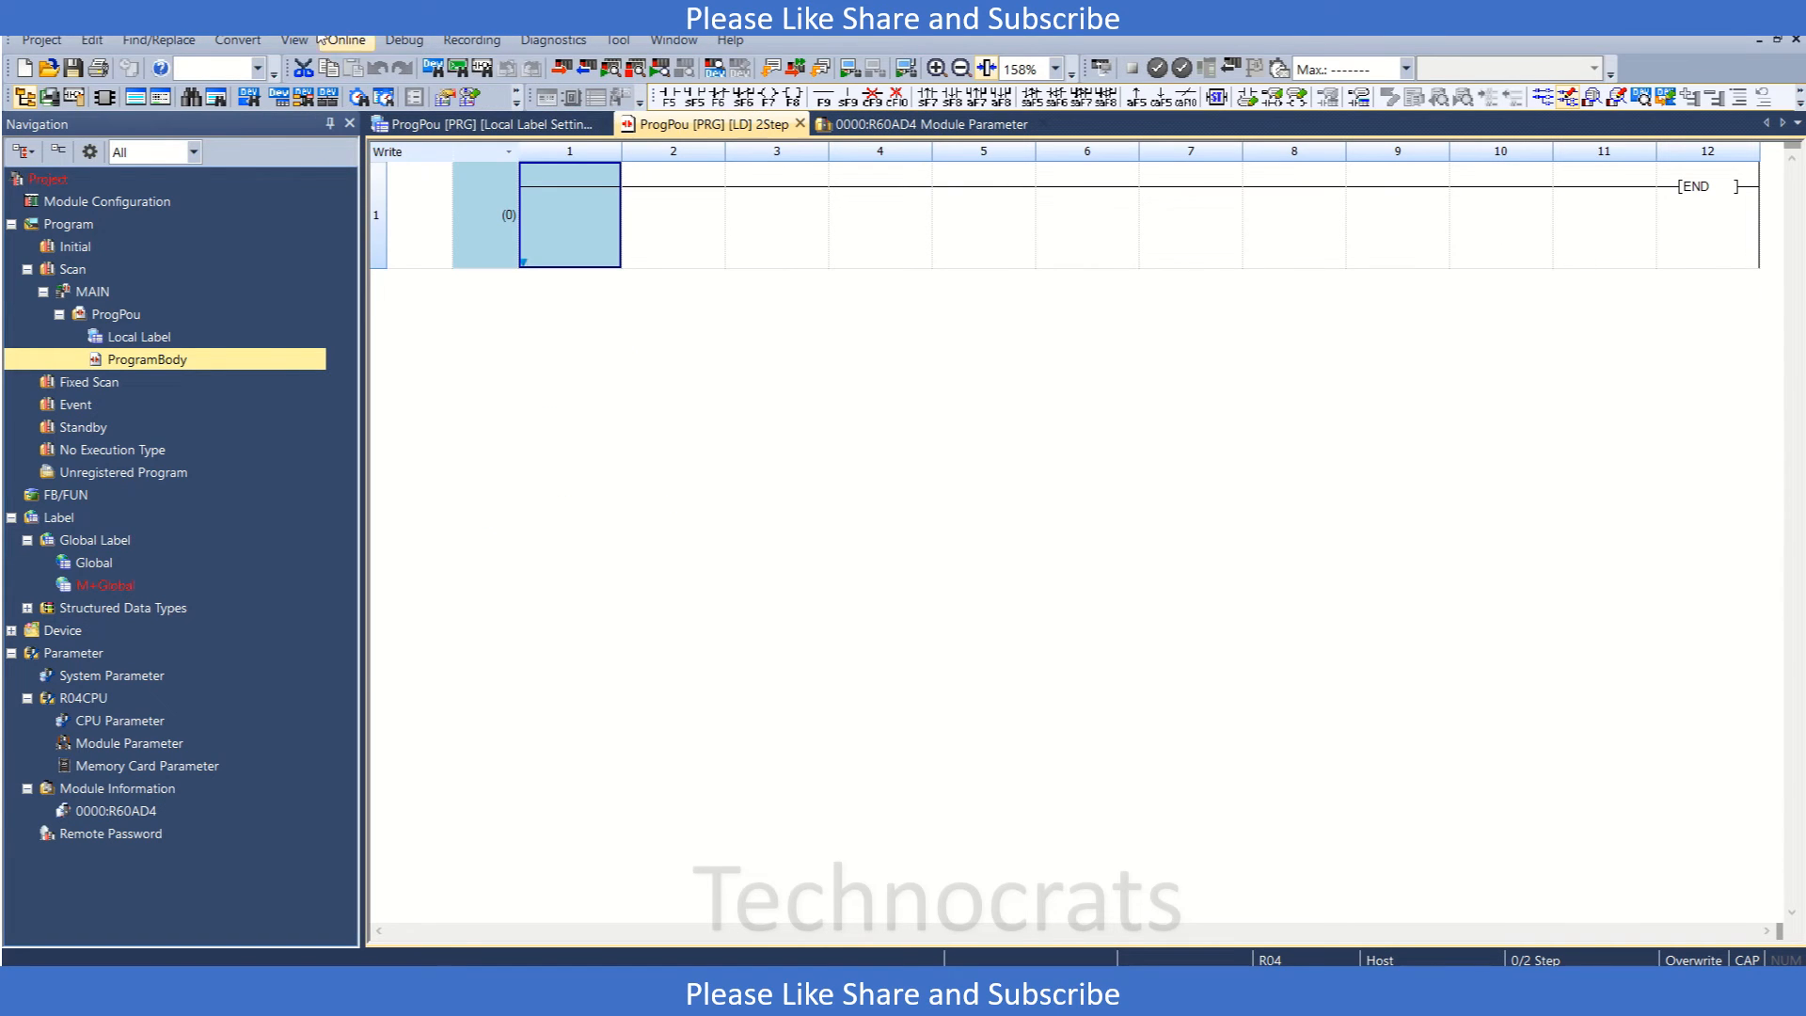
In Element Selection, expand 0000:R60AD4 > R60AD_1 > Monitor > CH1 to locate wDigitalOutputValue.
{"action": "left_click", "coordinate": [293, 39]}
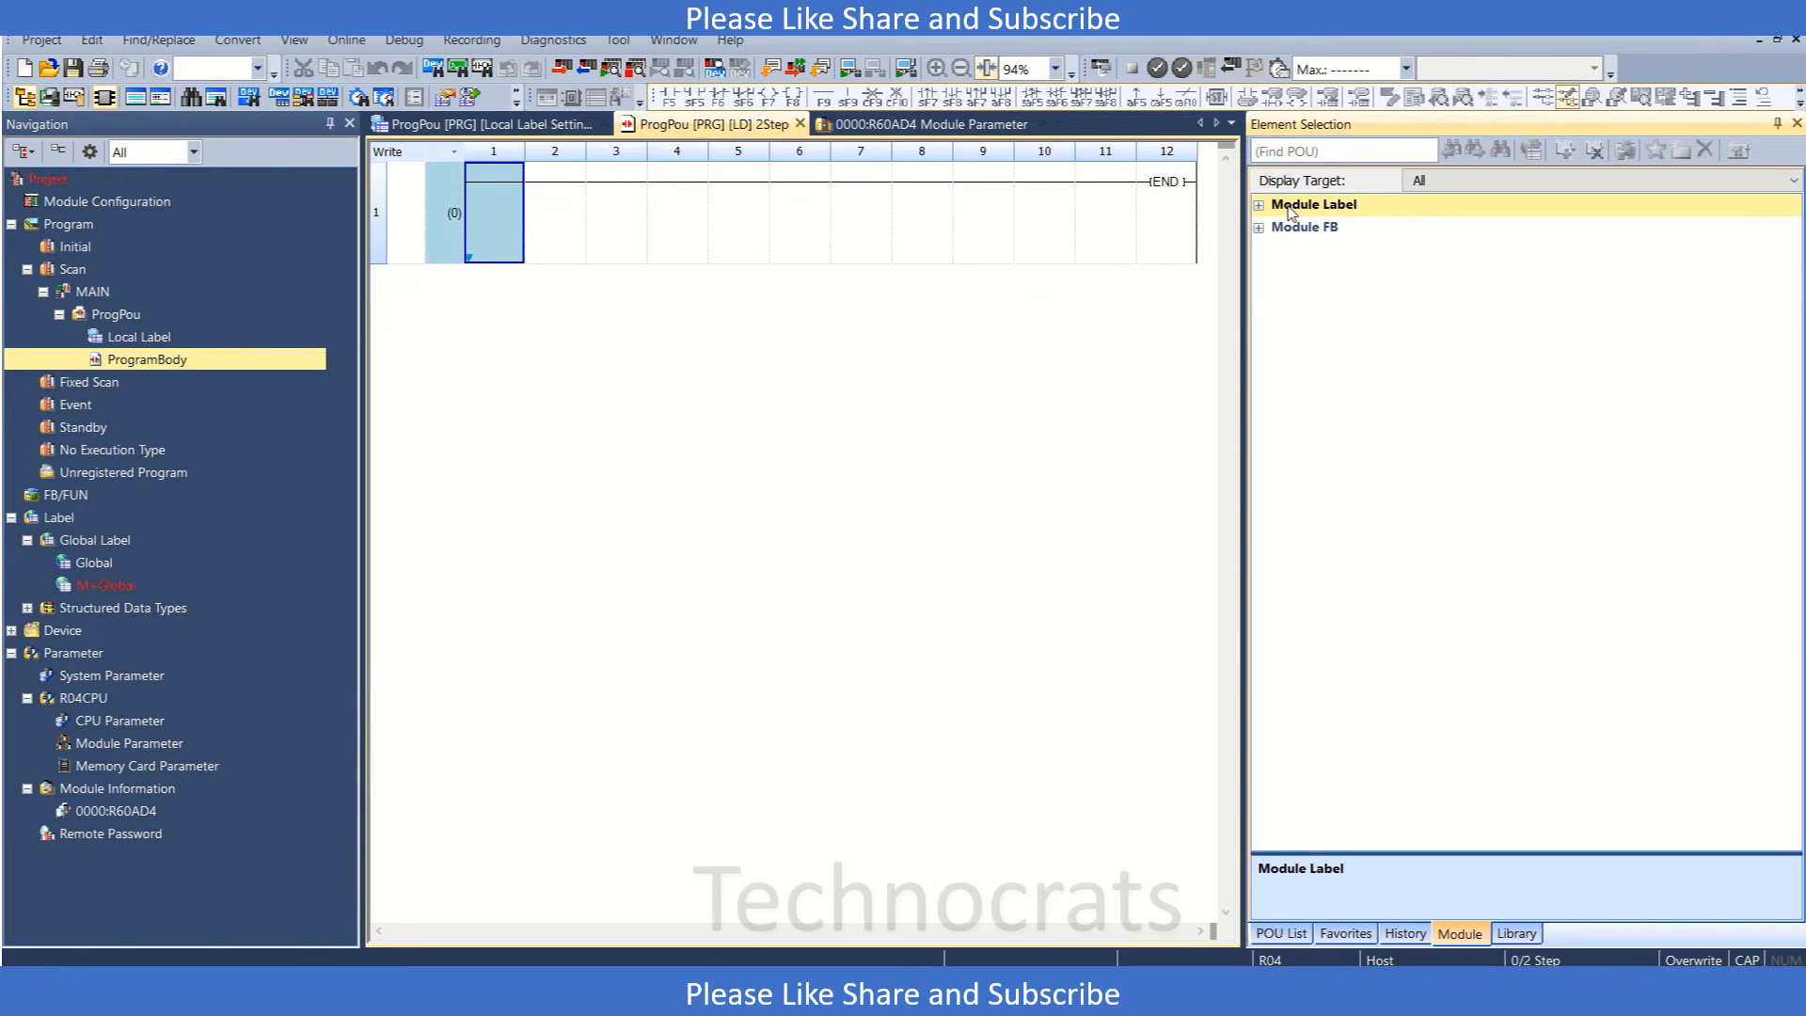
{"action": "left_click", "coordinate": [1258, 203]}
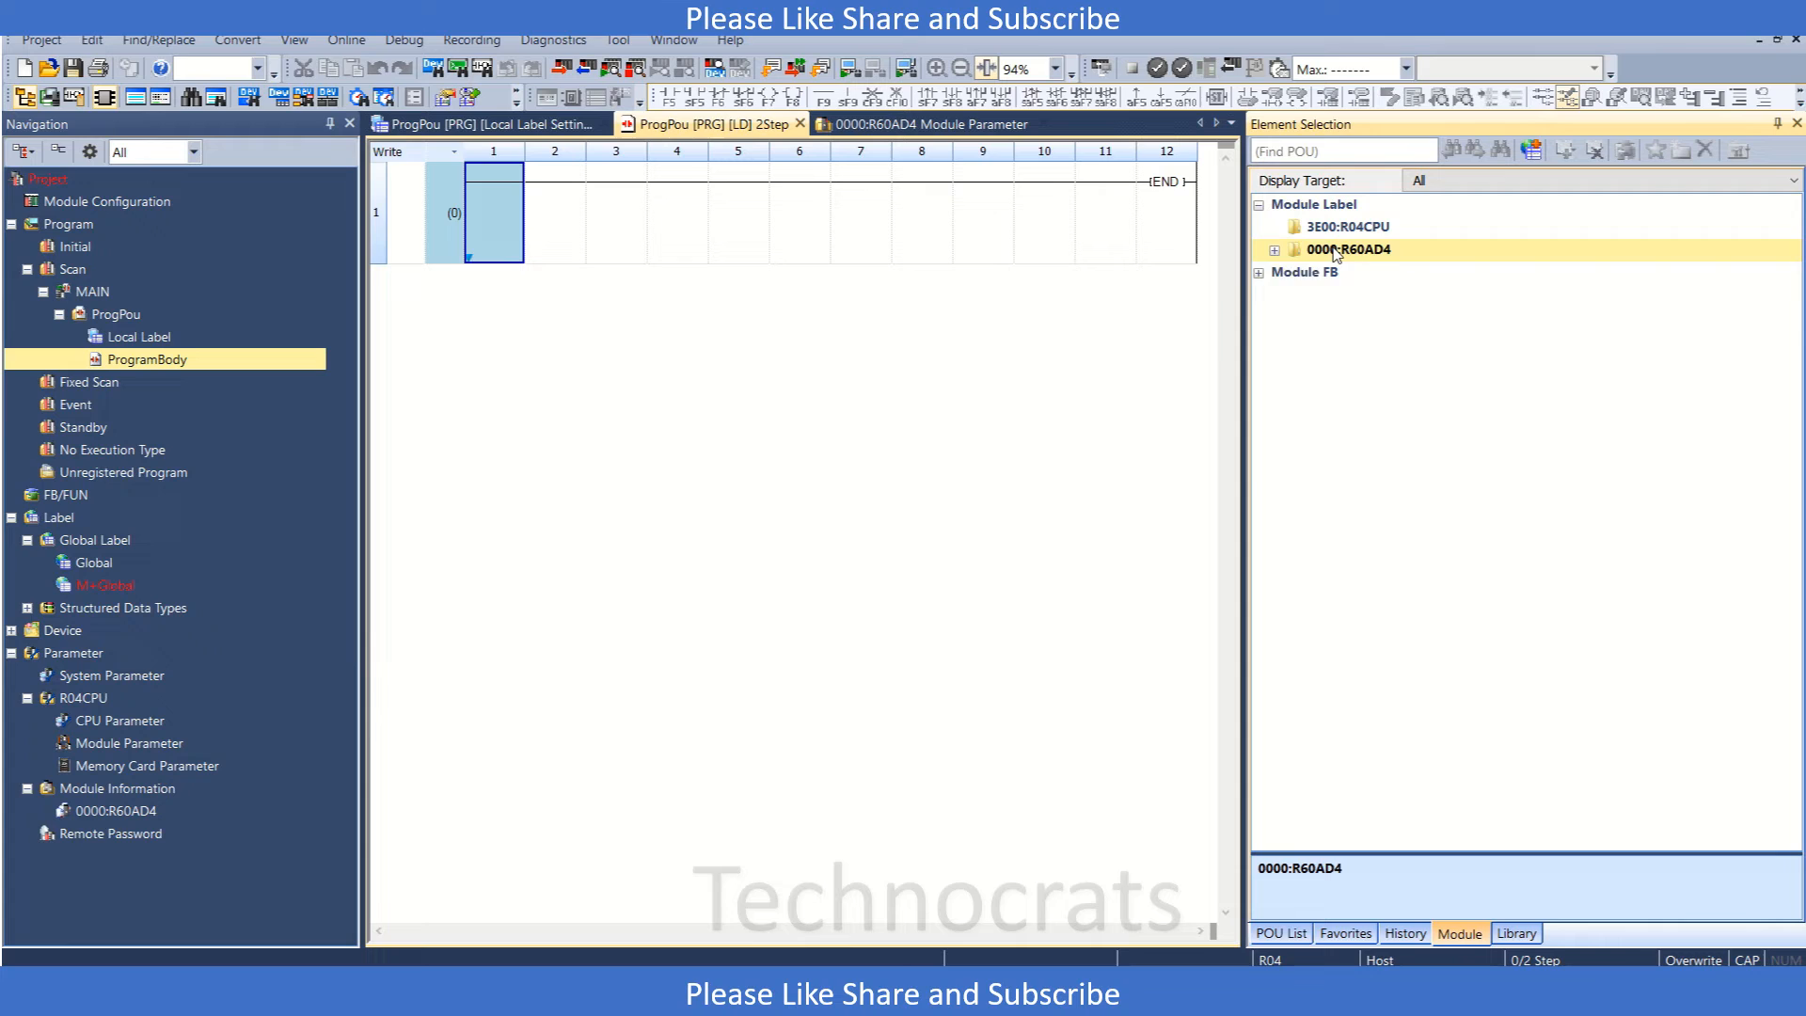
{"action": "left_click", "coordinate": [1274, 250]}
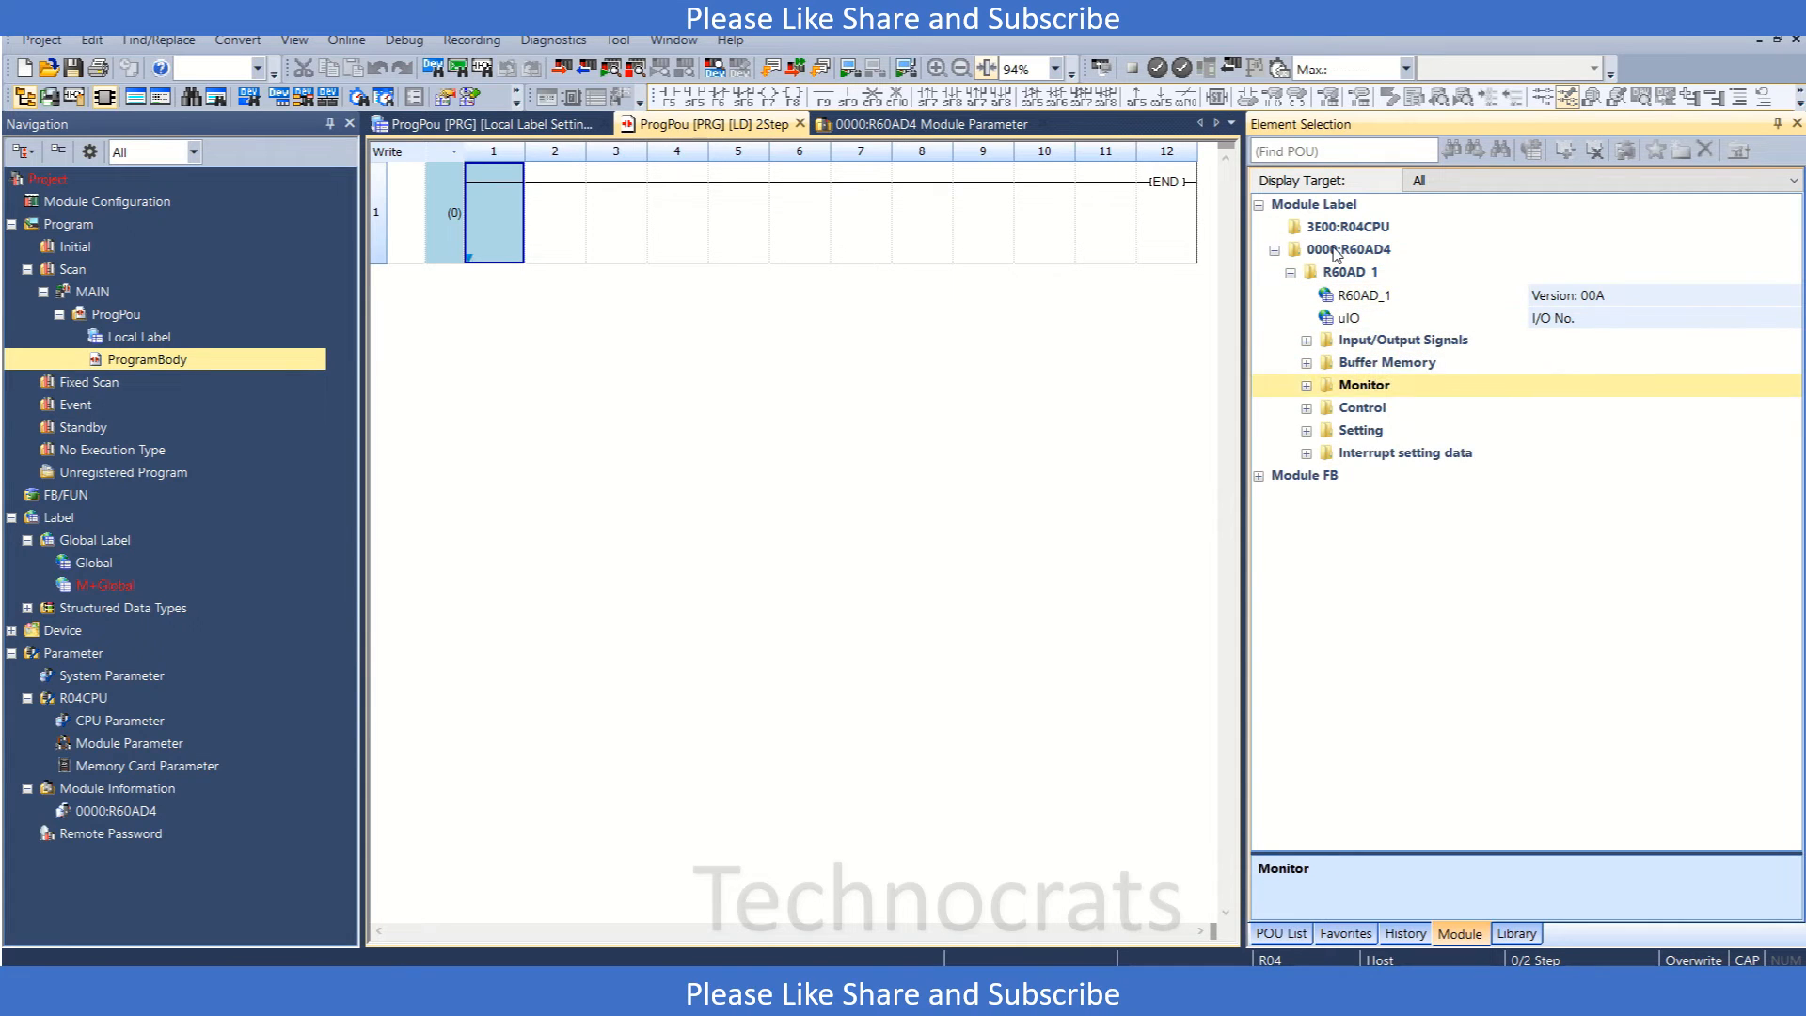
{"action": "left_click", "coordinate": [1306, 406]}
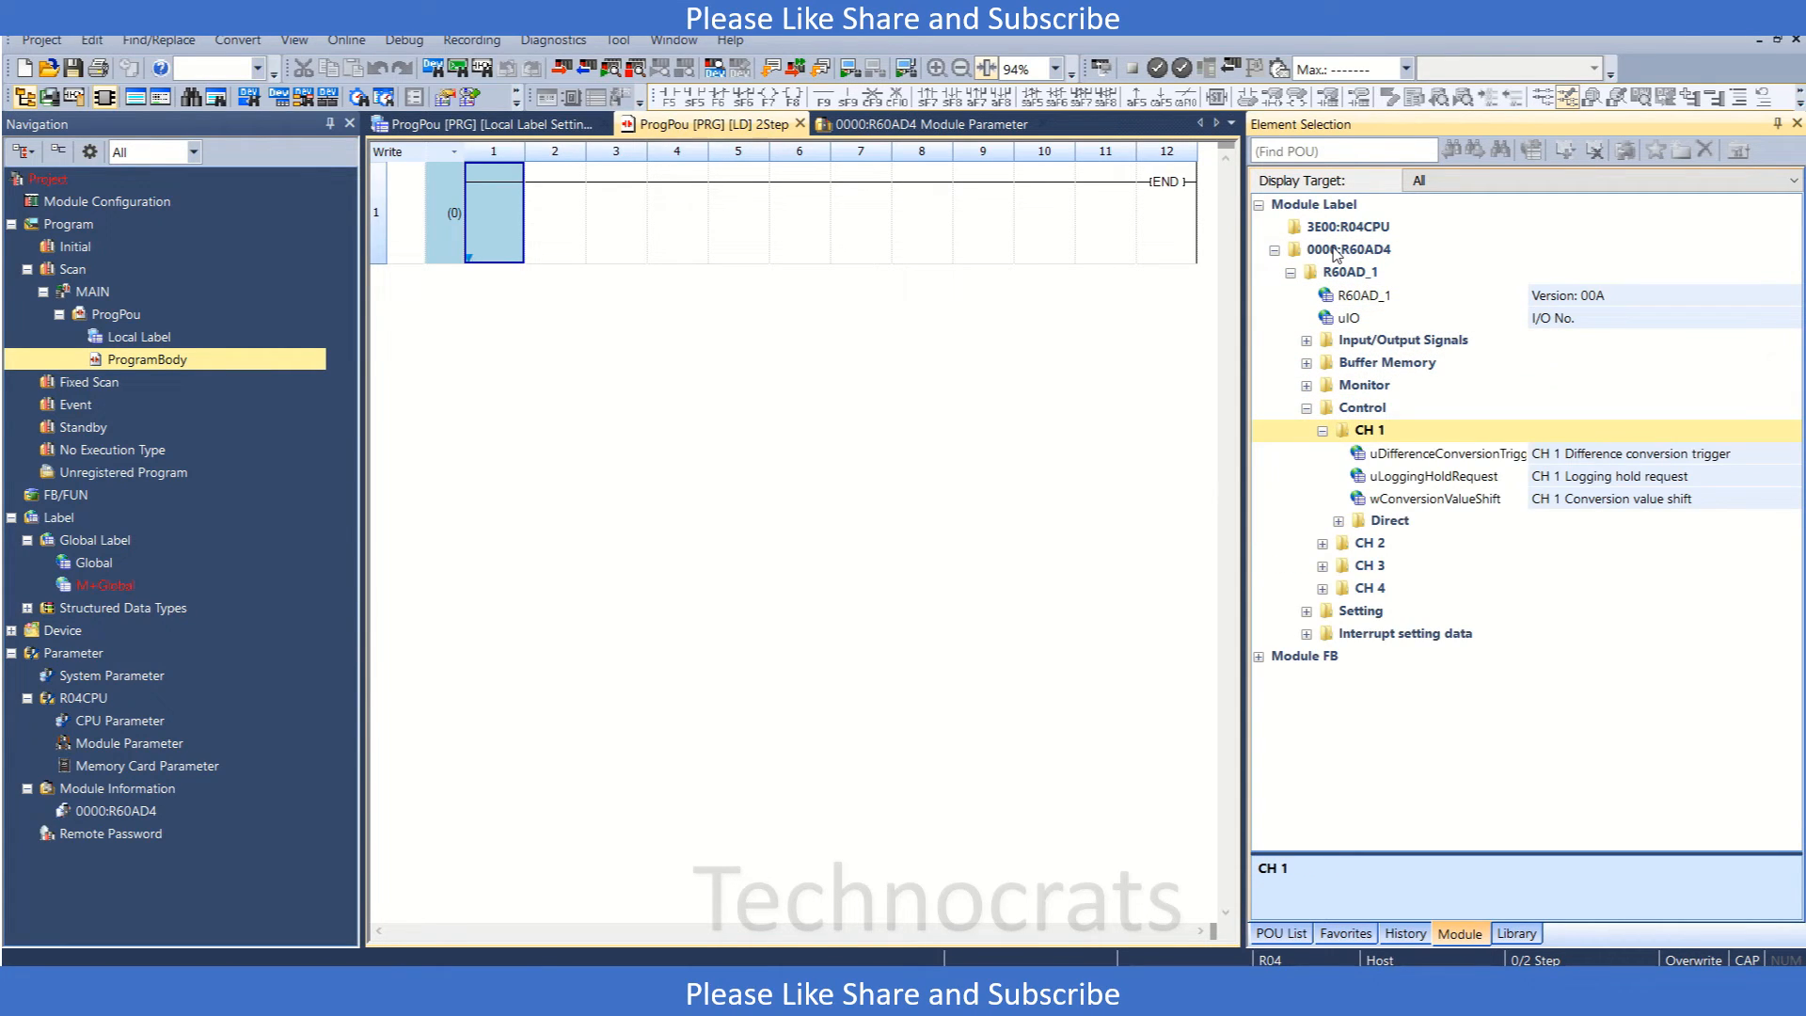
{"action": "left_click", "coordinate": [1306, 406]}
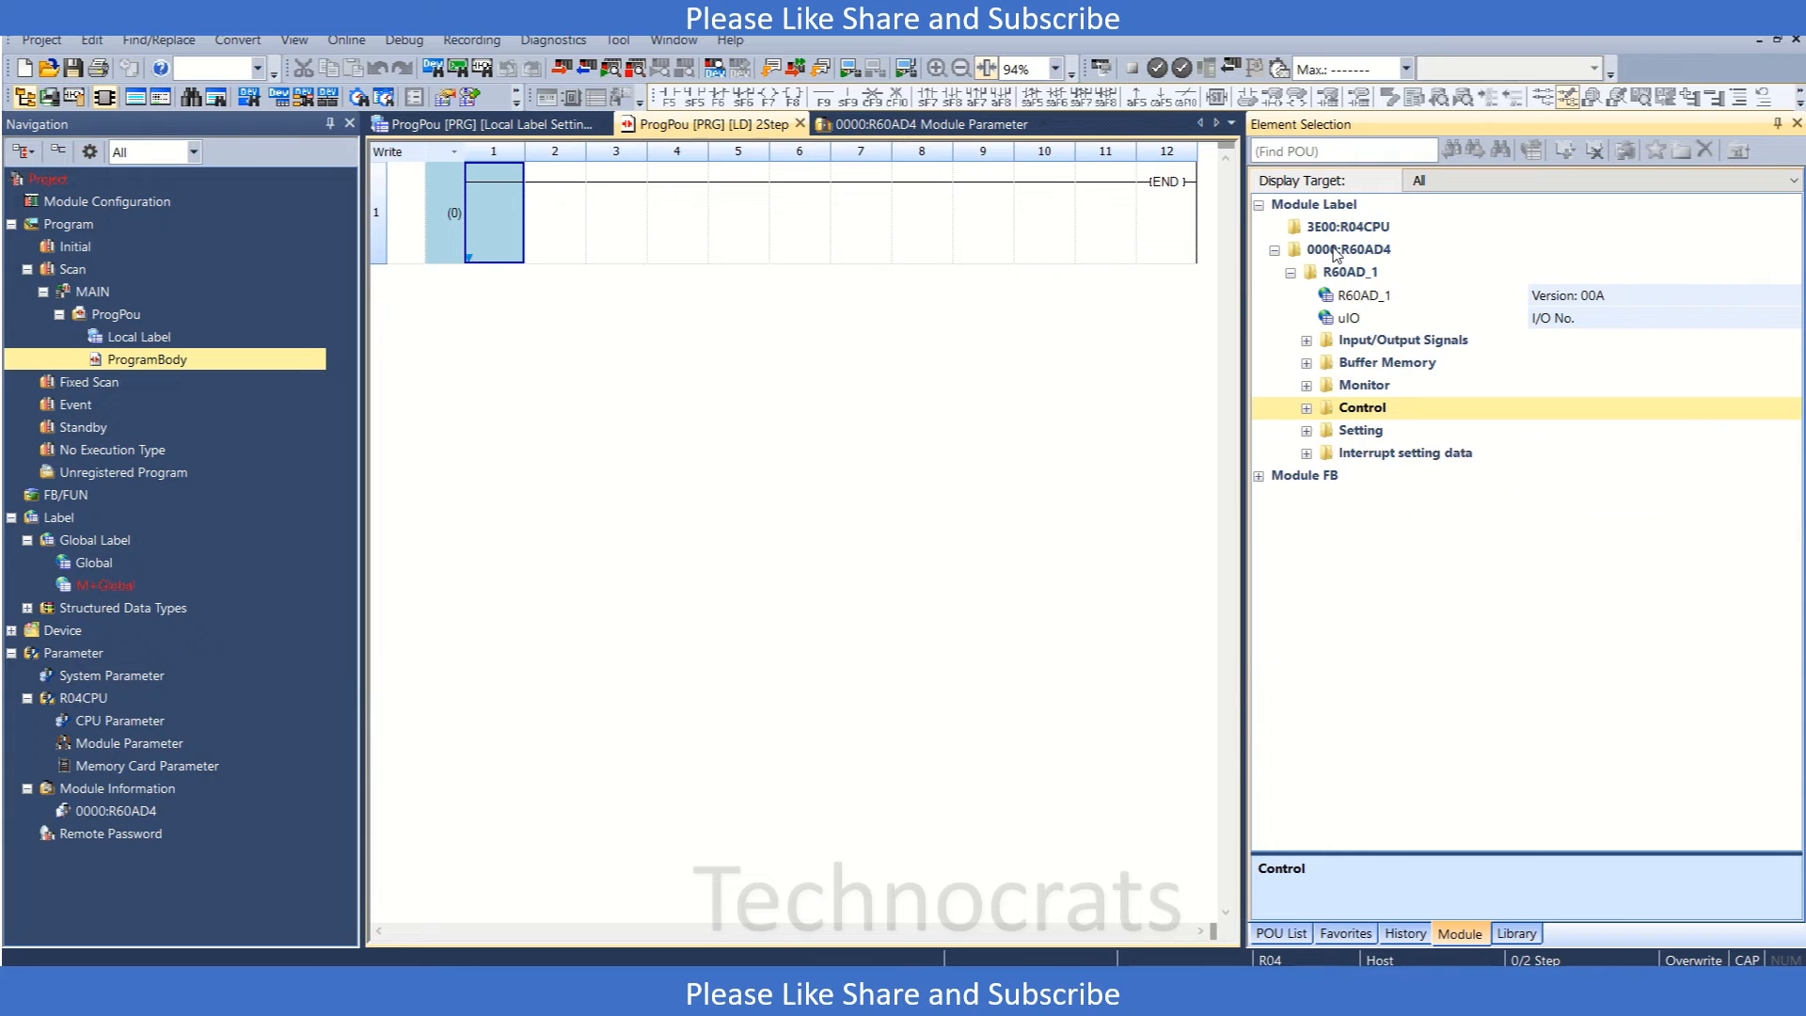
{"action": "left_click", "coordinate": [1308, 406]}
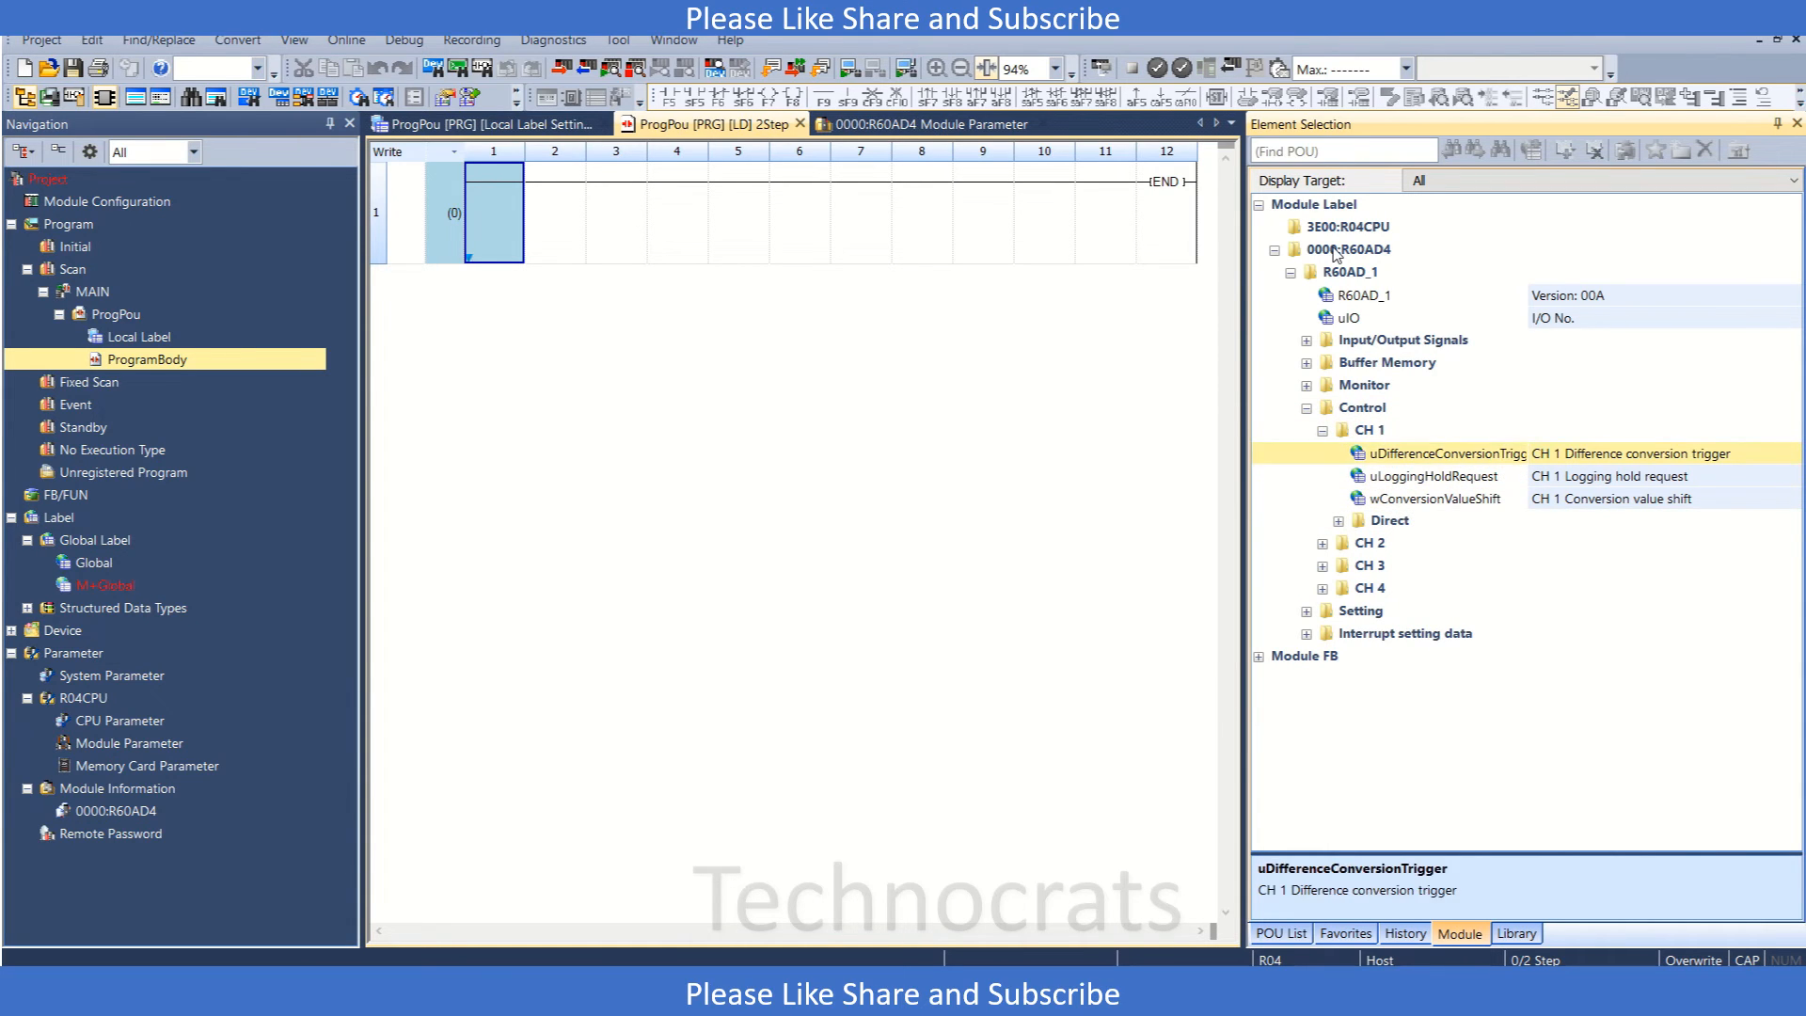
{"action": "left_click", "coordinate": [1307, 384]}
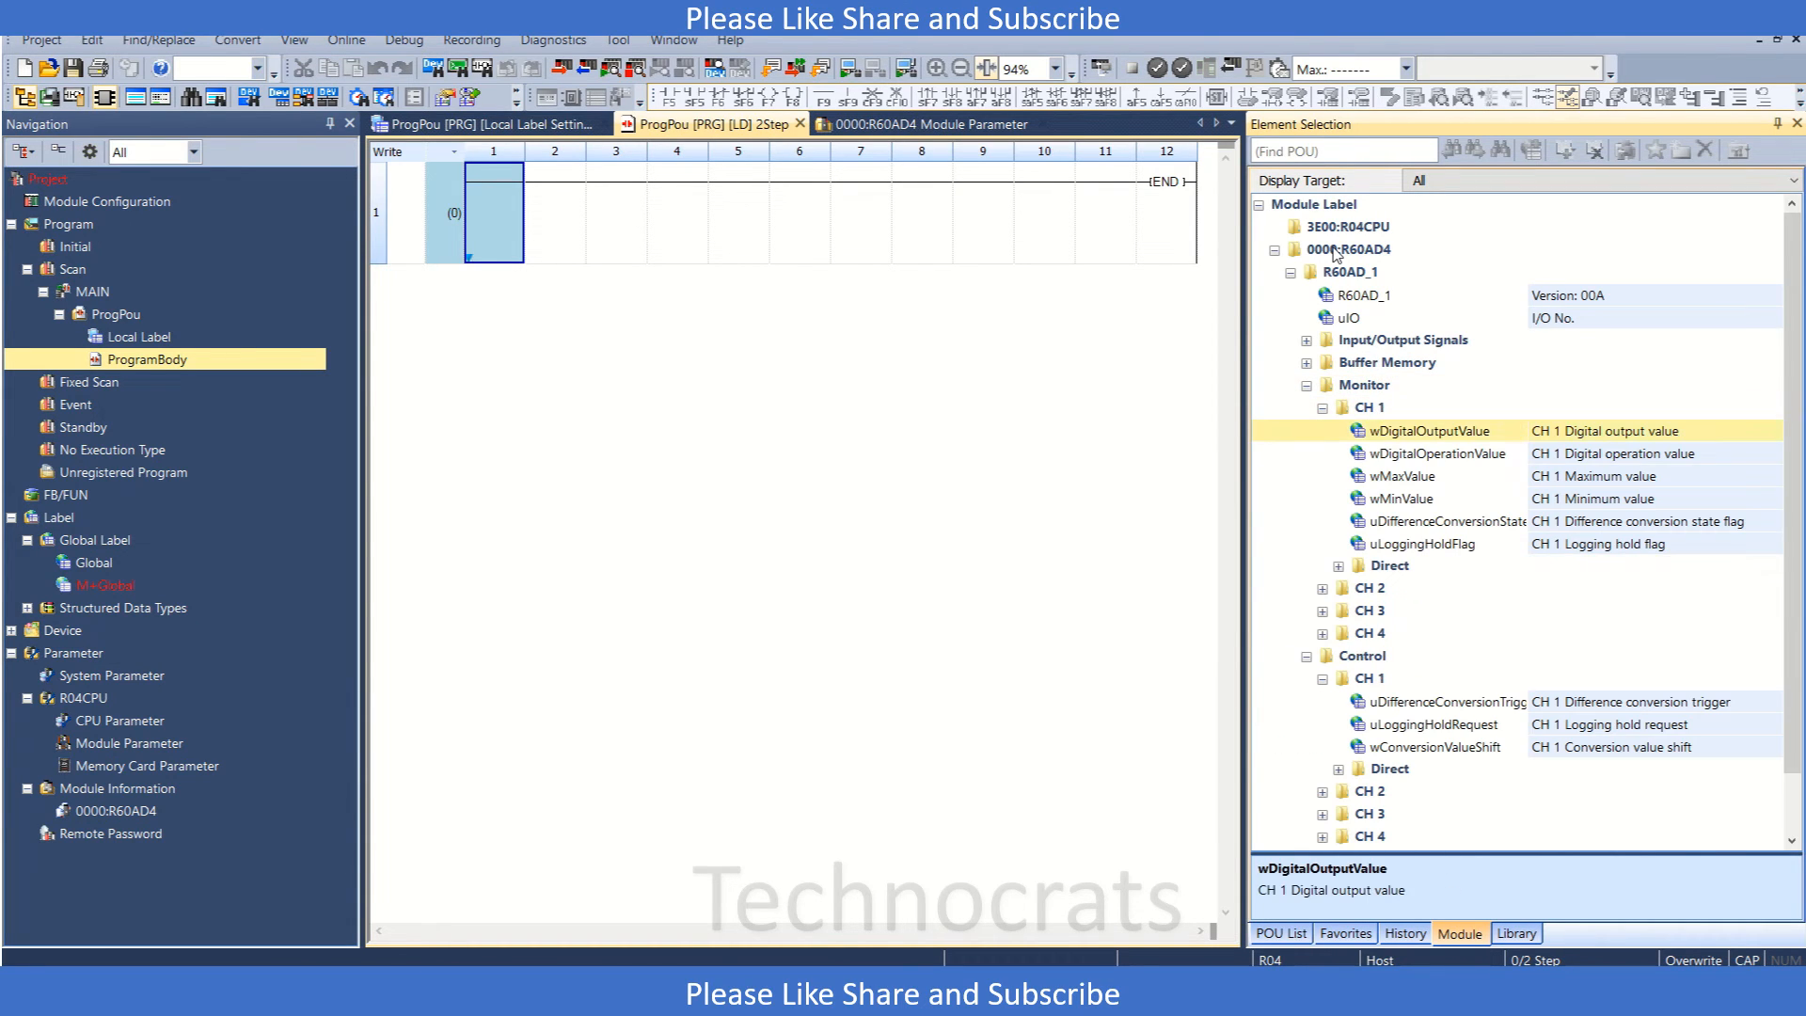
{"action": "right_click", "coordinate": [493, 212]}
{"action": "type", "text": "MOV ? d0"}
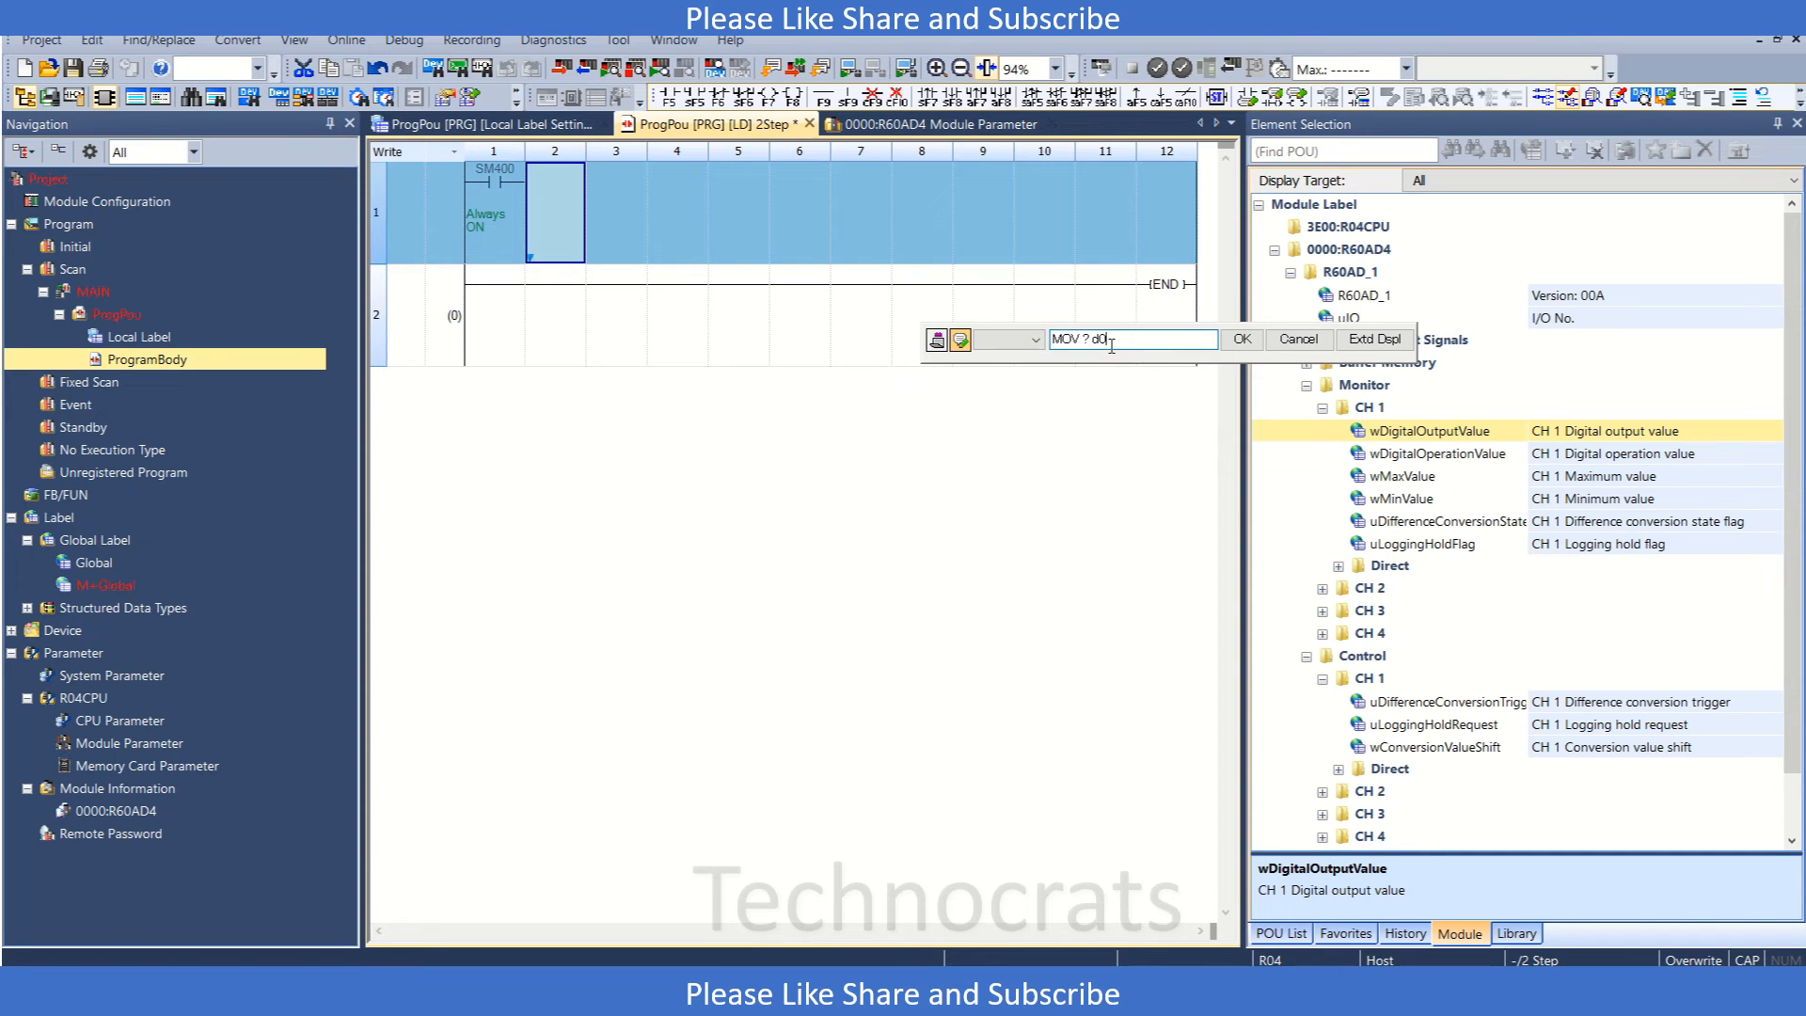
Confirm the MOV of wDigitalOutputValue into D0 under SM400, then reopen the refresh settings.
{"action": "left_click", "coordinate": [1242, 338]}
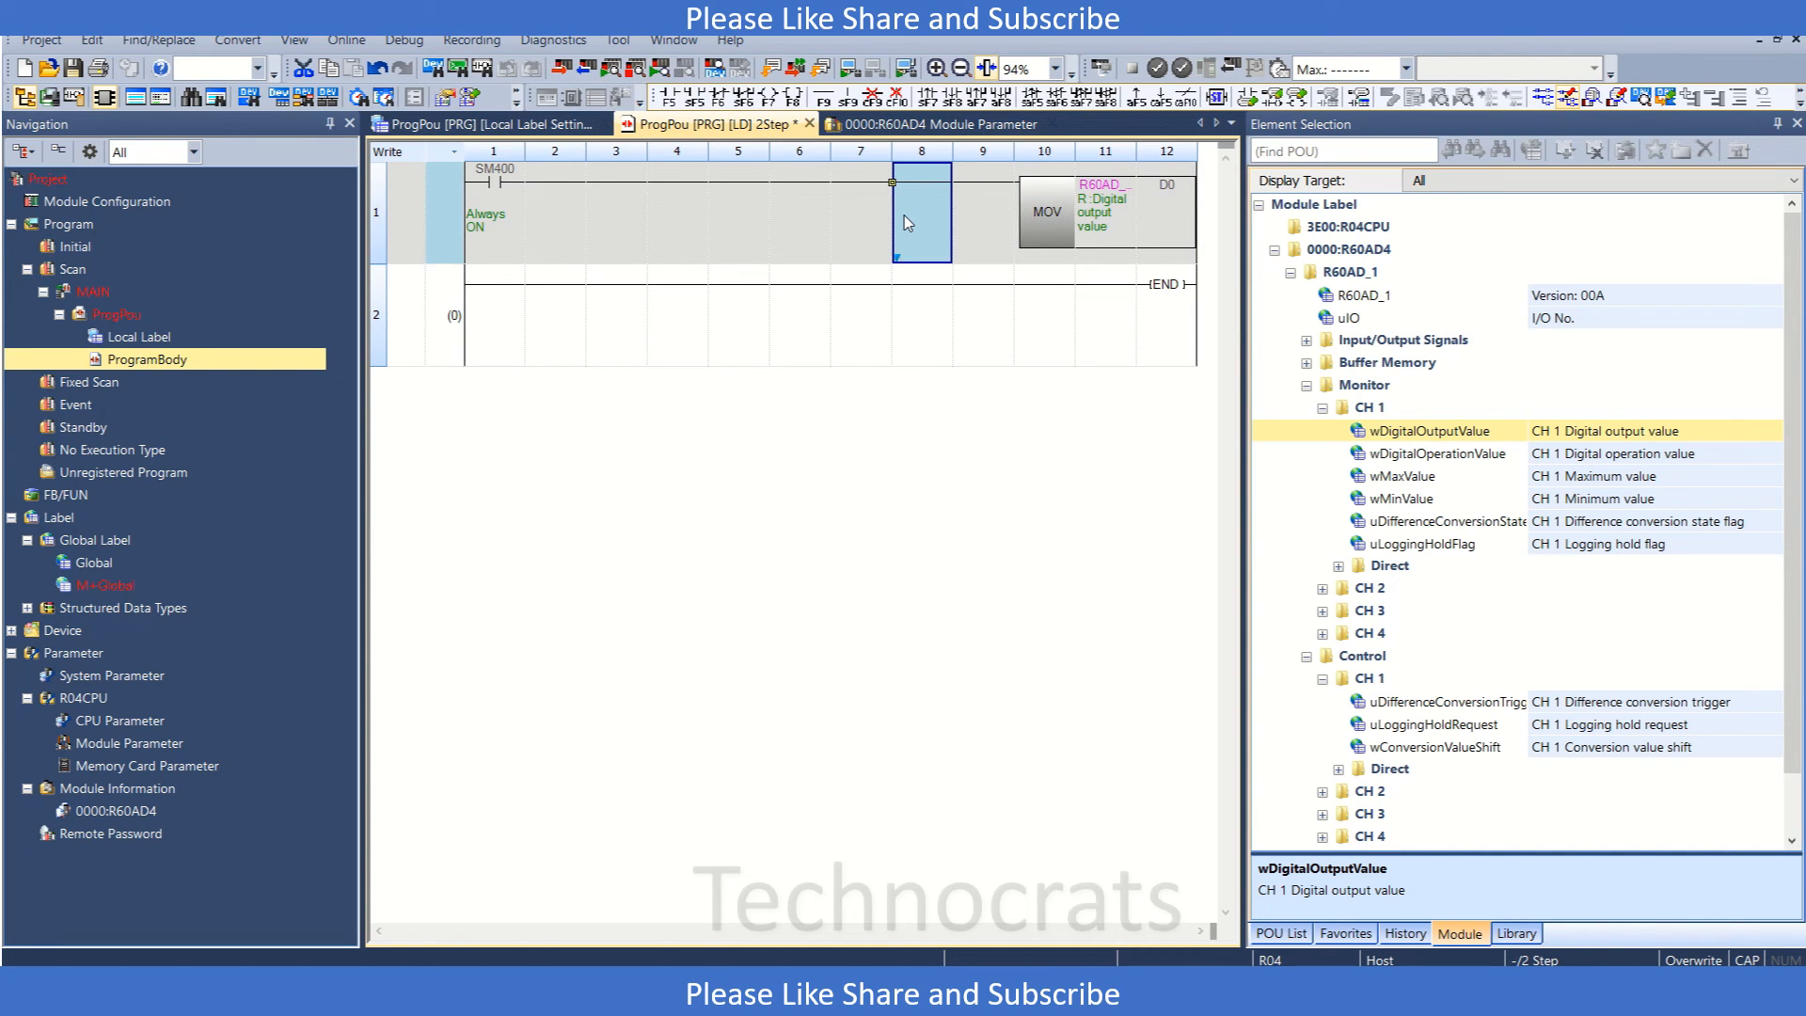
{"action": "left_click", "coordinate": [934, 124]}
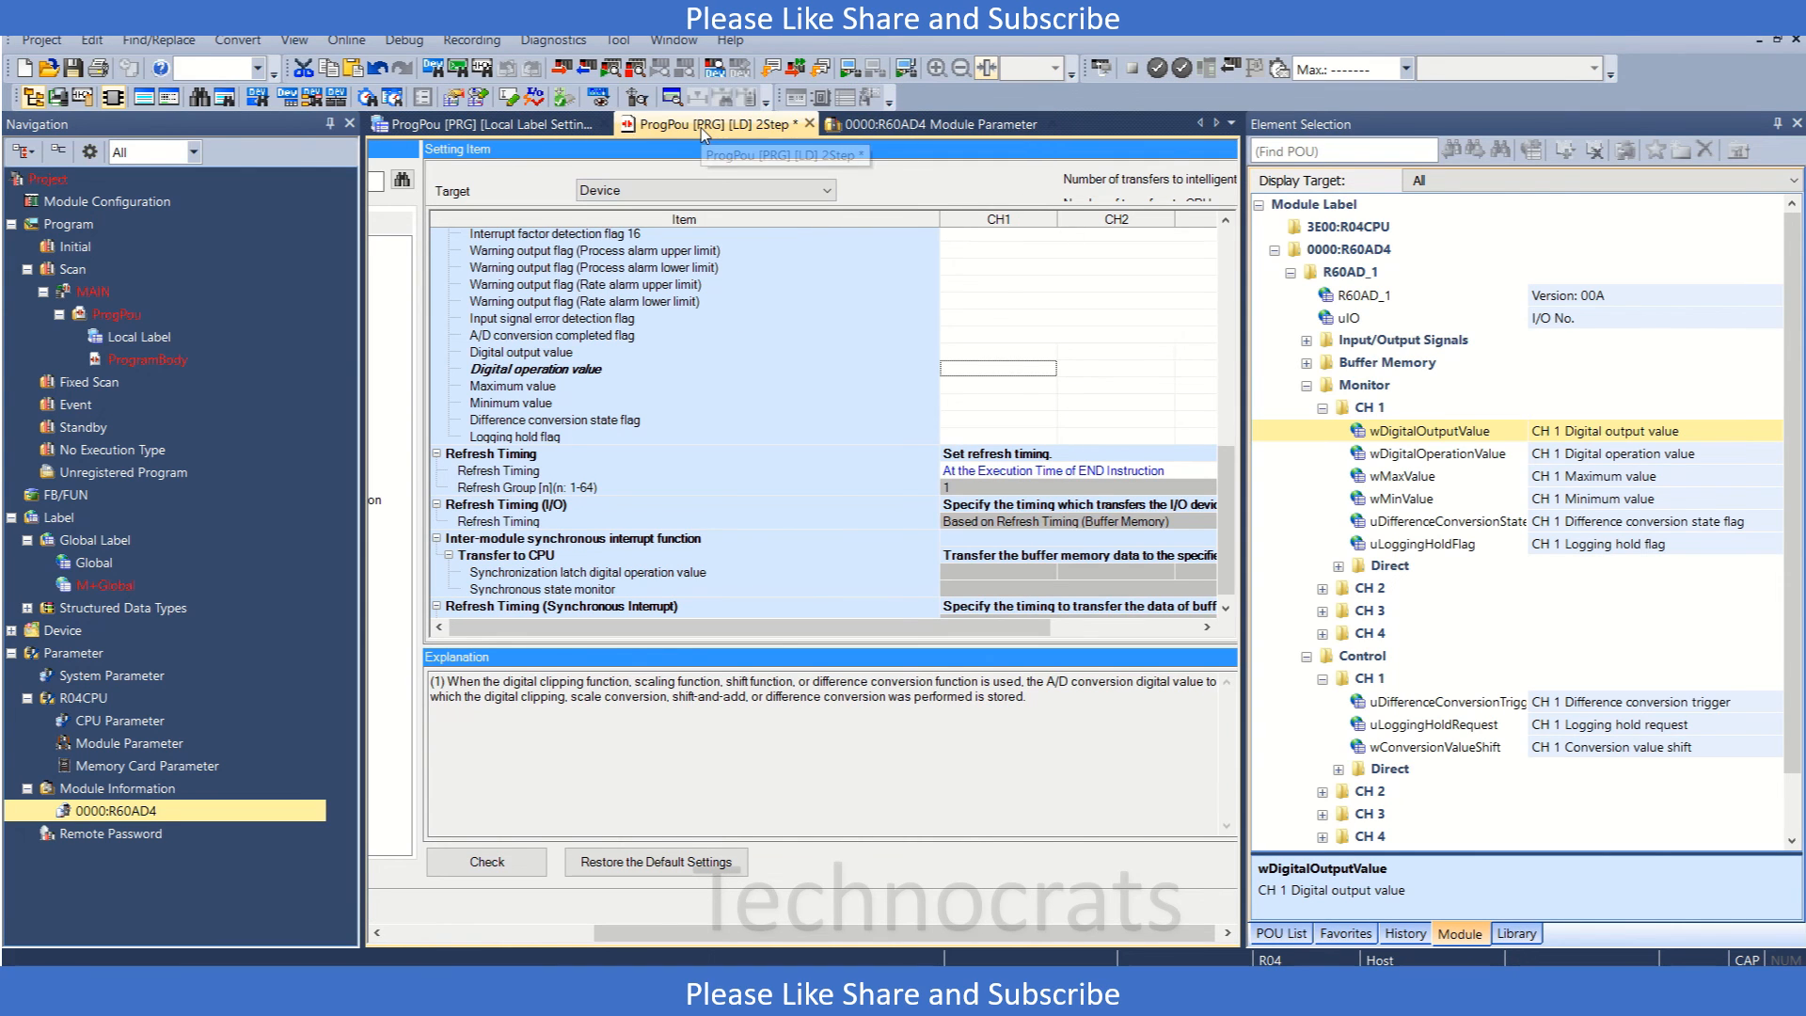
{"action": "left_click", "coordinate": [715, 124]}
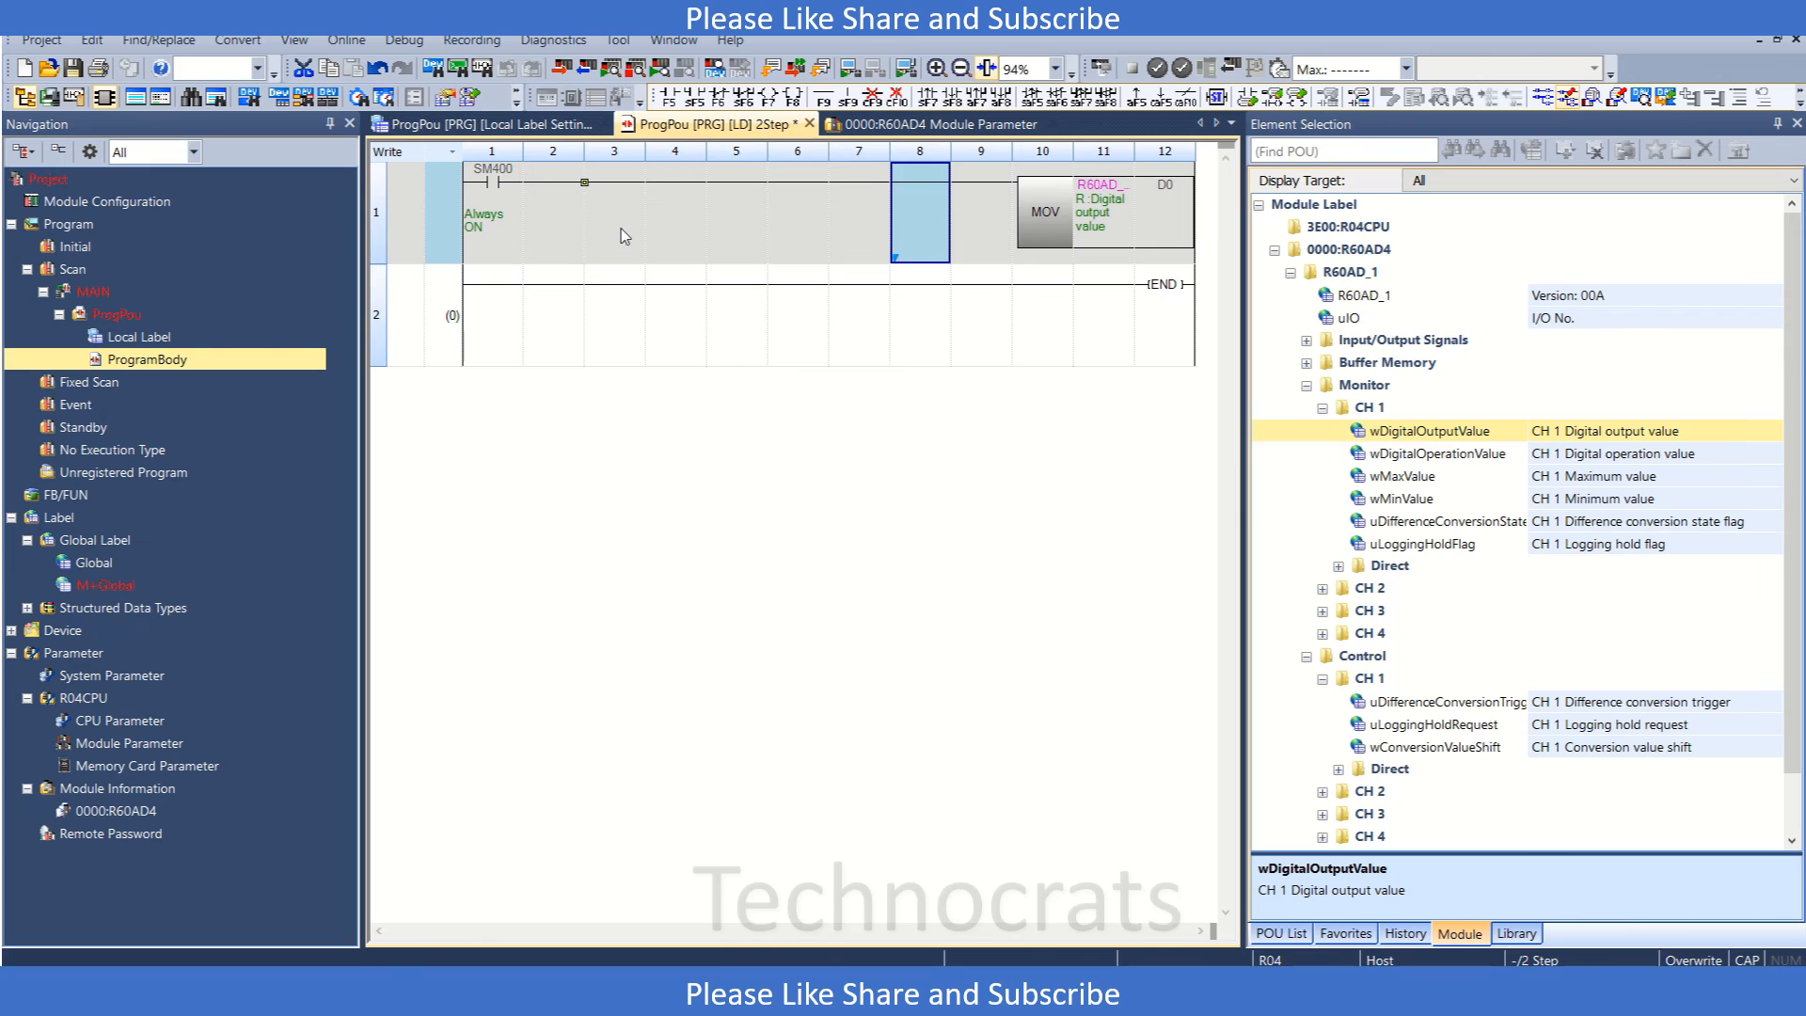
{"action": "left_click", "coordinate": [613, 212]}
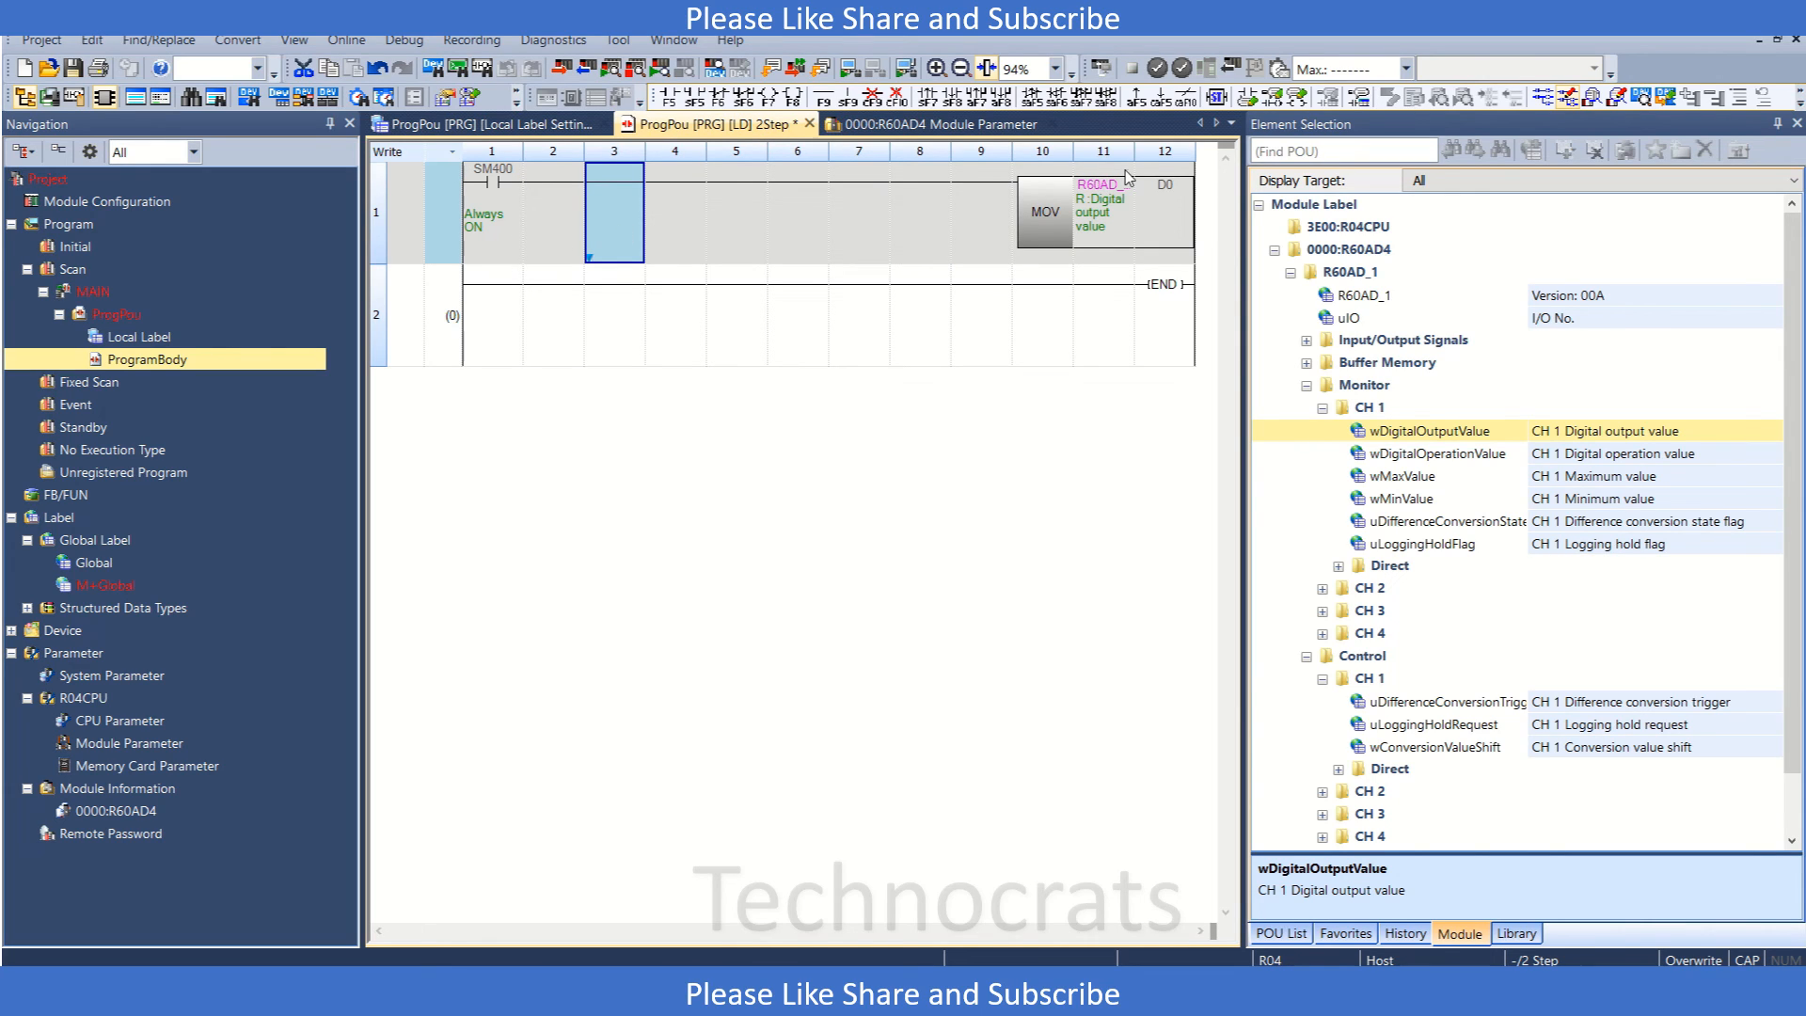
{"action": "mouse_move", "coordinate": [1468, 461]}
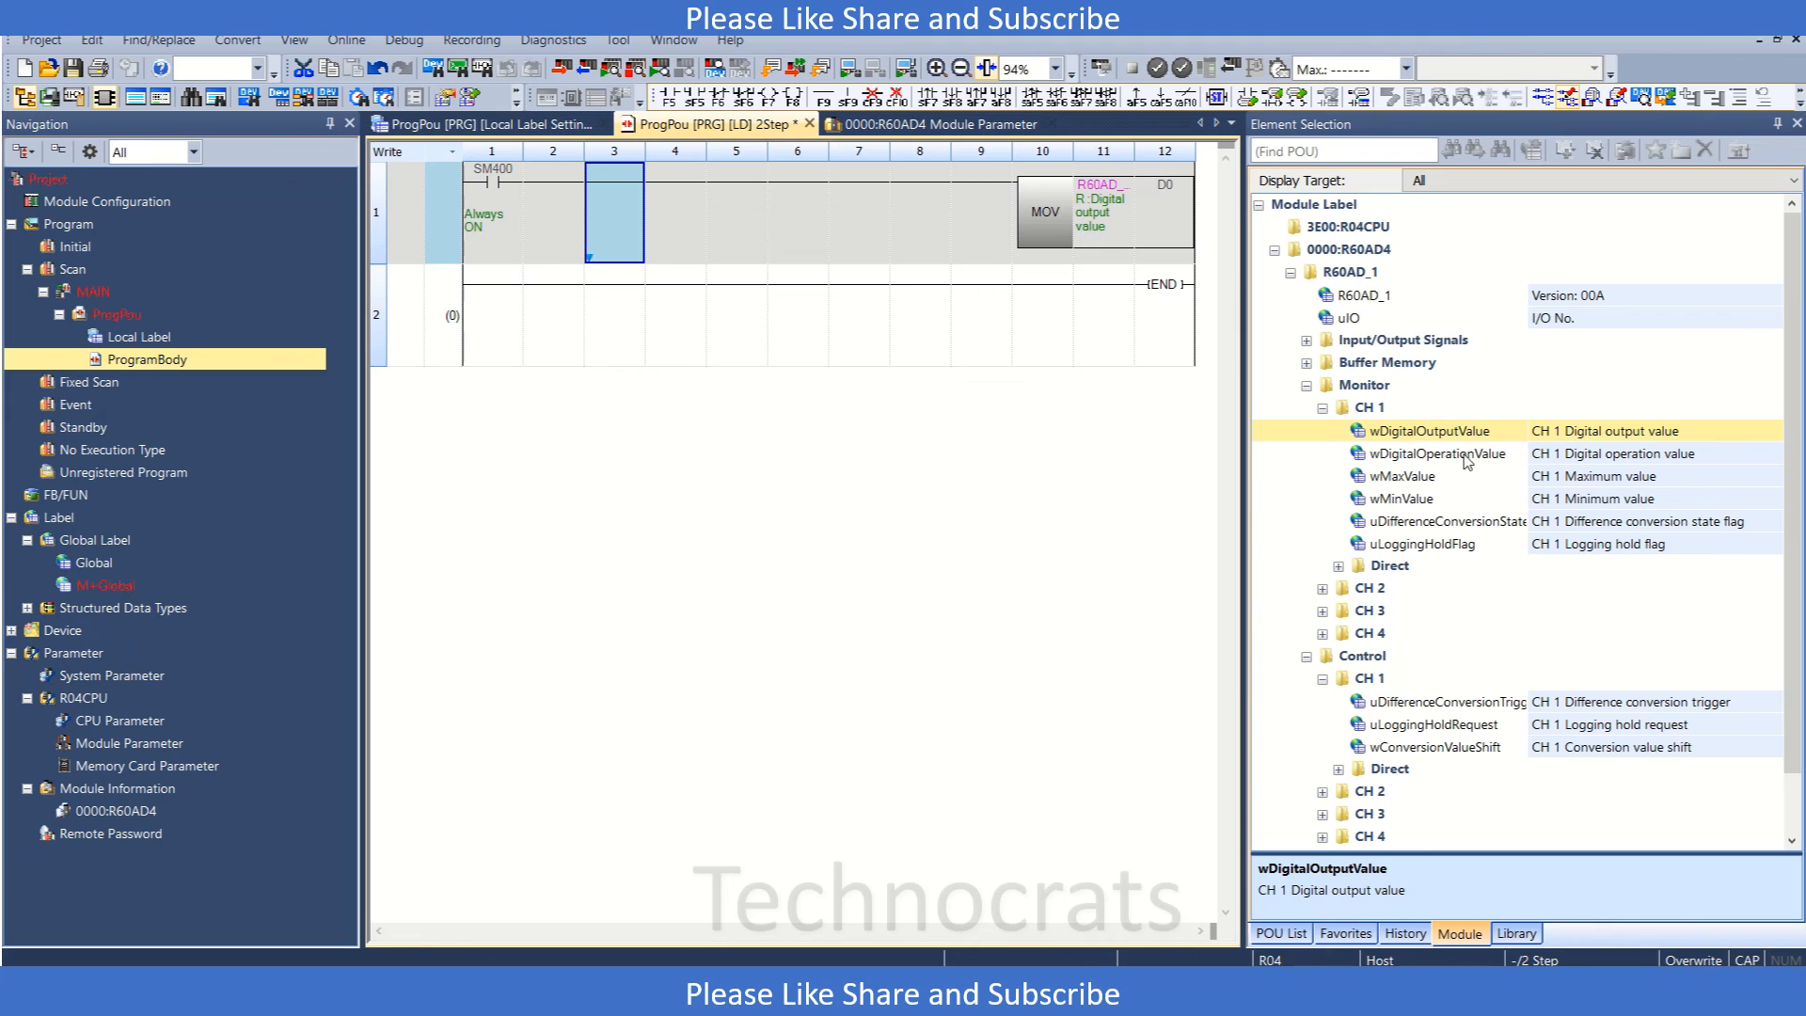